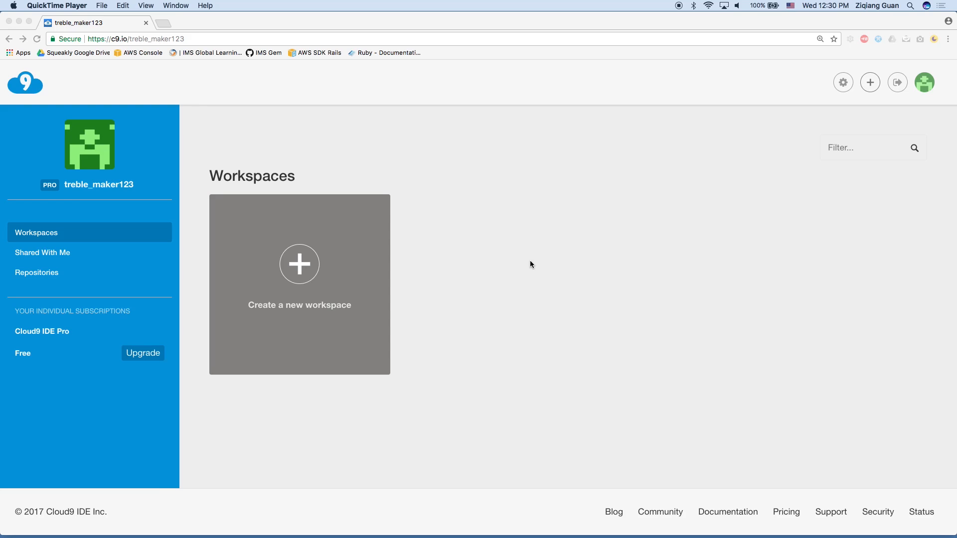
Name a new workspace 'ruby-on-rails', make it Public, choose the Ruby template, and create it.
left_click(299, 264)
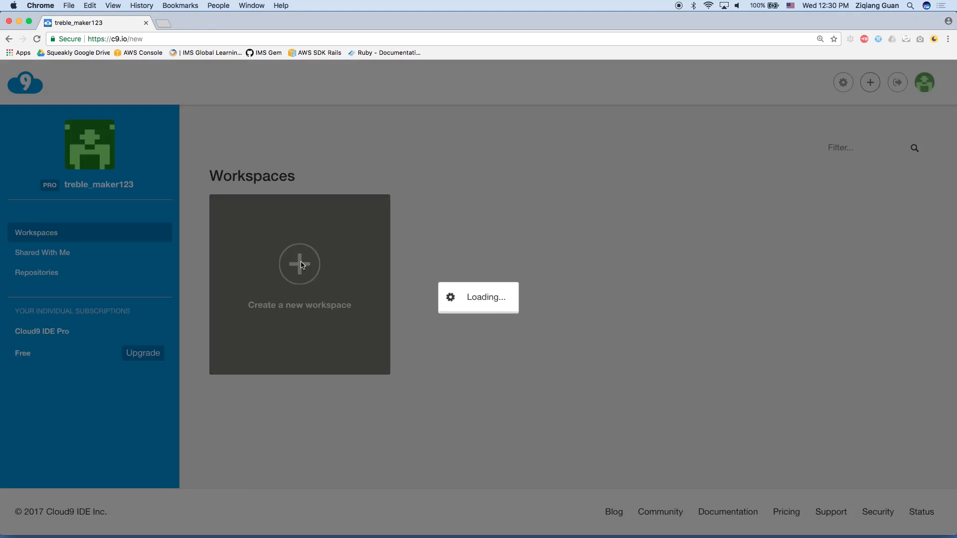
left_click(299, 265)
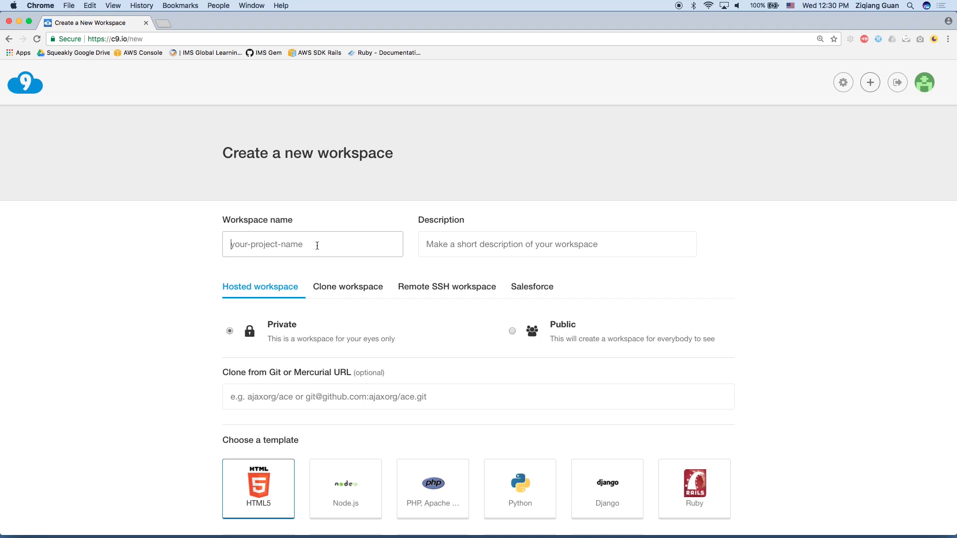
type("ruby-on-rails")
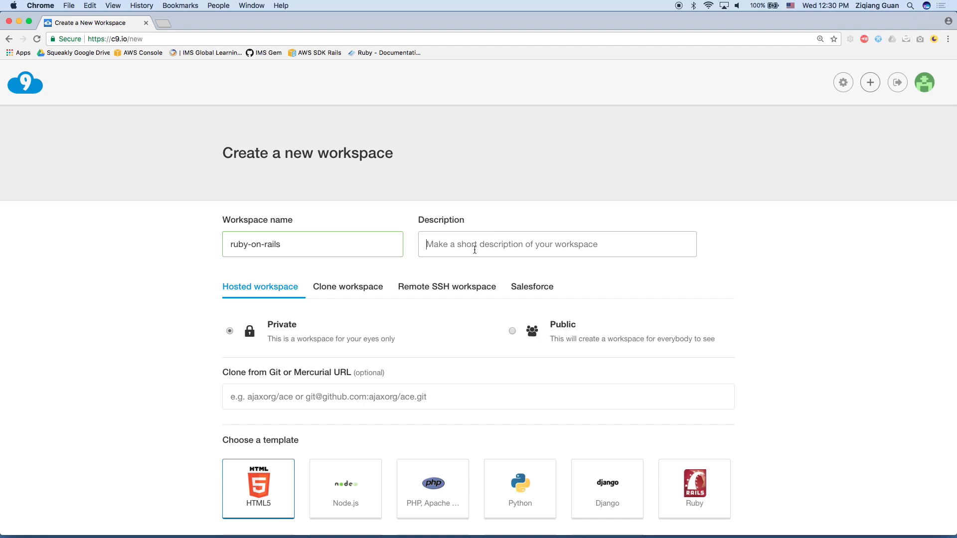
scroll("down", 3)
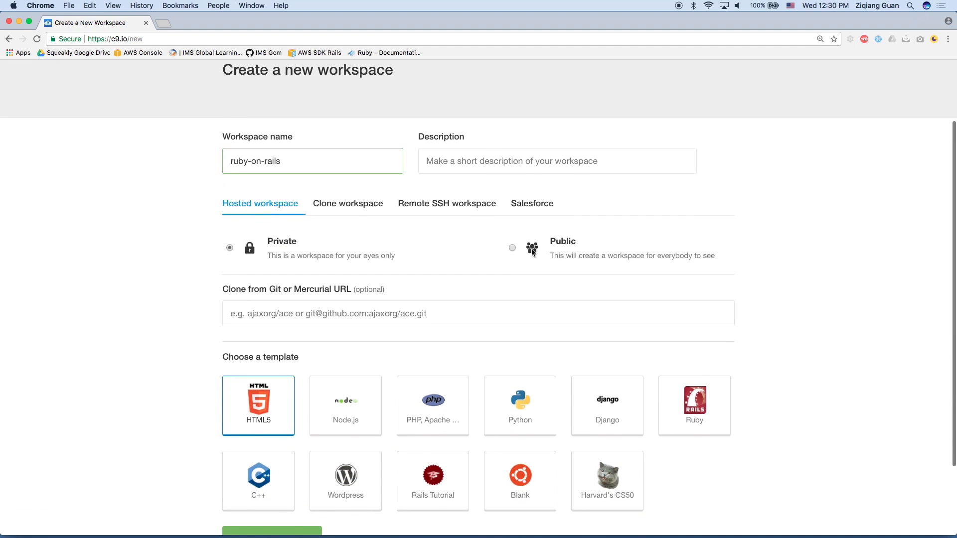
left_click(512, 248)
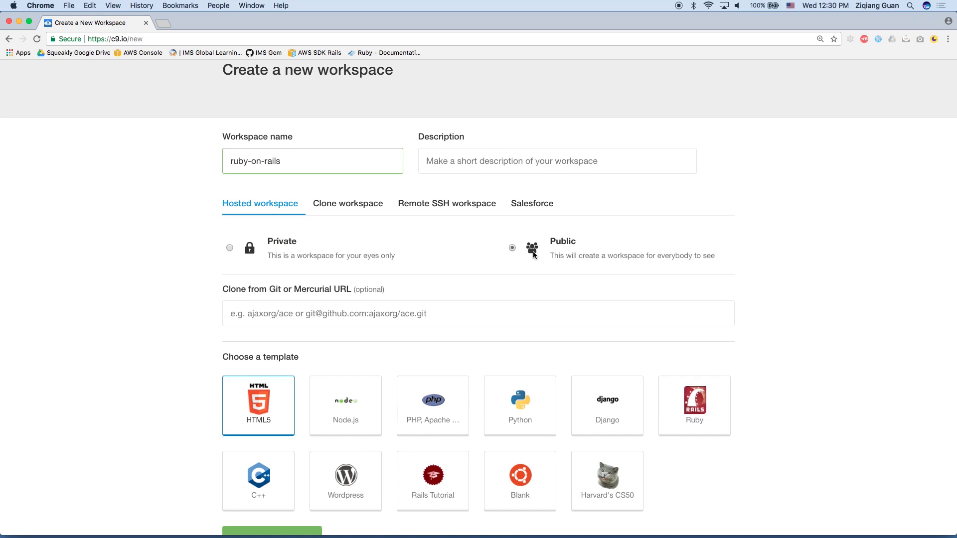
scroll("down", 3)
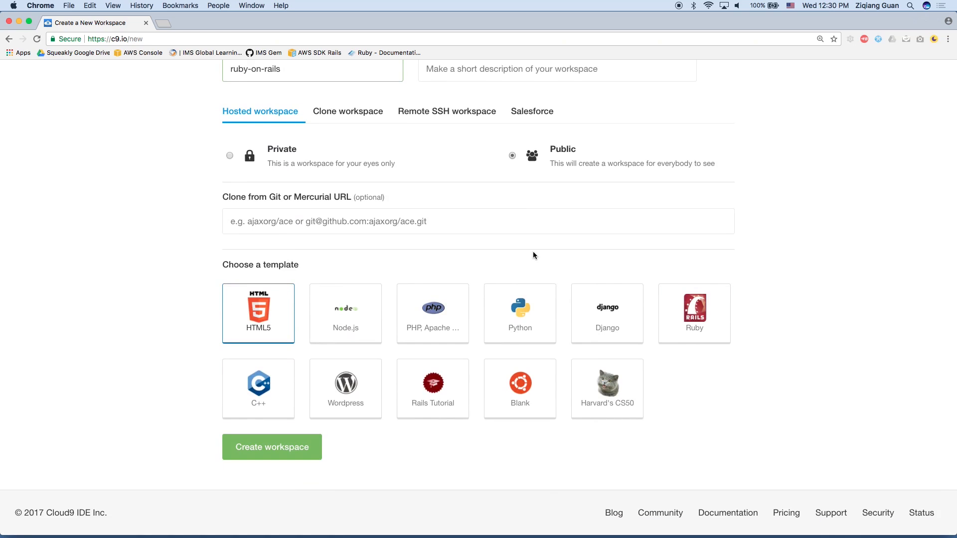
left_click(694, 313)
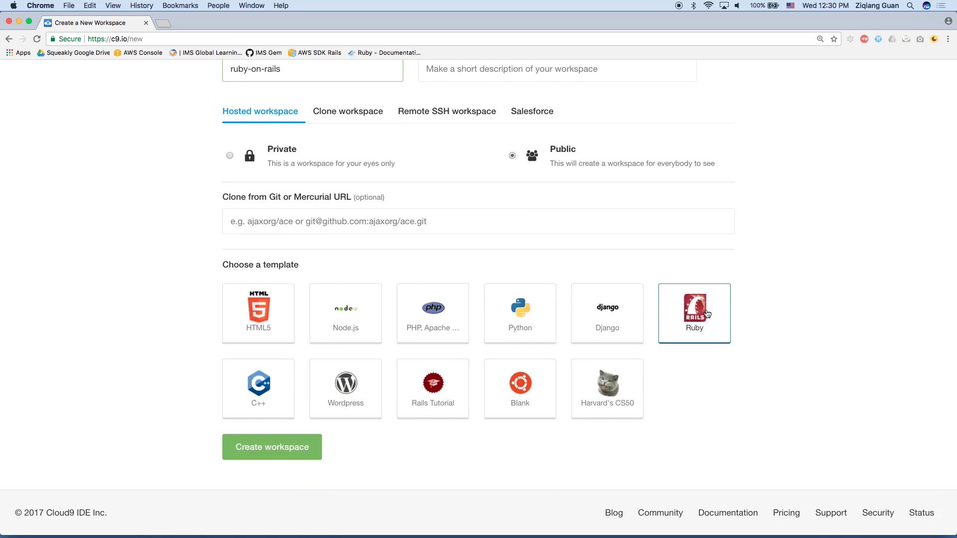
mouse_move(256, 477)
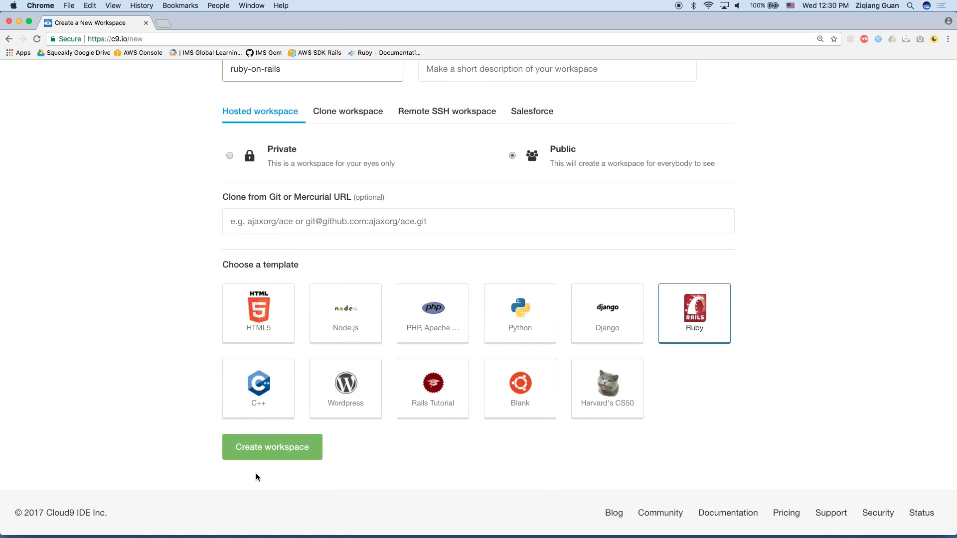
mouse_move(263, 462)
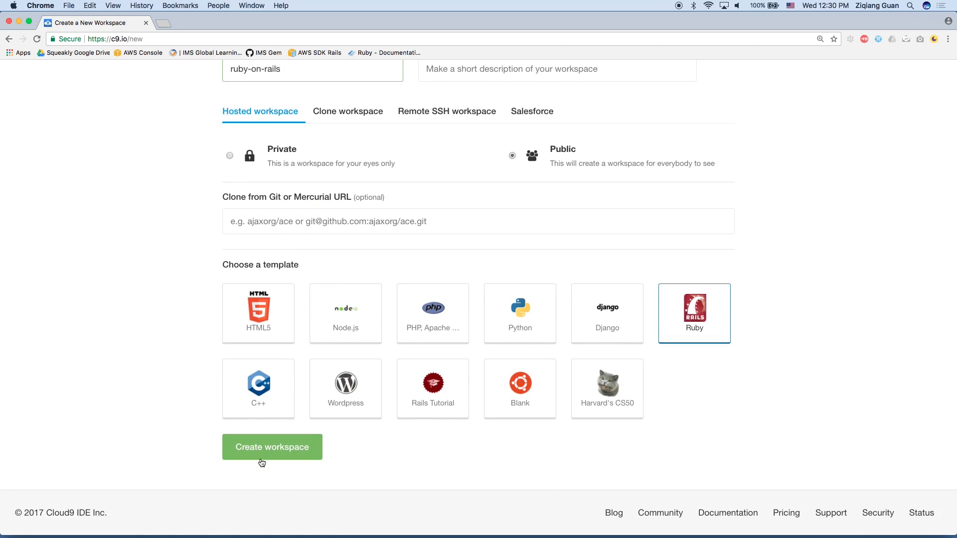
left_click(272, 446)
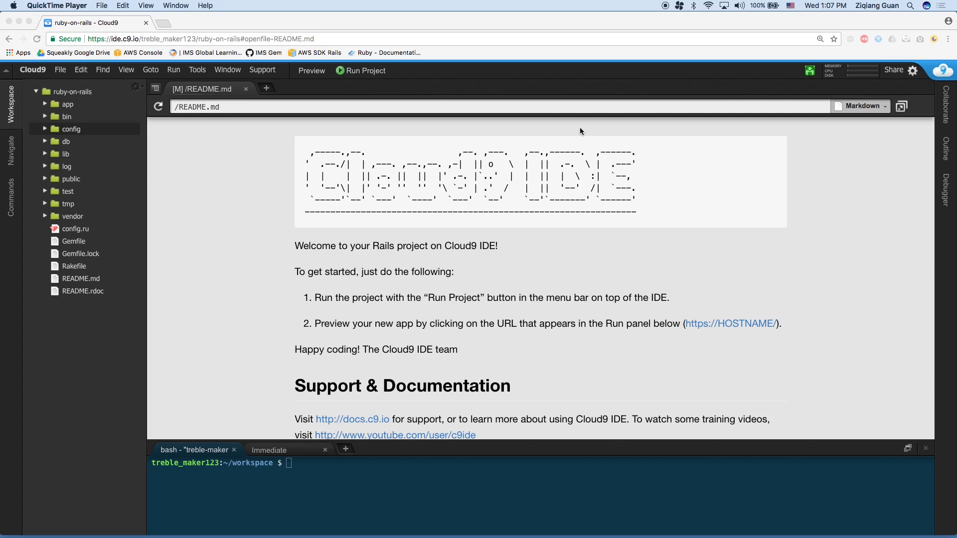
mouse_move(93, 105)
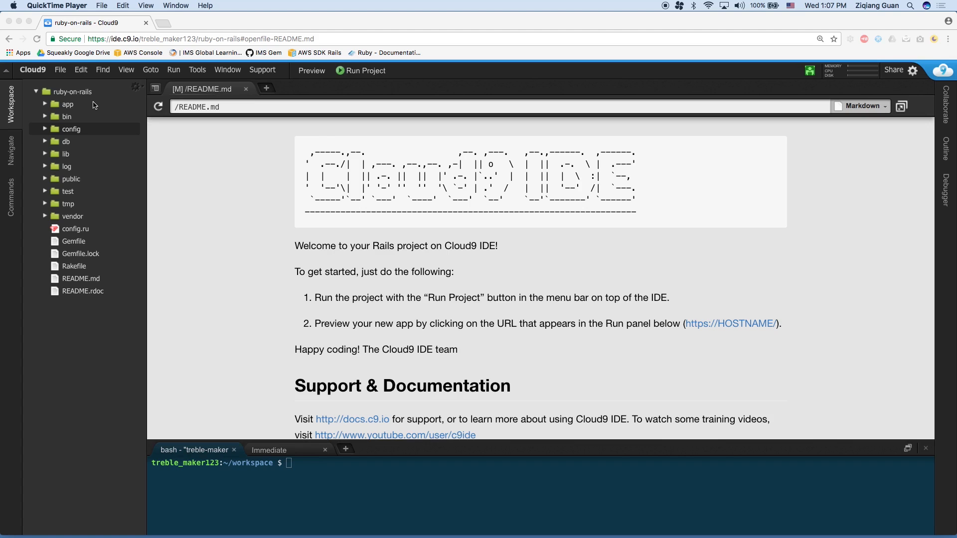
Expand the app, config and db folders in the workspace file tree.
left_click(67, 104)
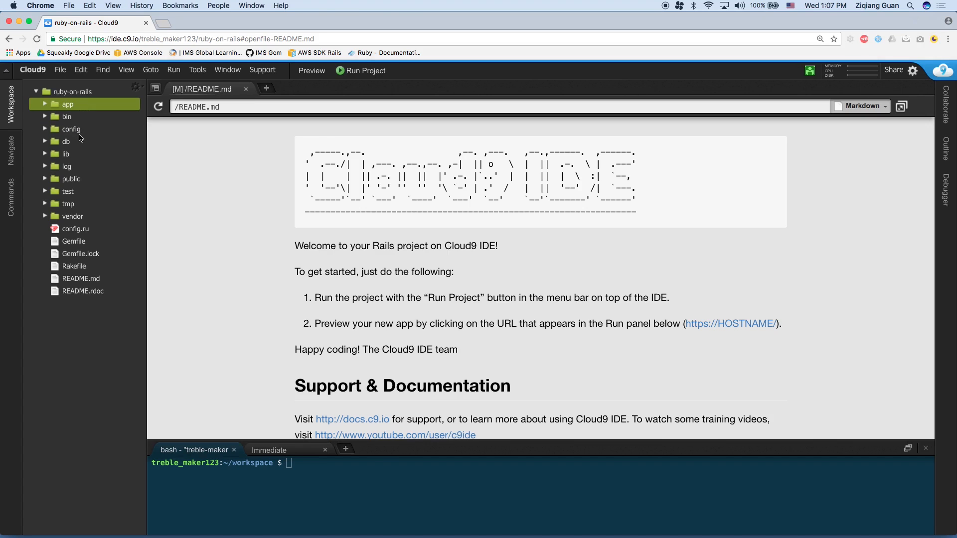
left_click(70, 129)
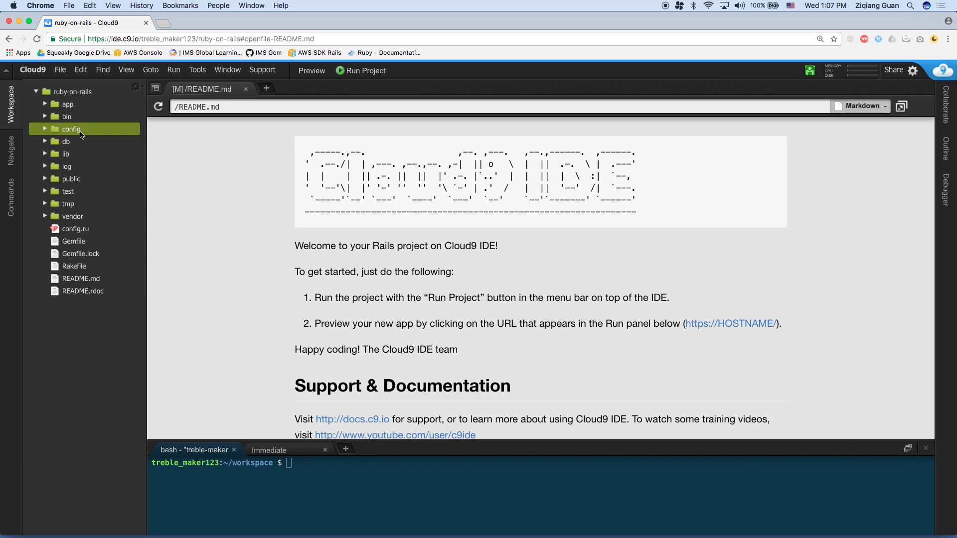
left_click(66, 141)
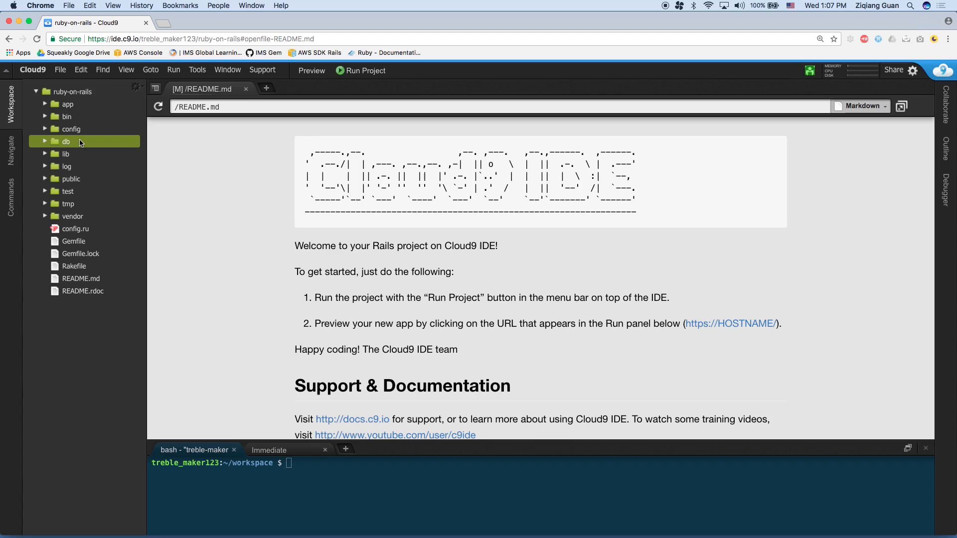
left_click(66, 141)
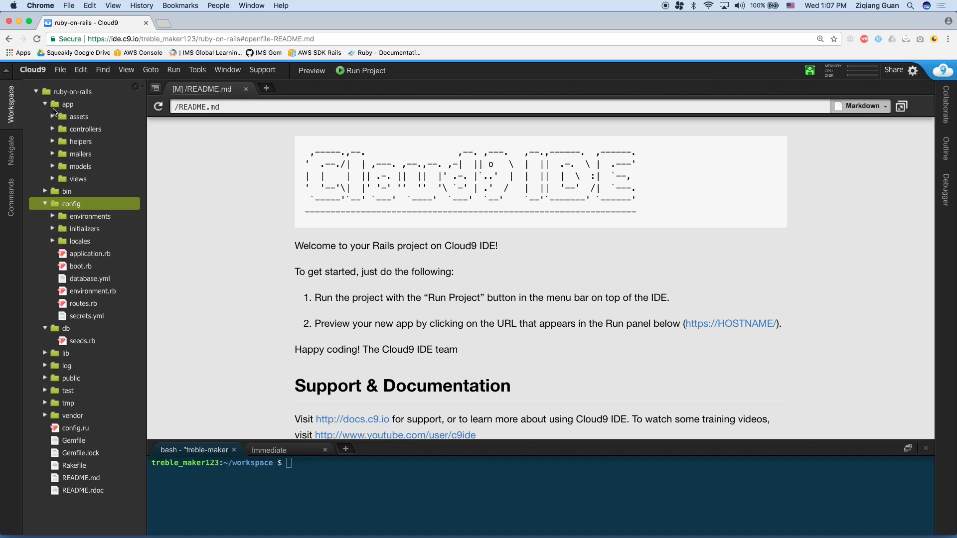
mouse_move(90, 179)
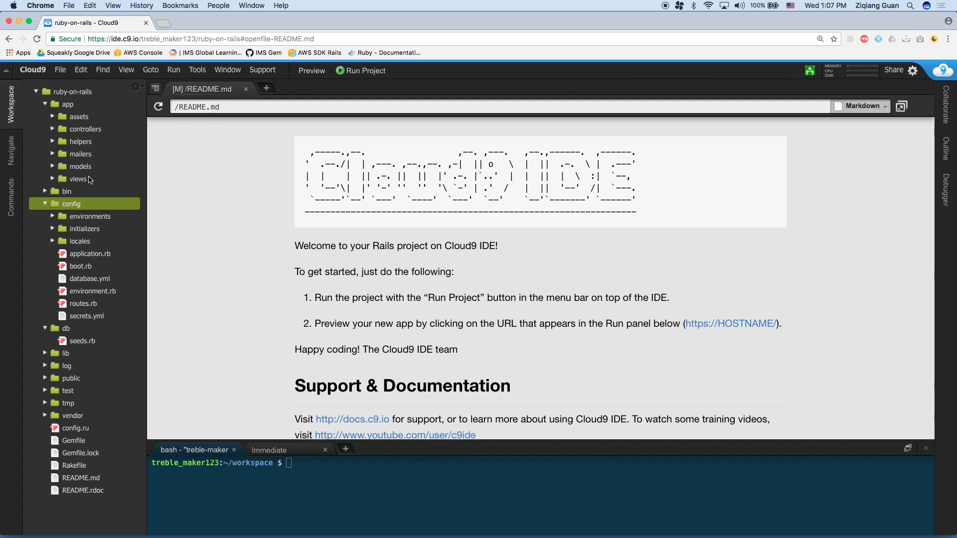
mouse_move(78, 179)
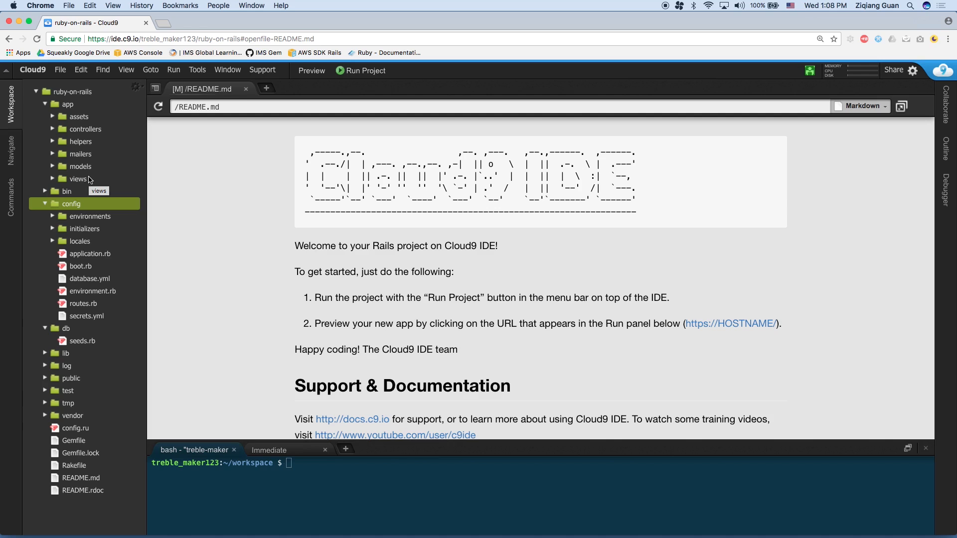
mouse_move(85, 179)
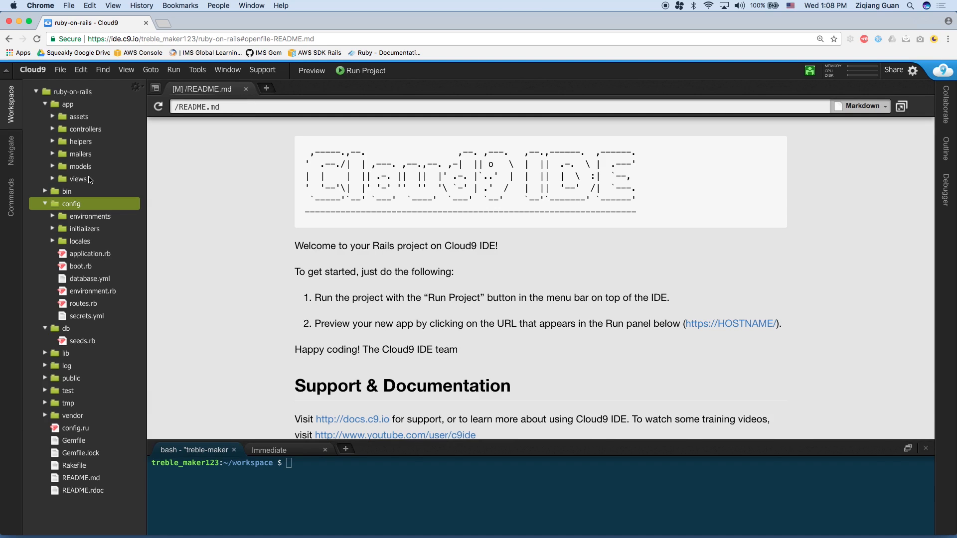
mouse_move(89, 167)
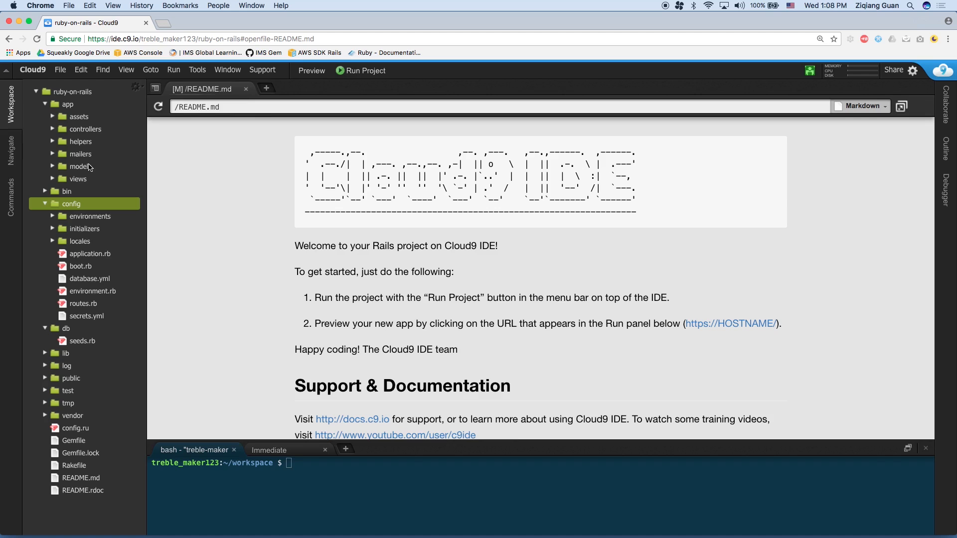
mouse_move(89, 180)
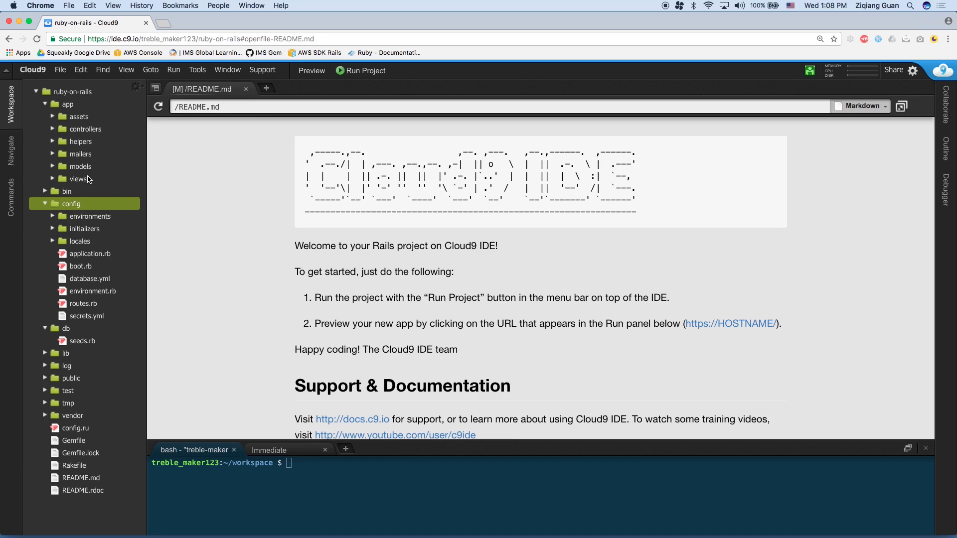
mouse_move(79, 179)
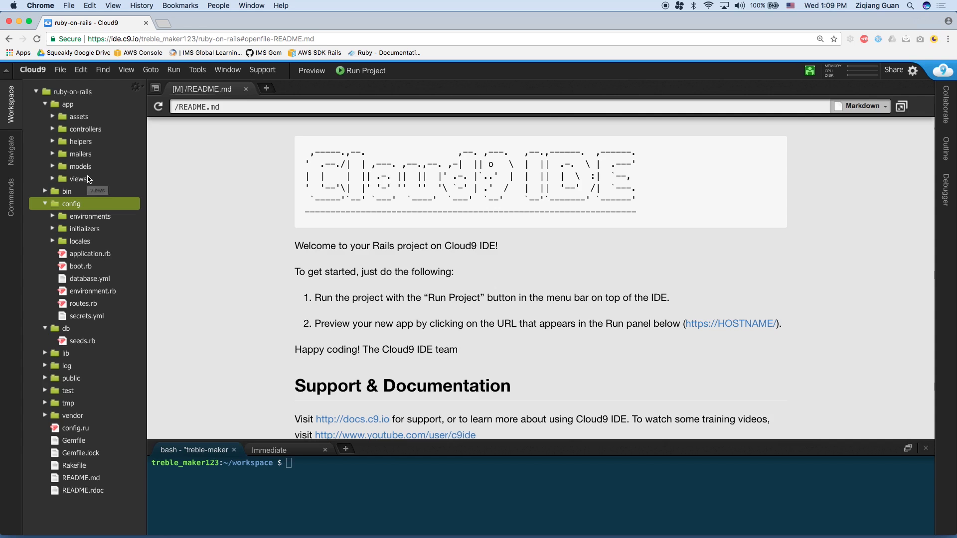
mouse_move(458, 446)
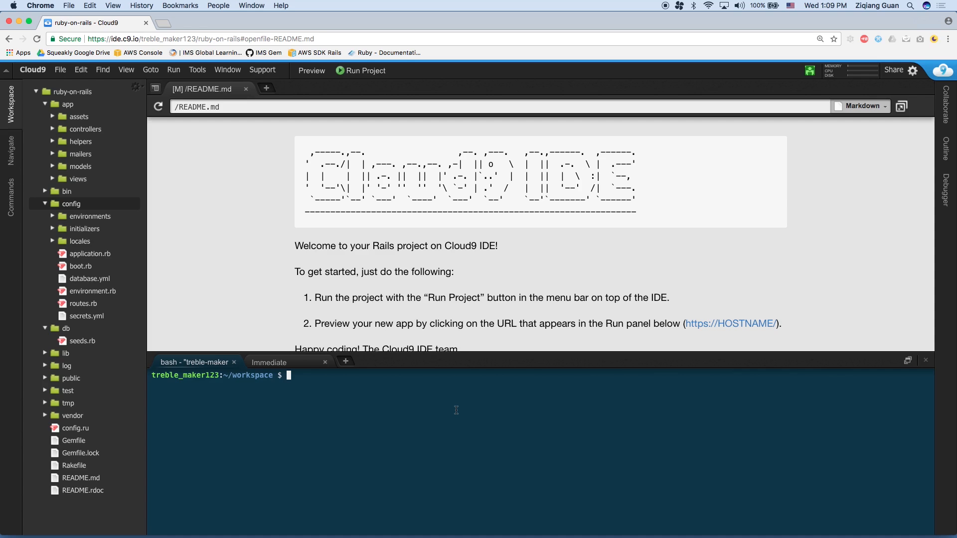
Run 'rails server -b $IP -p $PORT' in the bash terminal.
type("rails")
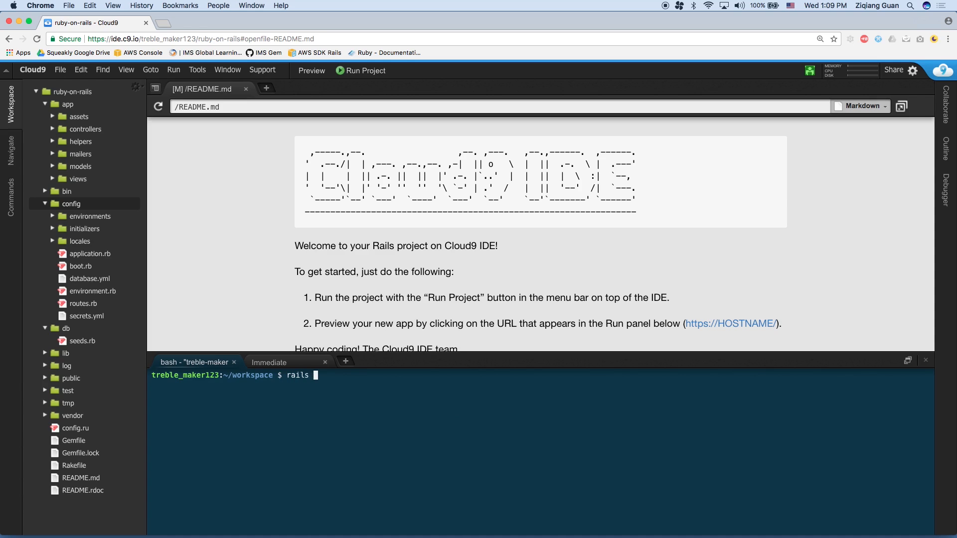
type("server")
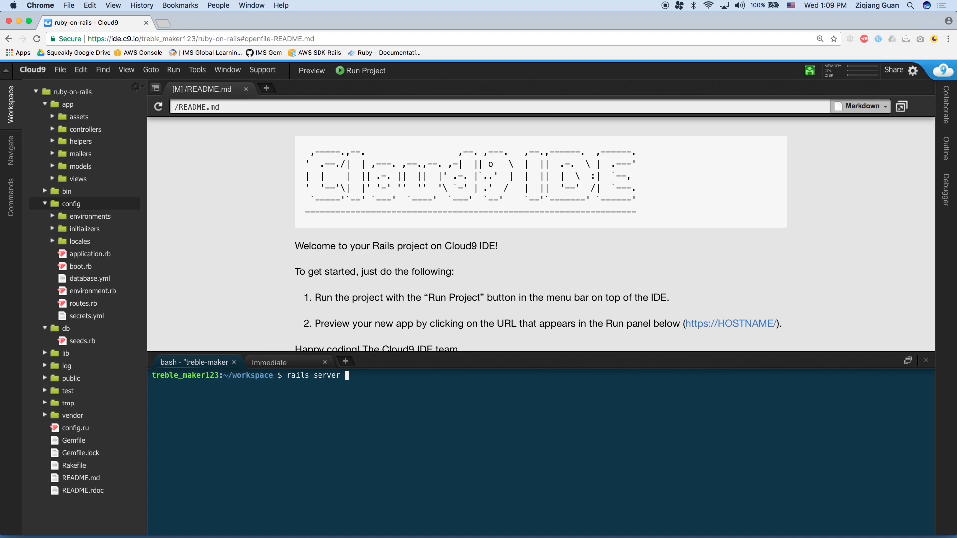
type("-b")
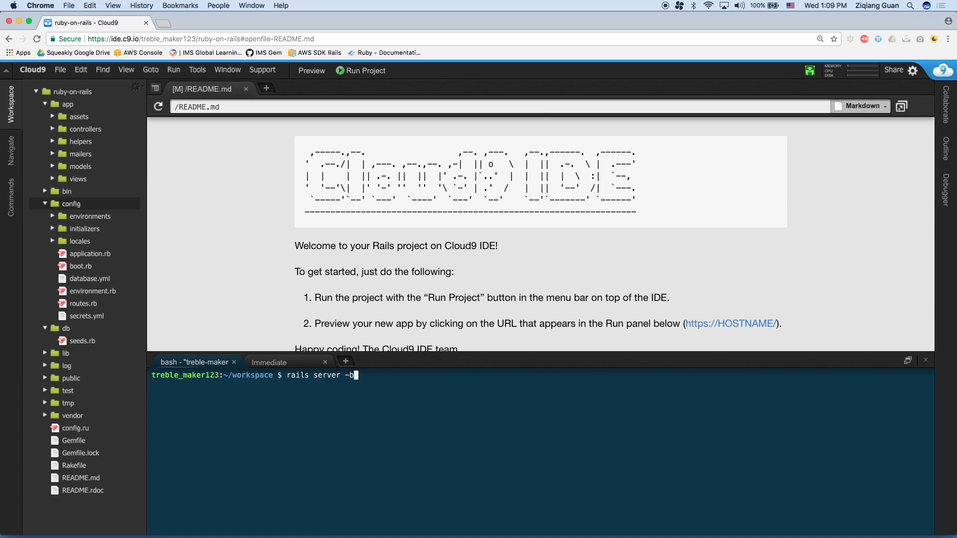
type("$IP")
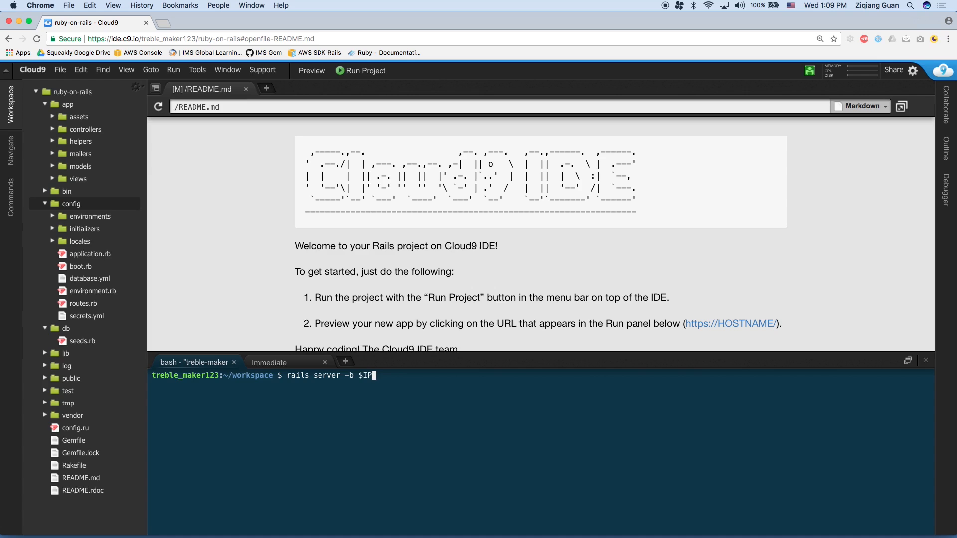
type("-p")
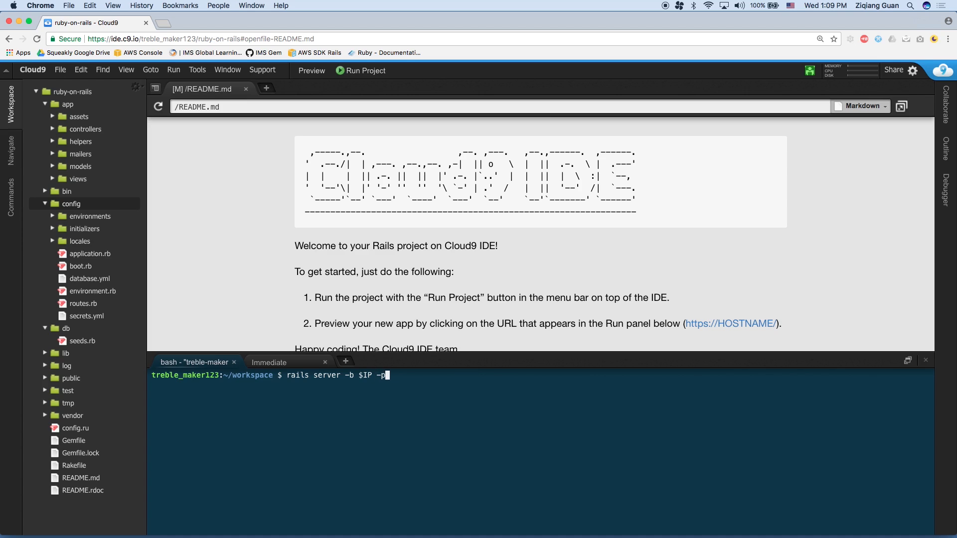
type("$P")
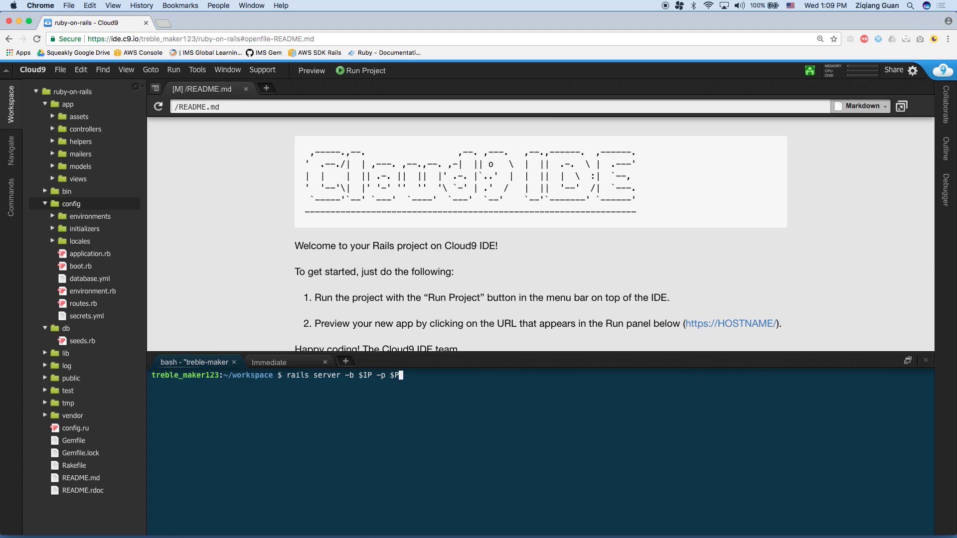
type("ORT")
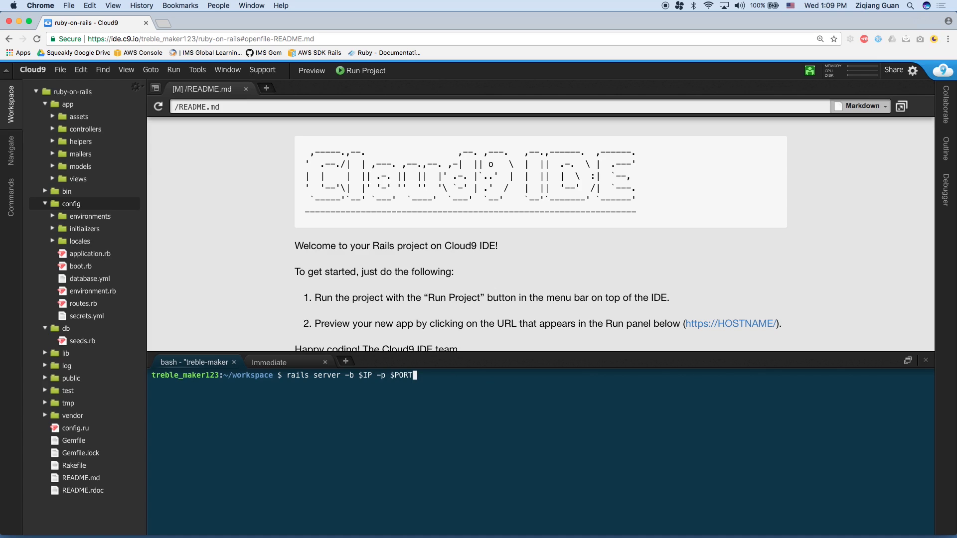
mouse_move(367, 401)
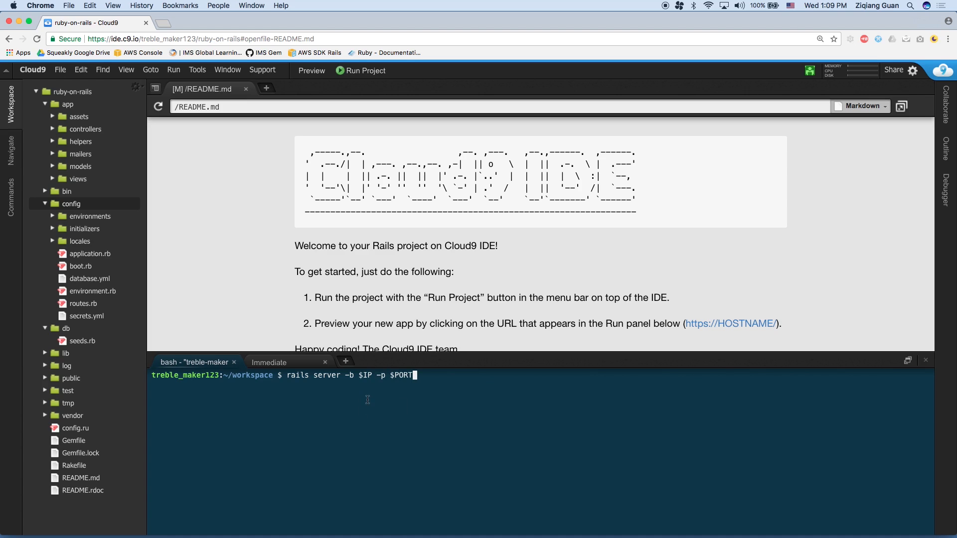
mouse_move(395, 375)
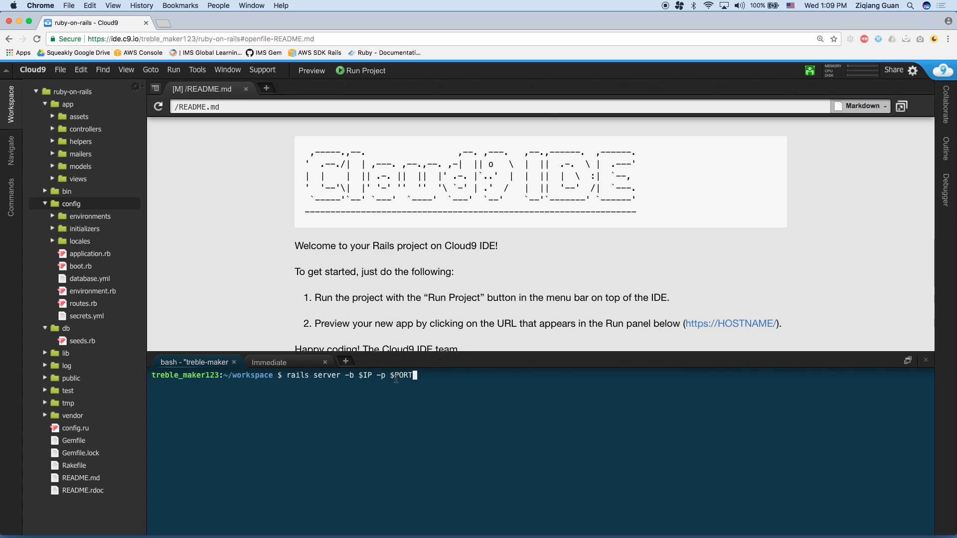
mouse_move(430, 376)
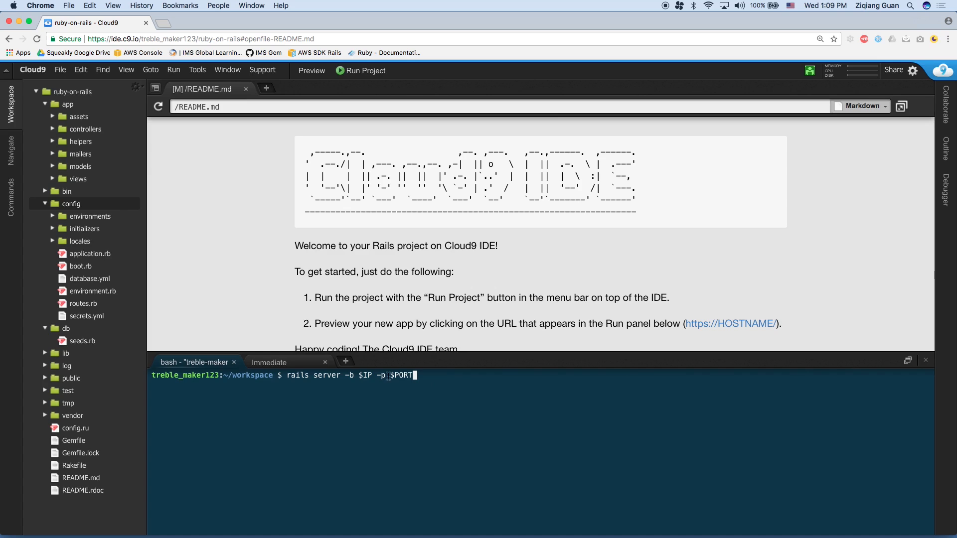
mouse_move(475, 400)
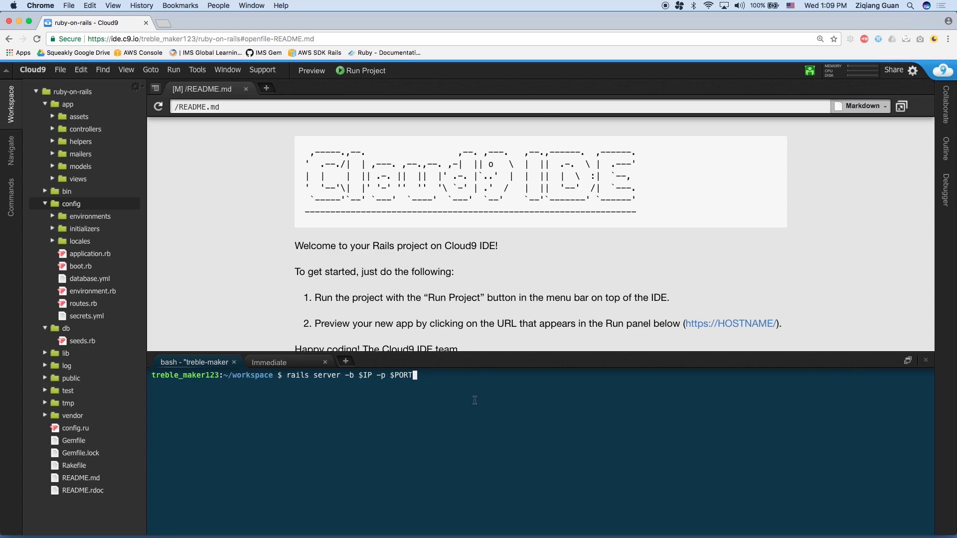
key("Return")
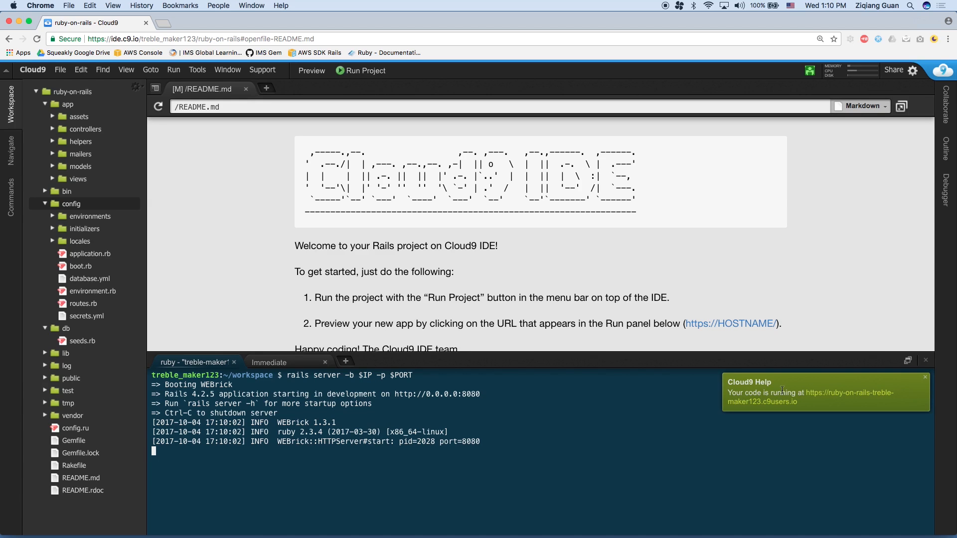
mouse_move(848, 397)
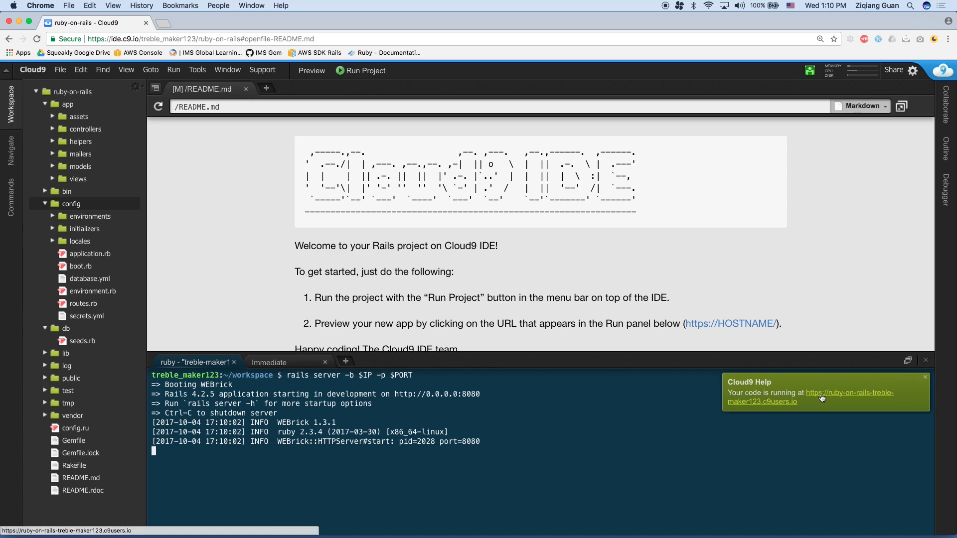
mouse_move(878, 397)
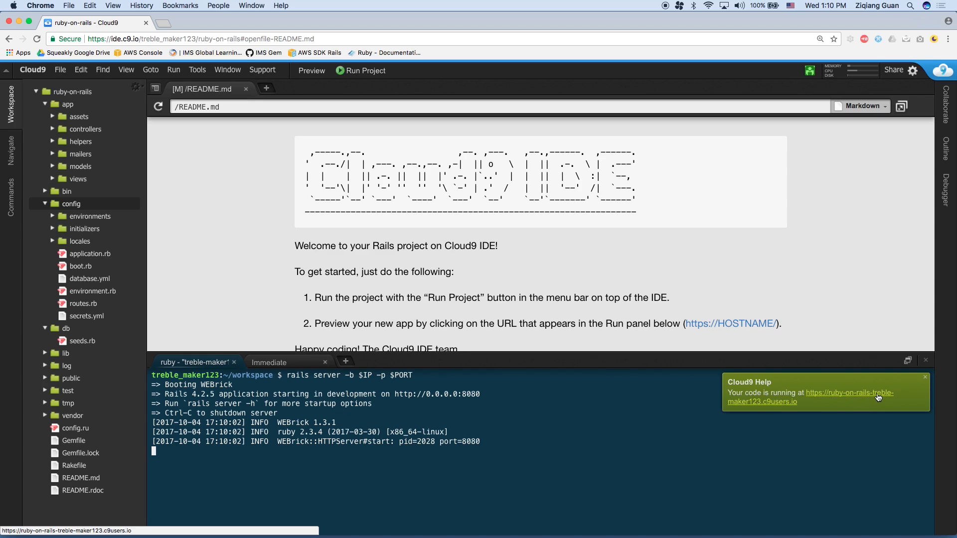
mouse_move(785, 408)
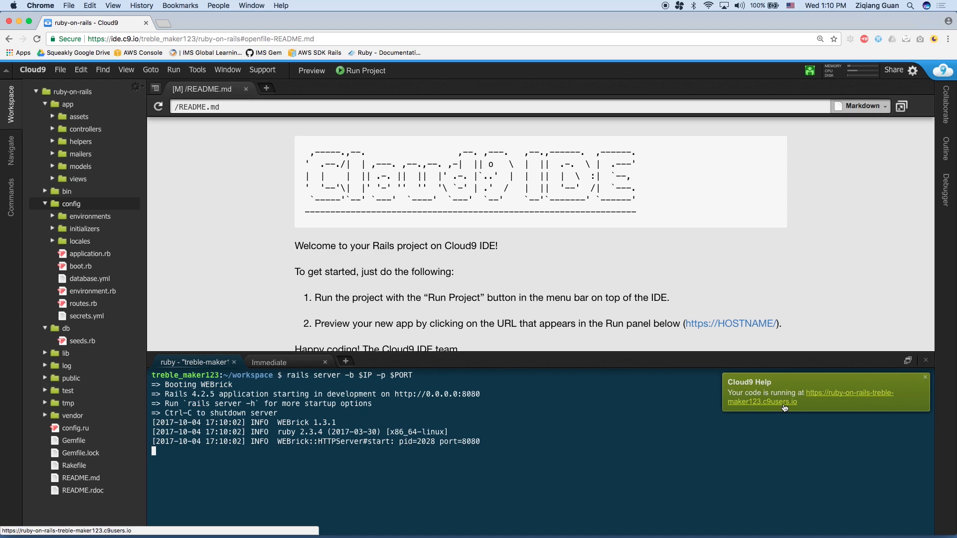
mouse_move(800, 408)
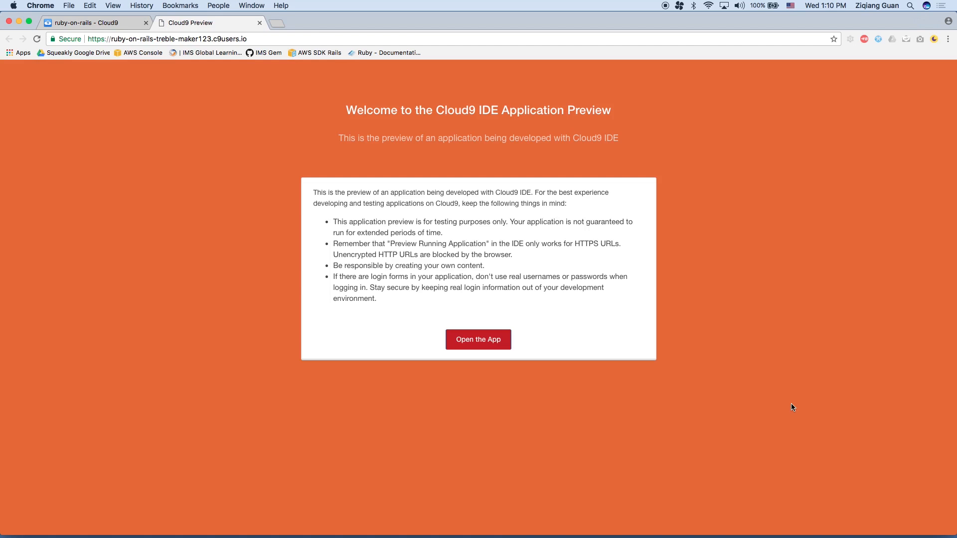
mouse_move(719, 206)
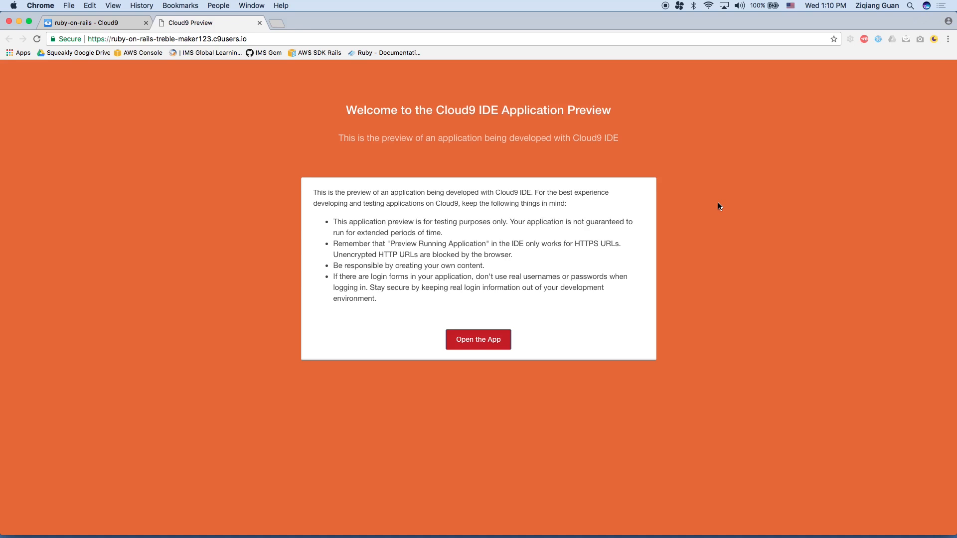
mouse_move(526, 316)
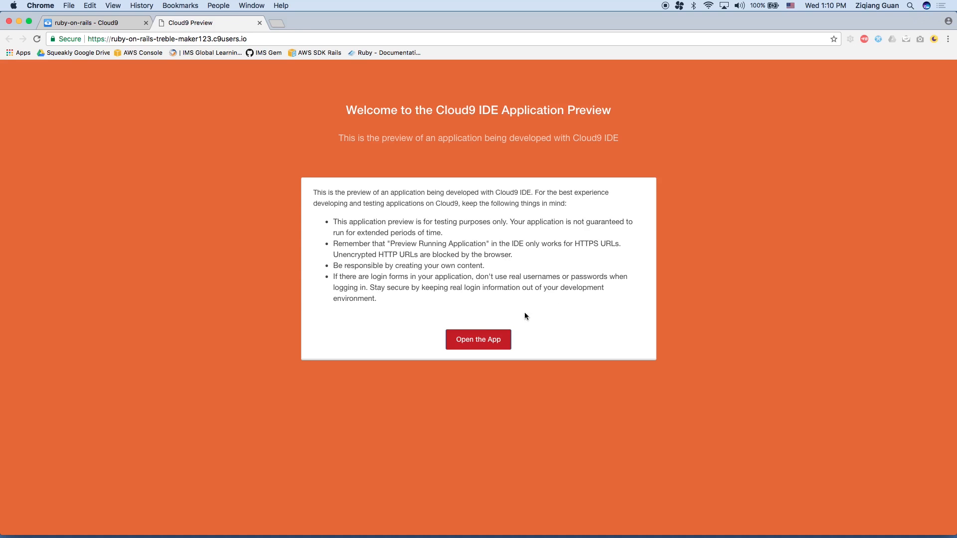
Choose 'Open the App' on the Cloud9 preview notice.
left_click(478, 340)
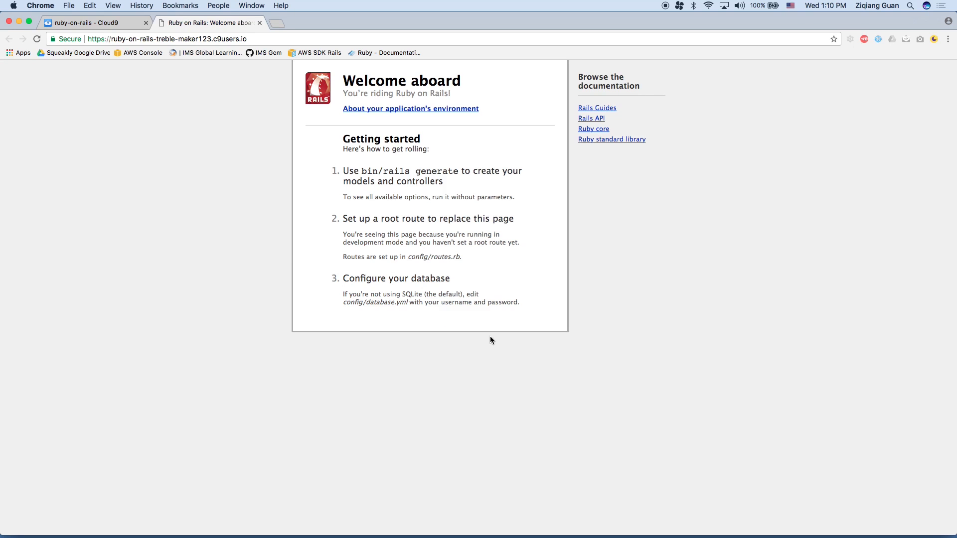
mouse_move(430, 130)
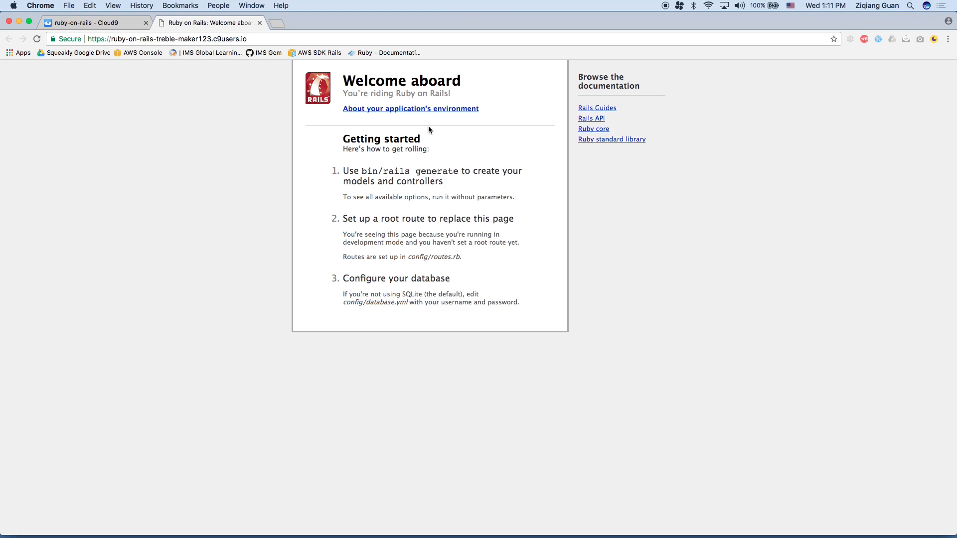
mouse_move(429, 117)
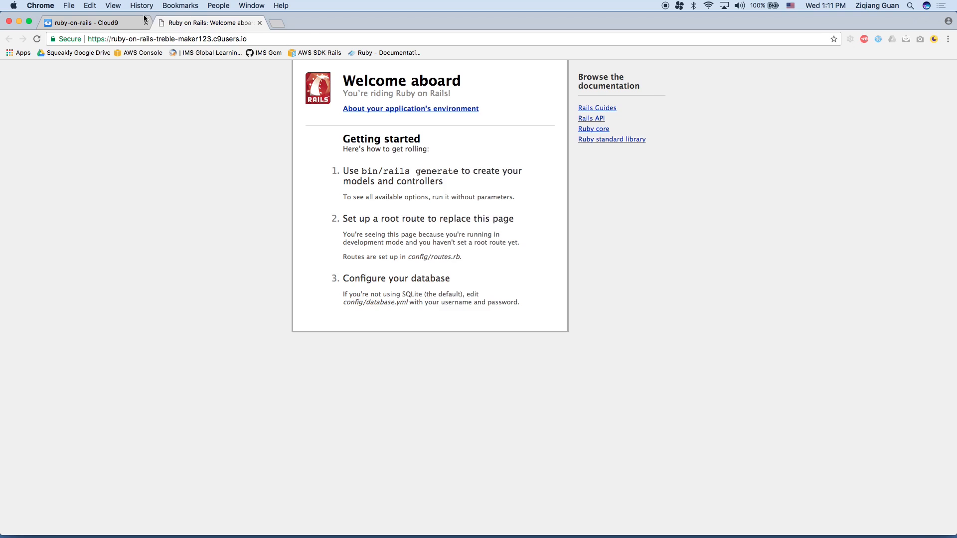
Switch to the 'ruby-on-rails - Cloud9' browser tab.
left_click(92, 22)
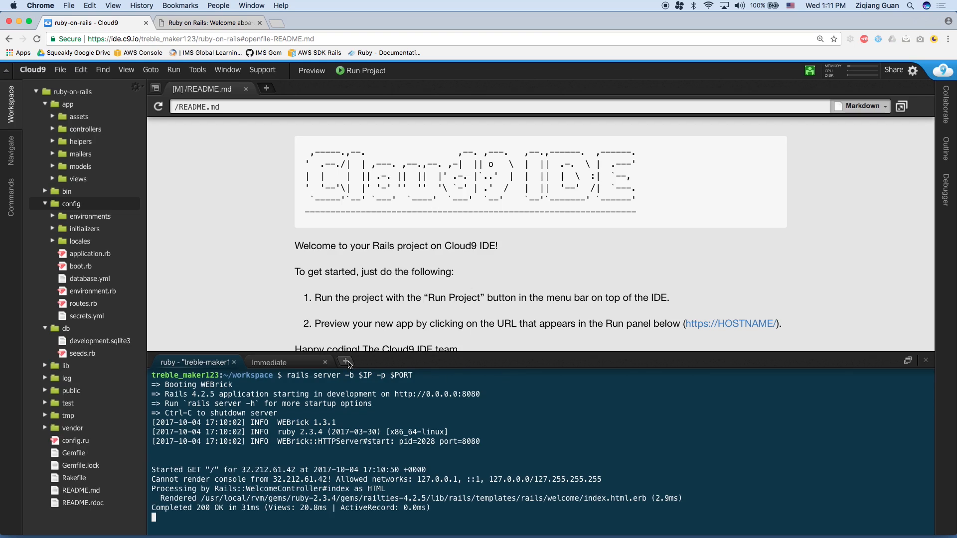
Add a New Terminal tab, check the ruby server log, then return to bash.
left_click(345, 362)
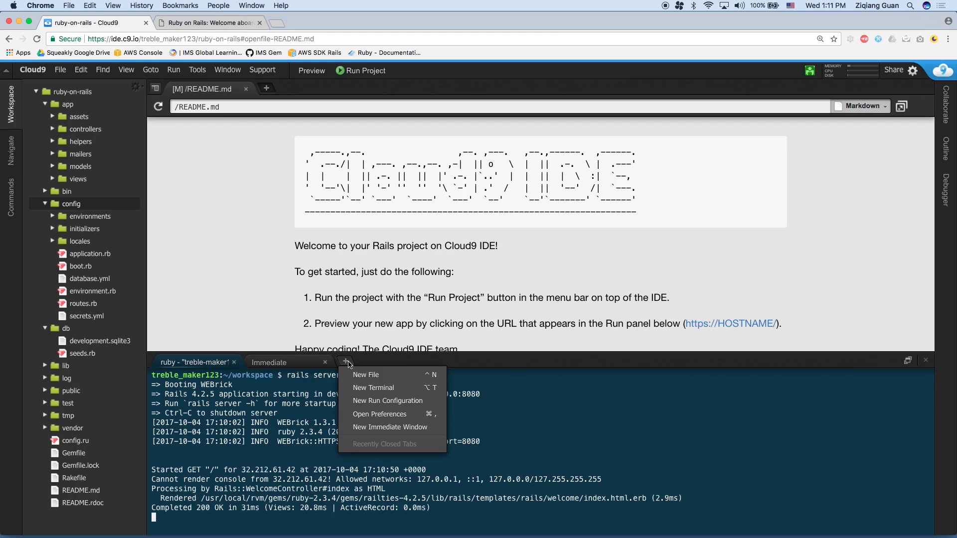
mouse_move(373, 388)
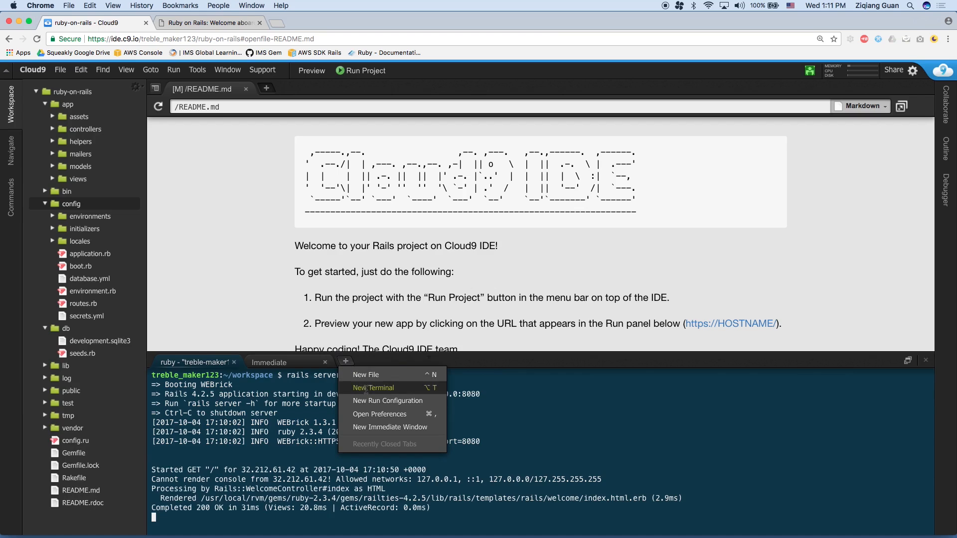
left_click(373, 388)
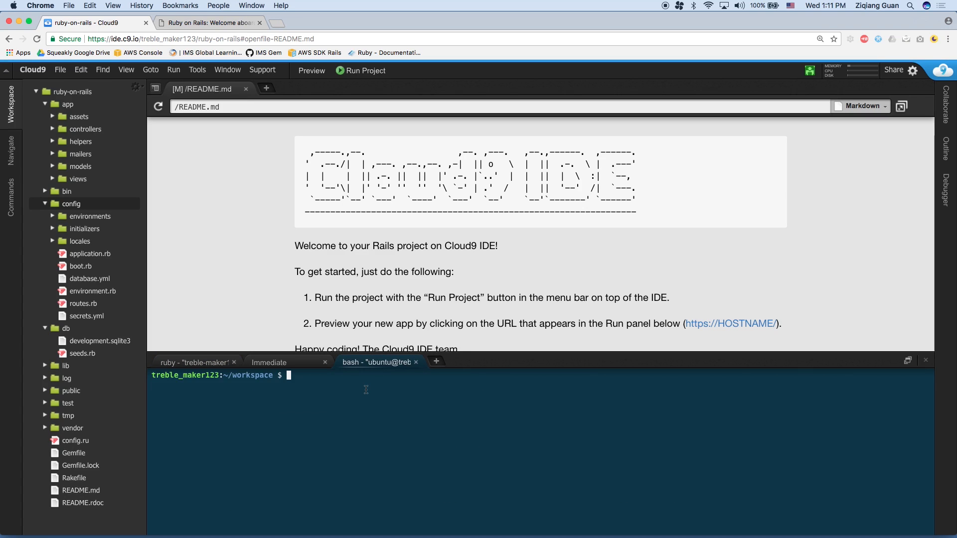
left_click(191, 362)
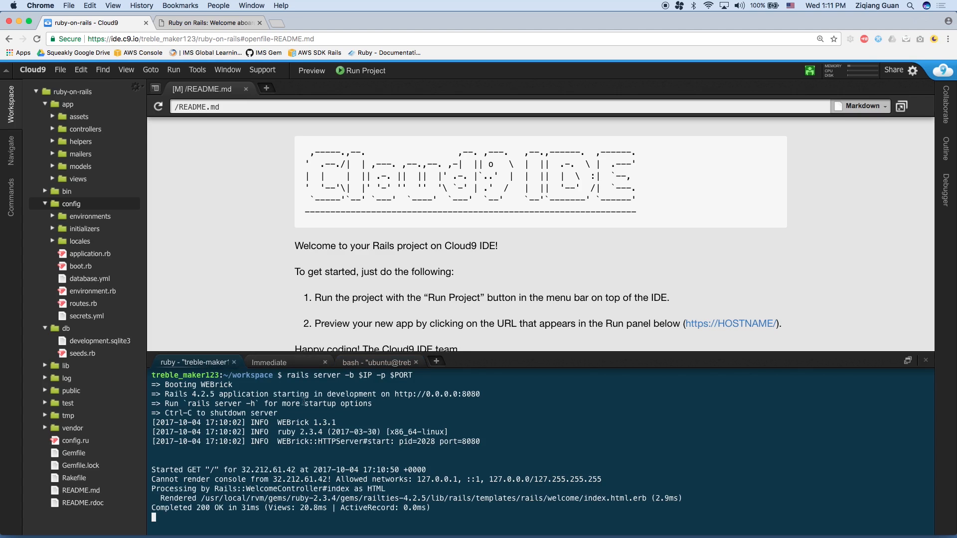
left_click(377, 363)
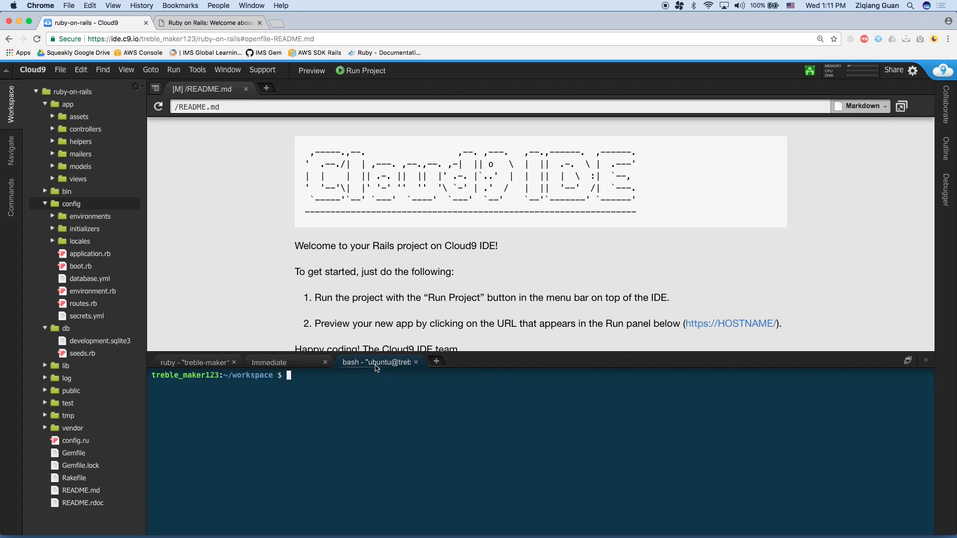
mouse_move(384, 419)
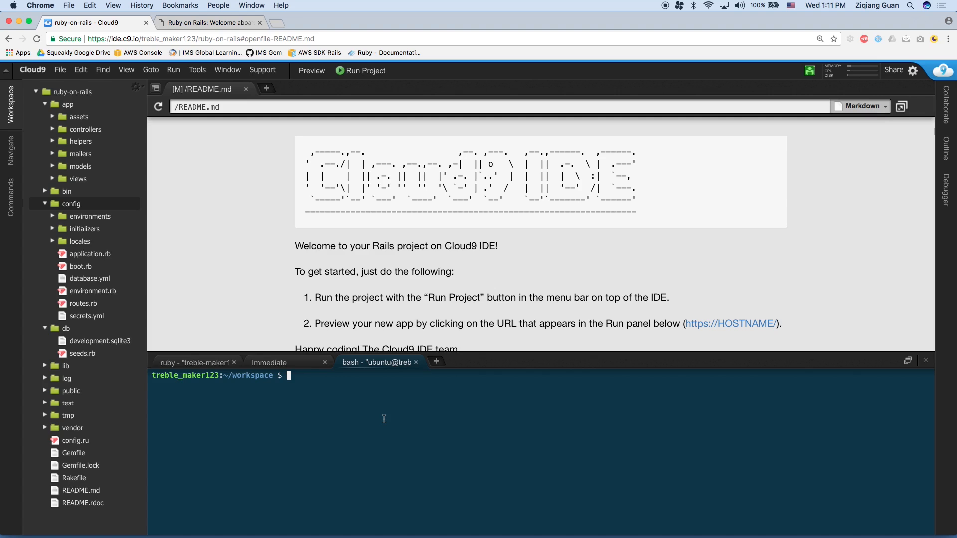
Run 'rails generate scaffold ToDo content:string due_date:date' in the new terminal.
type("rails gene")
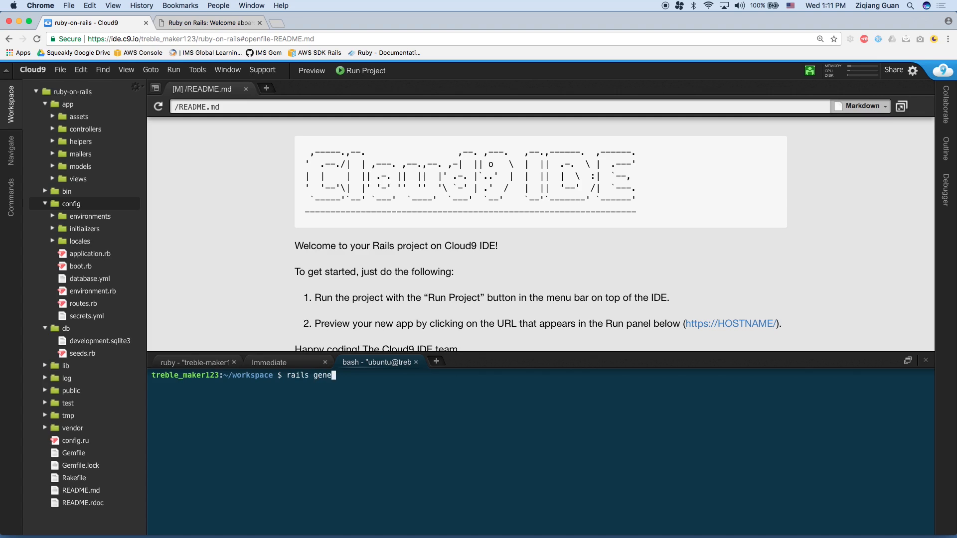
type("rate scaf")
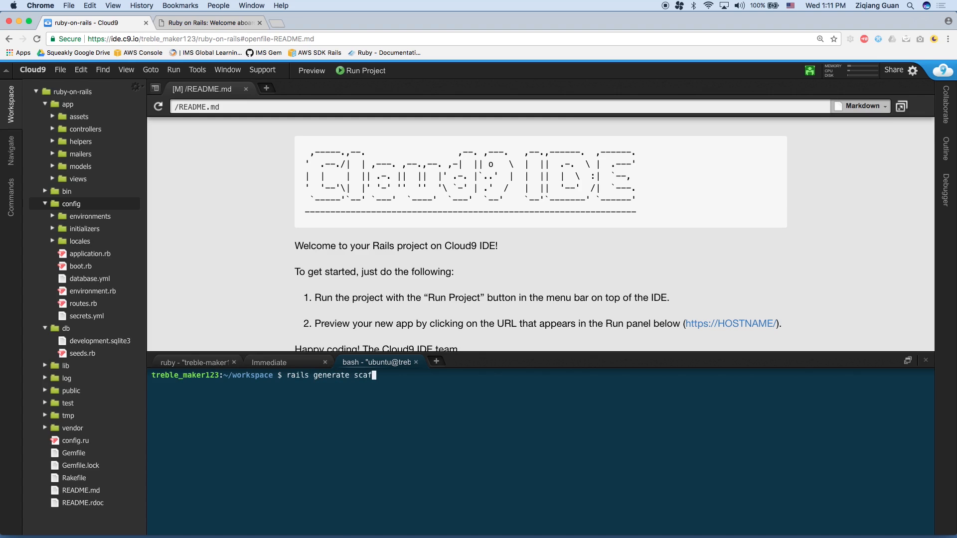
type("fold To")
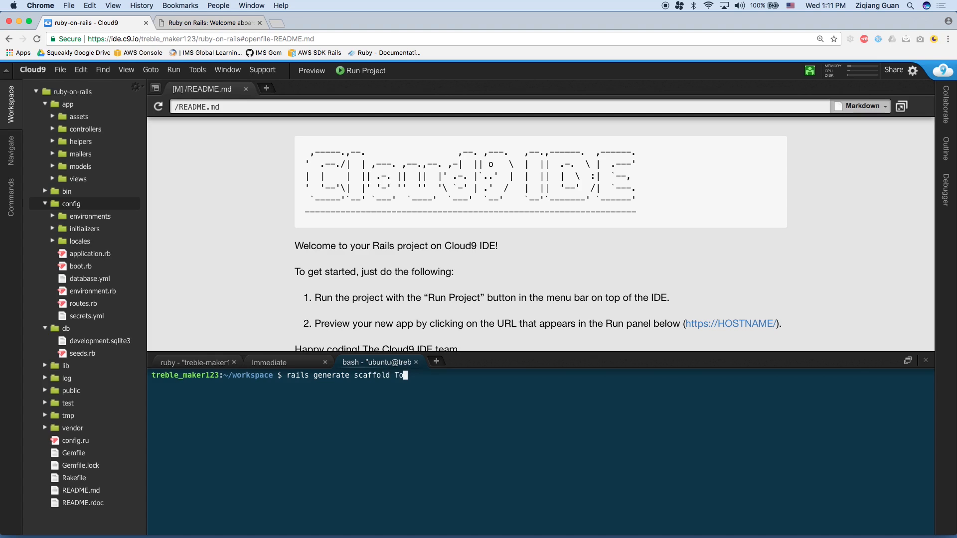
type("Do")
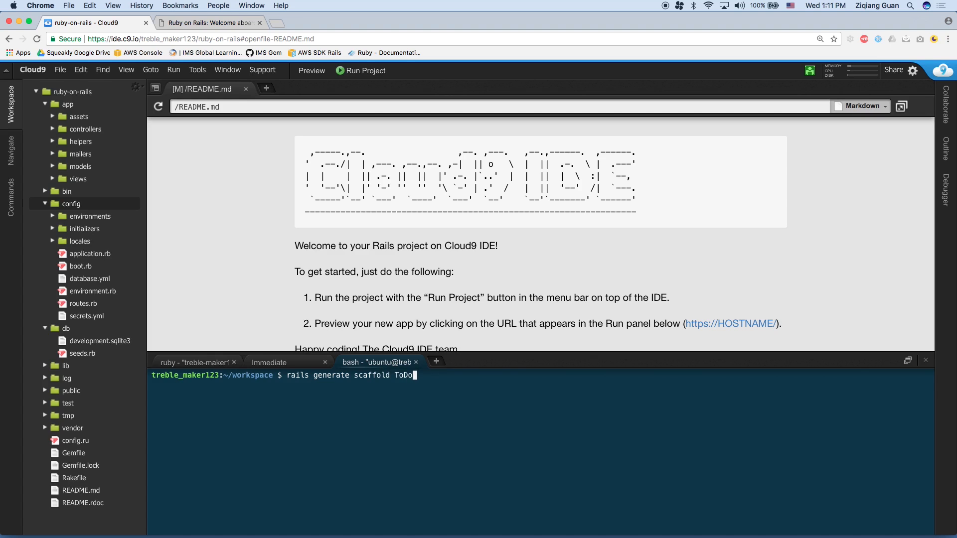
type("content:strin")
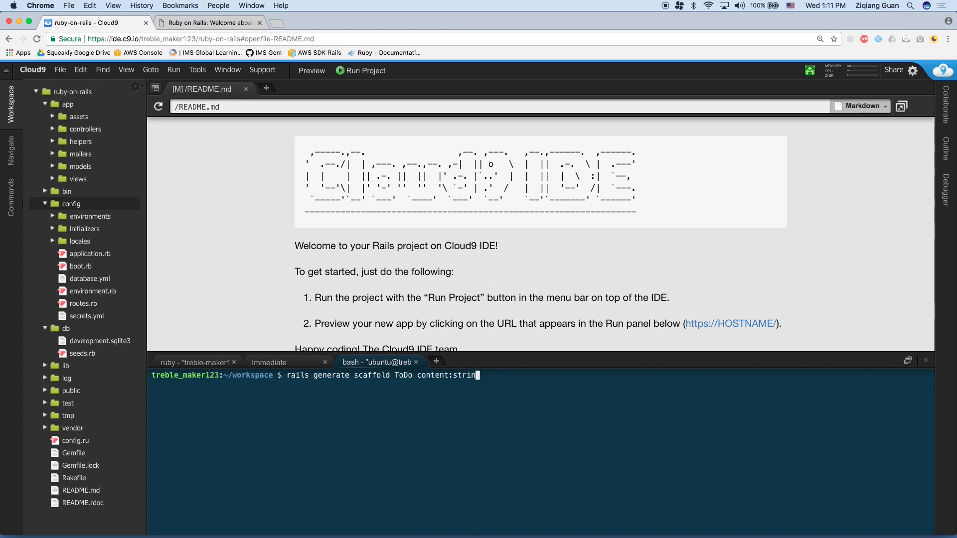
type("due_date")
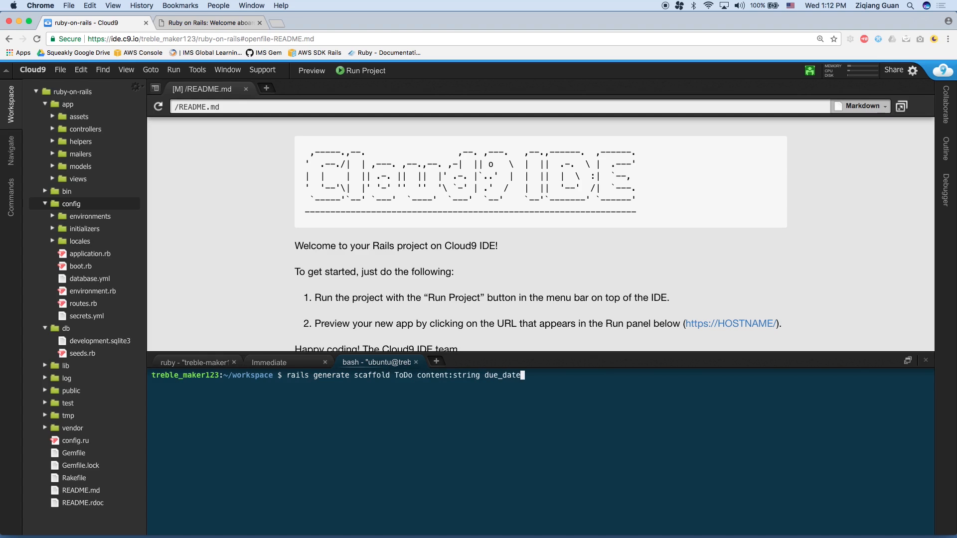
type(":d")
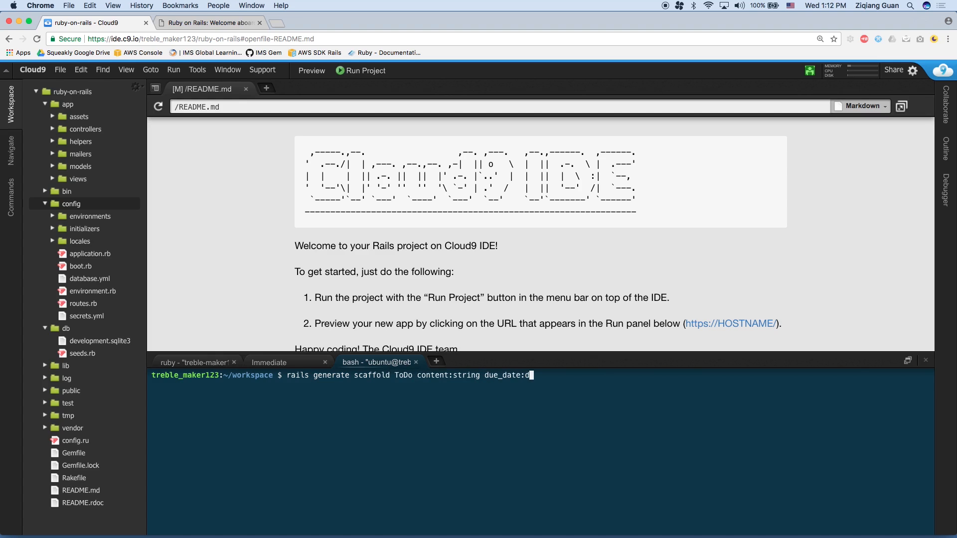
type("ate")
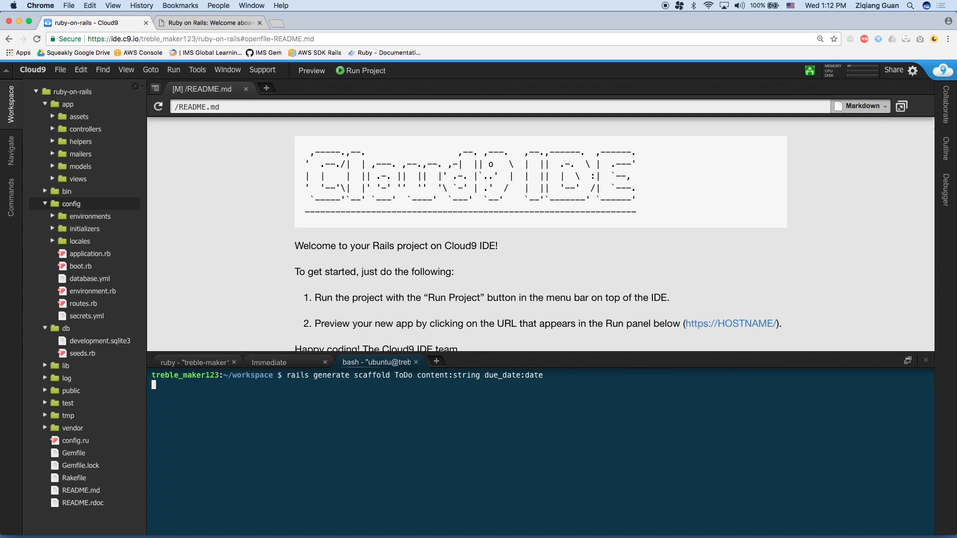
key("Return")
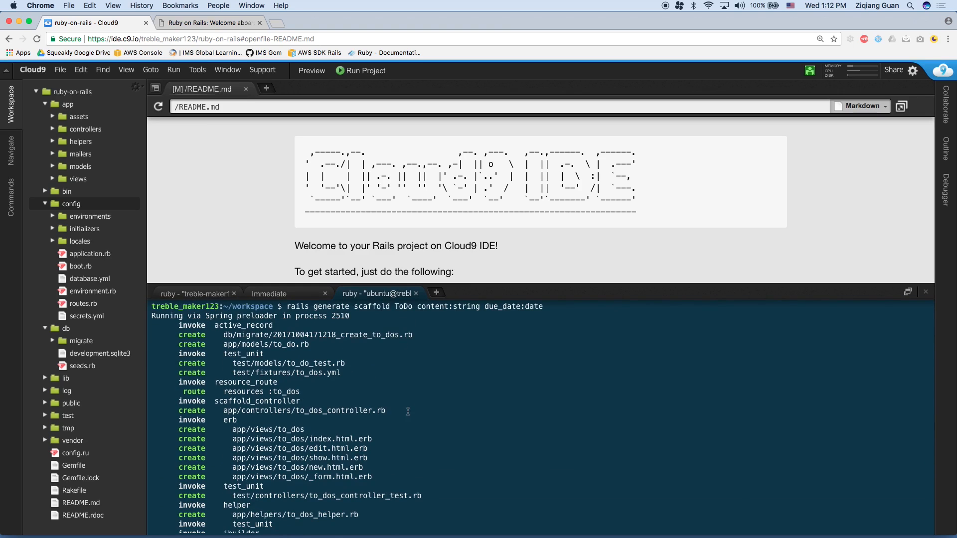
mouse_move(405, 356)
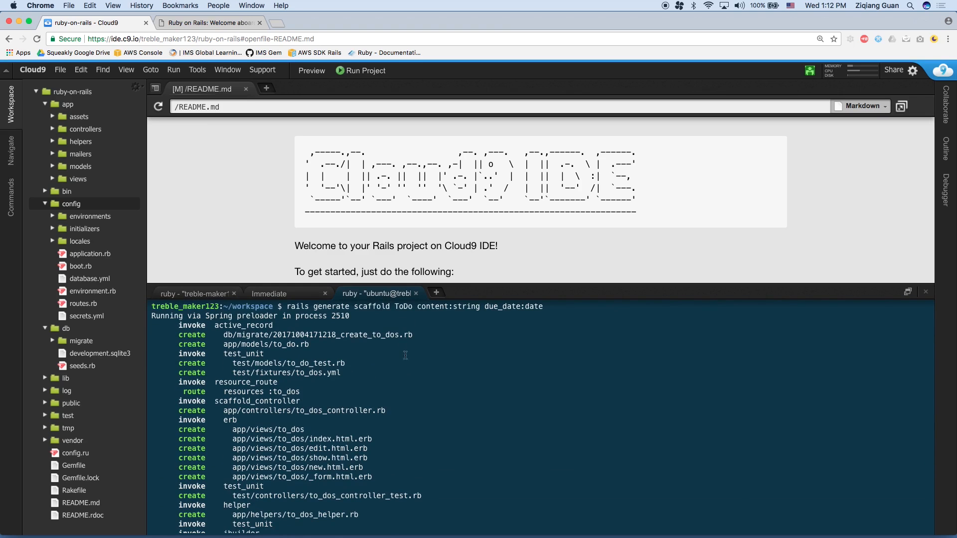
mouse_move(395, 307)
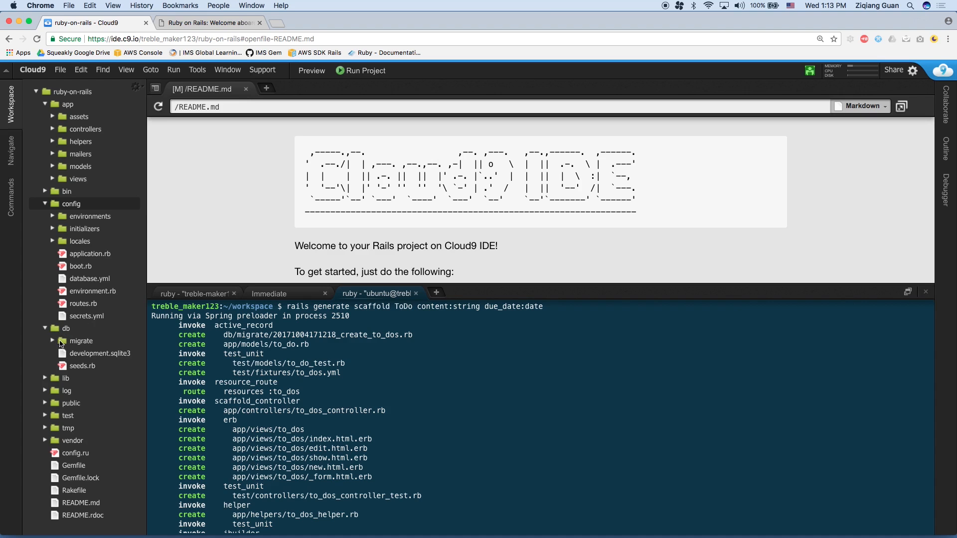
Expand db/migrate and inspect the create_to_dos migration's content and timestamps lines.
left_click(45, 340)
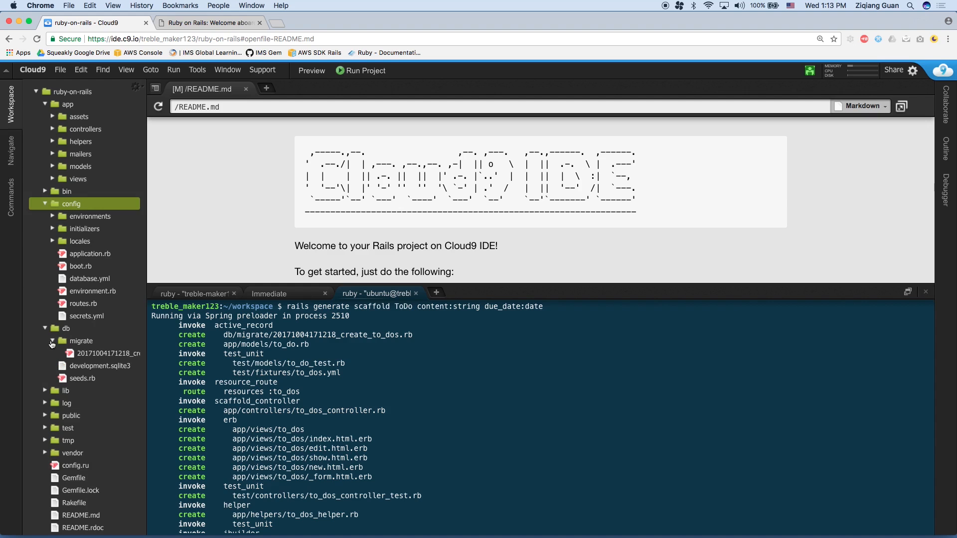
mouse_move(109, 353)
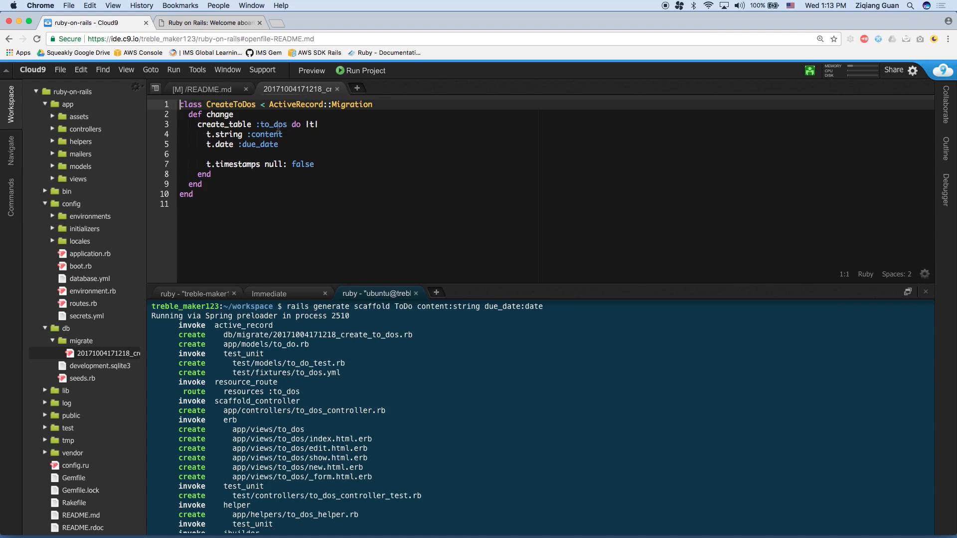
left_click(267, 134)
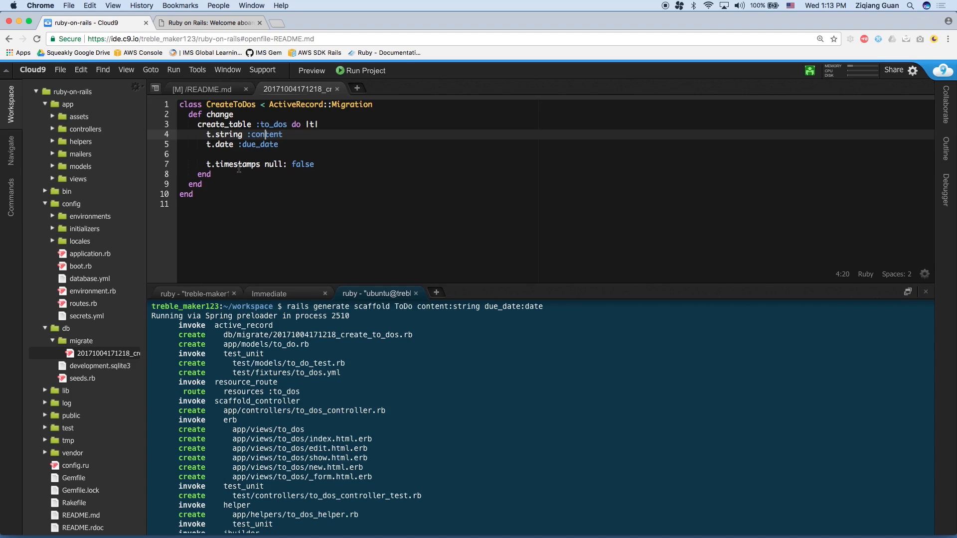
left_click(240, 164)
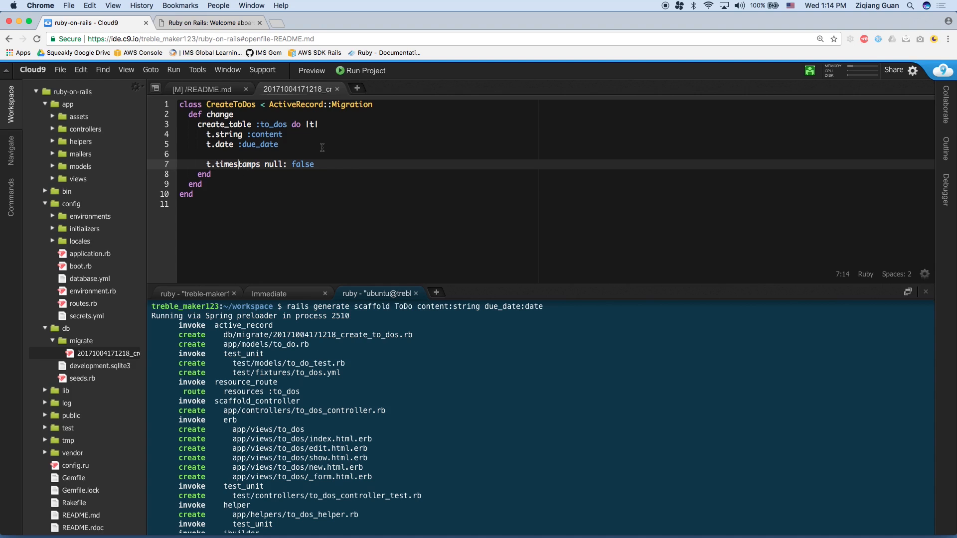
mouse_move(359, 212)
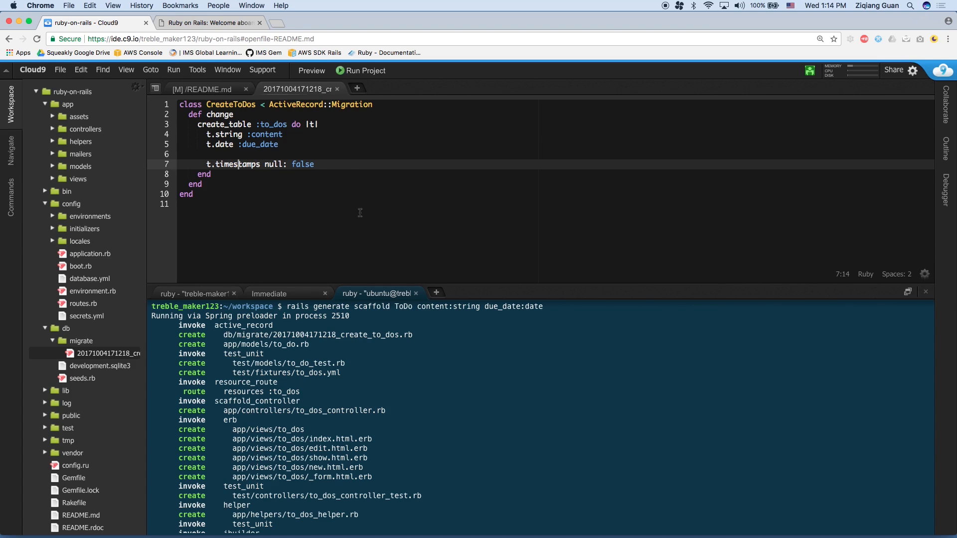
scroll("down", 3)
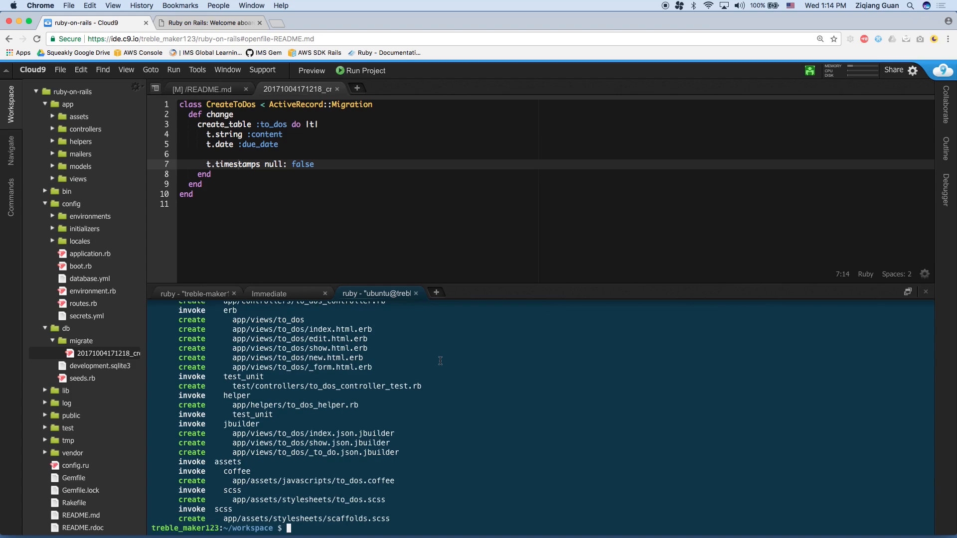
Enter 'rake db:migrate' in the terminal.
type("rake")
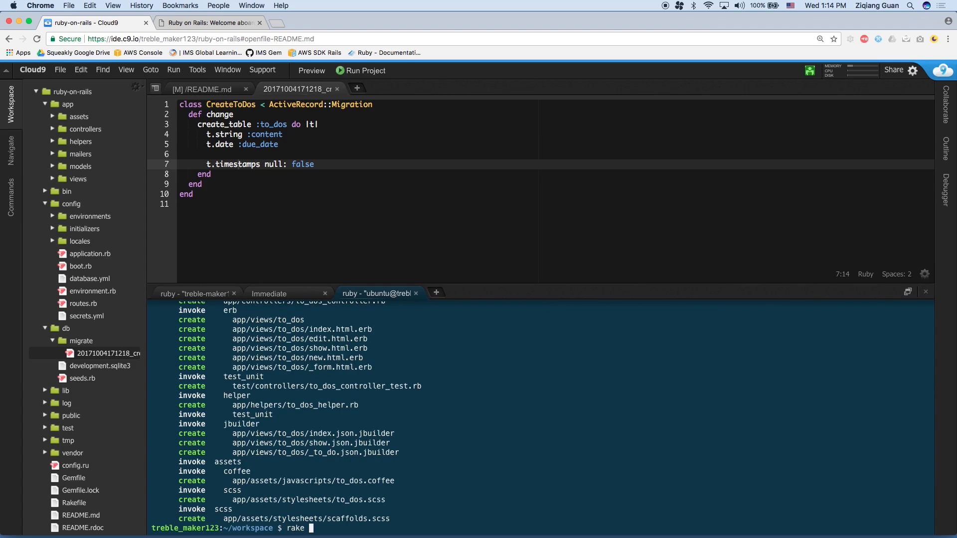
type("db:")
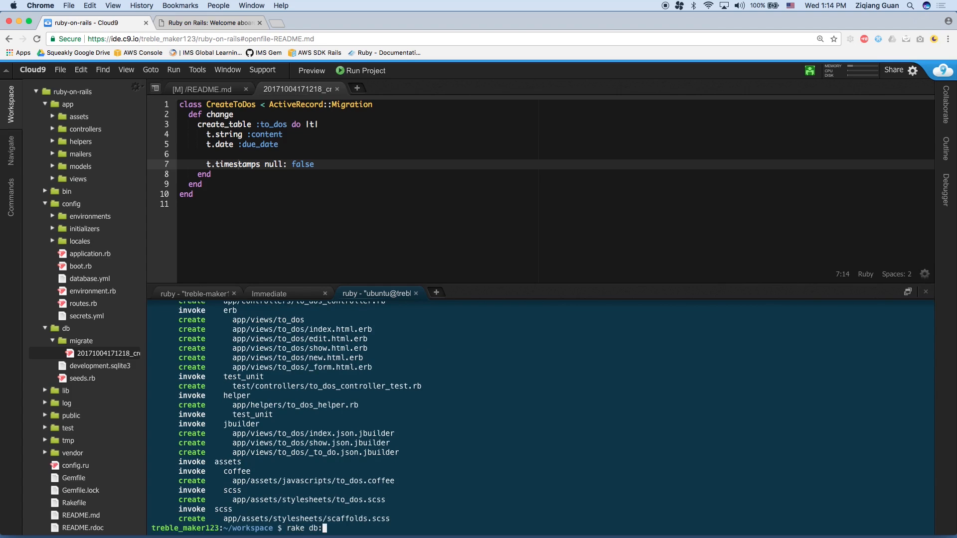
type("migrate")
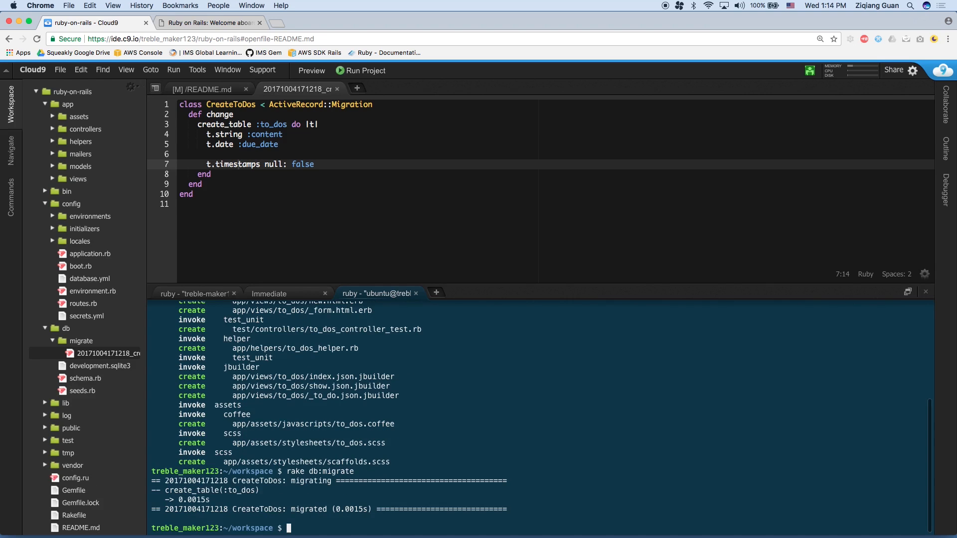
mouse_move(332, 131)
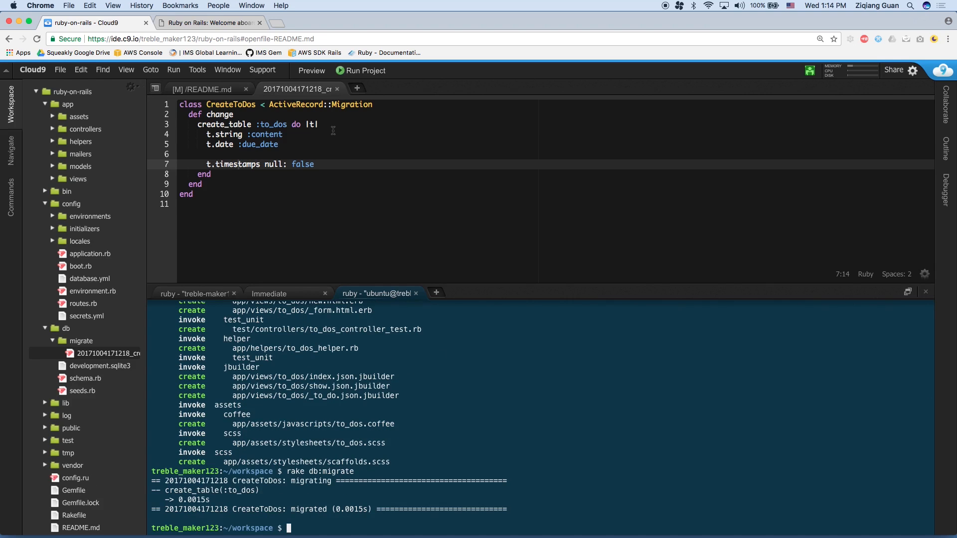
mouse_move(237, 156)
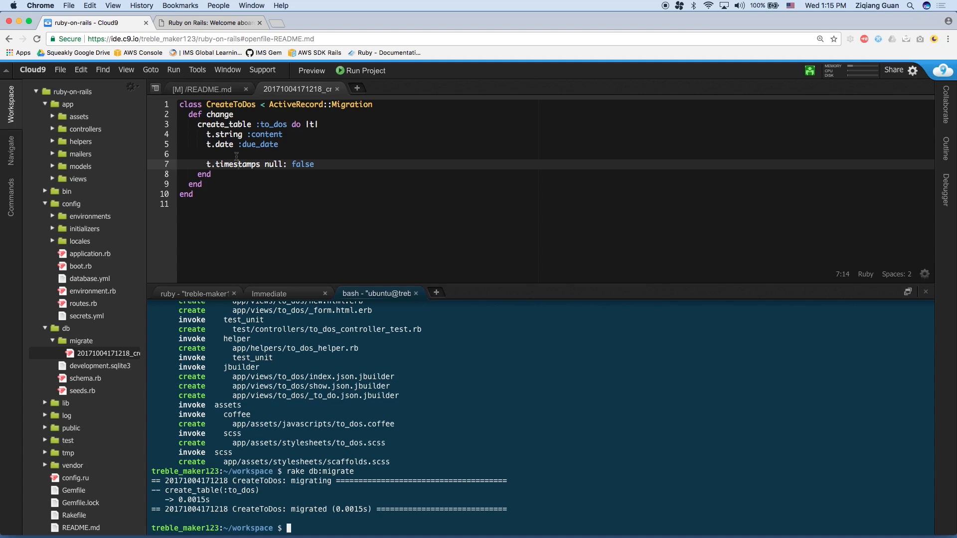
mouse_move(209, 22)
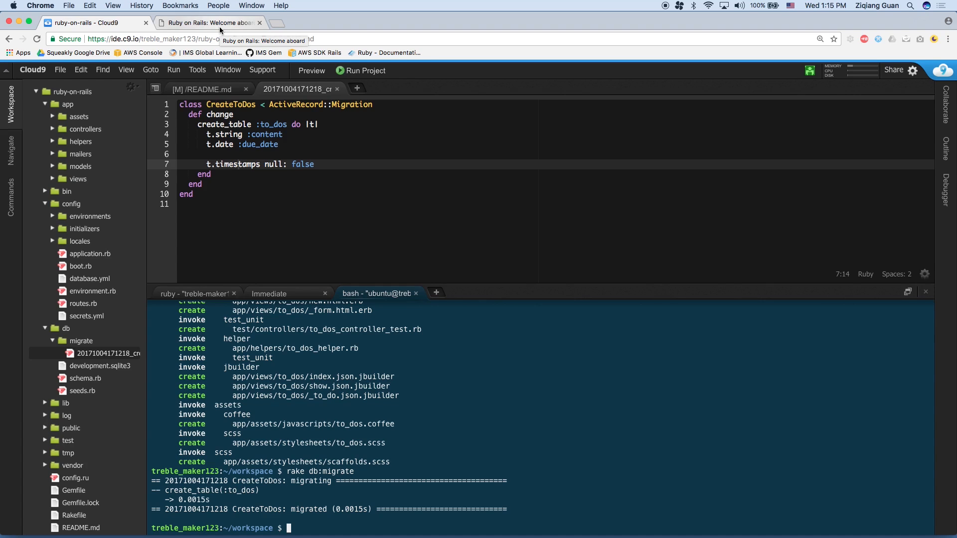
In the Rails app tab, append /to_dos to the URL.
left_click(207, 22)
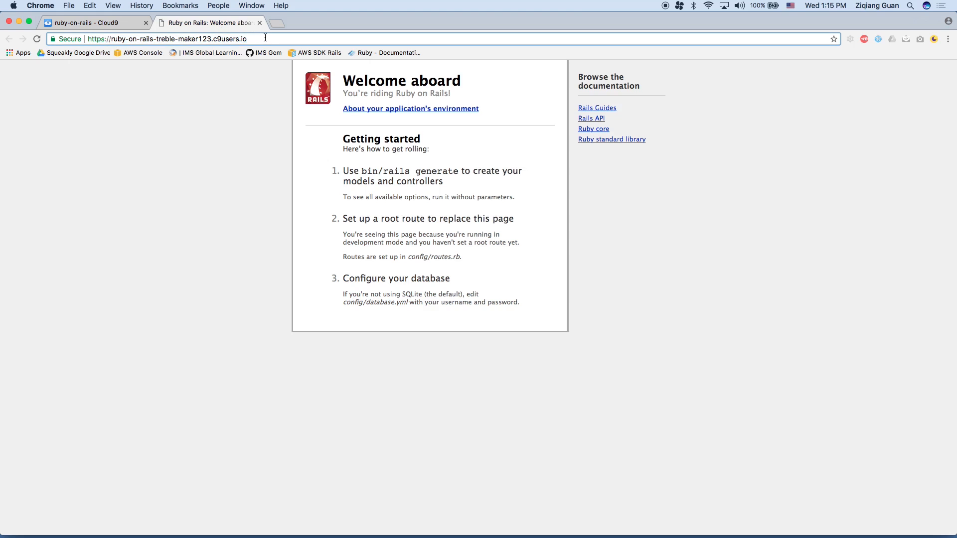
left_click(244, 39)
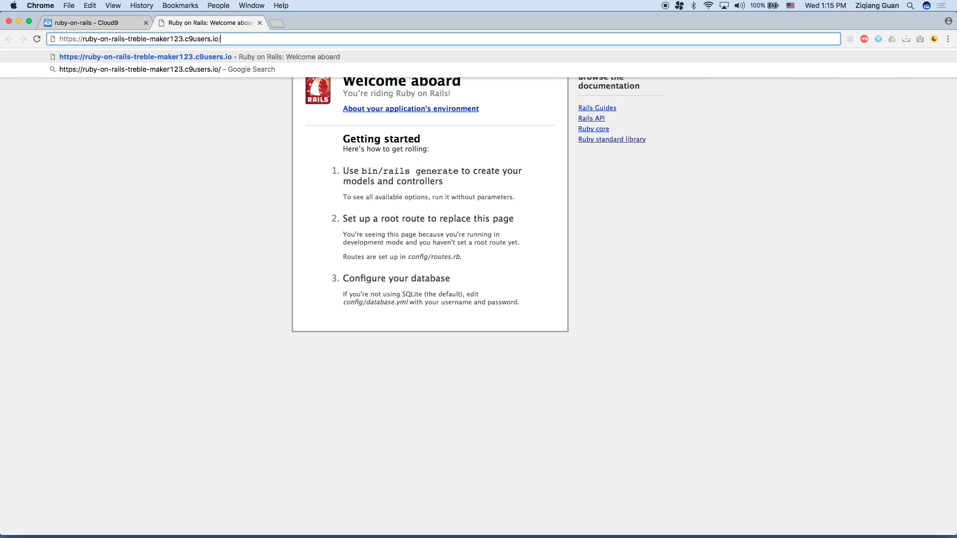
type("/to_dos")
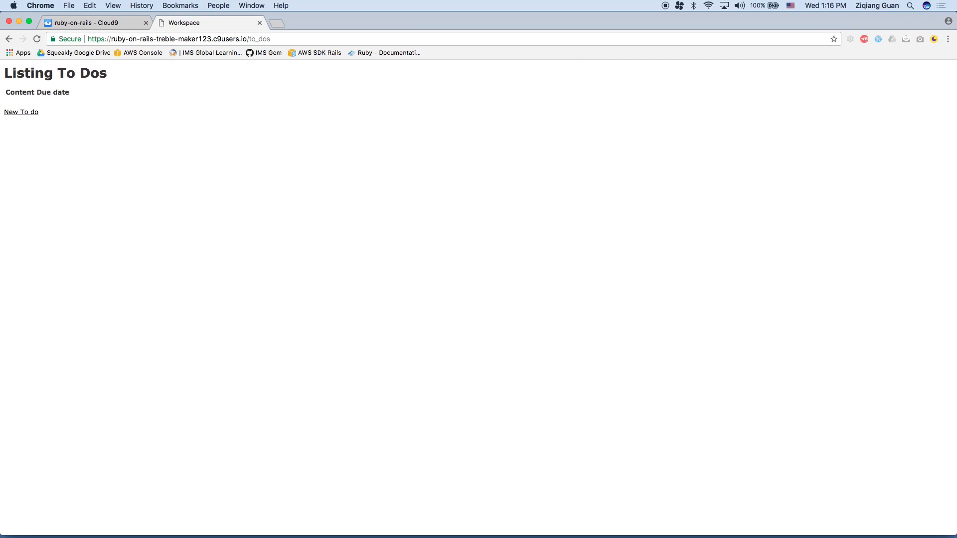
mouse_move(82, 83)
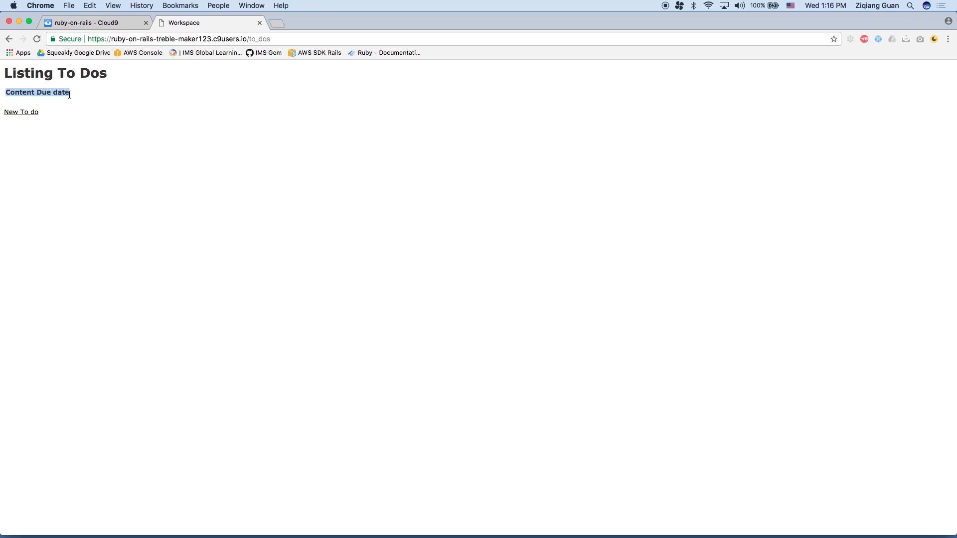
mouse_move(20, 112)
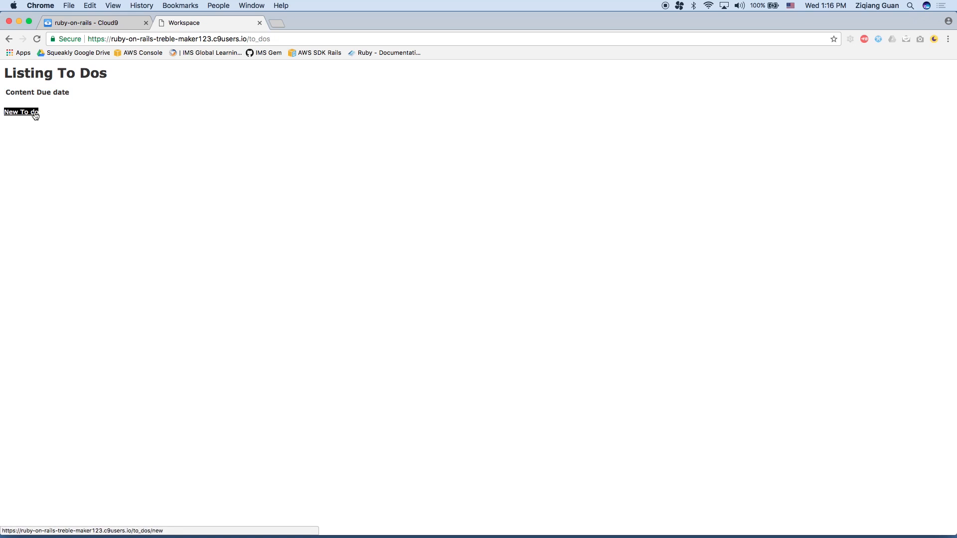
Create the to-do 'Finish homework' due 2017-10-06 and return to the to-do listing.
left_click(20, 112)
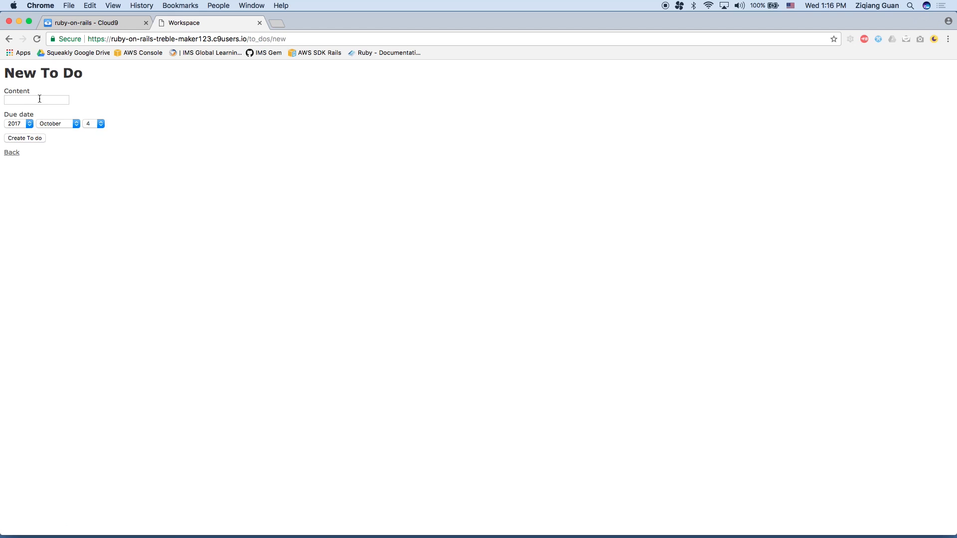
type("Finish homework")
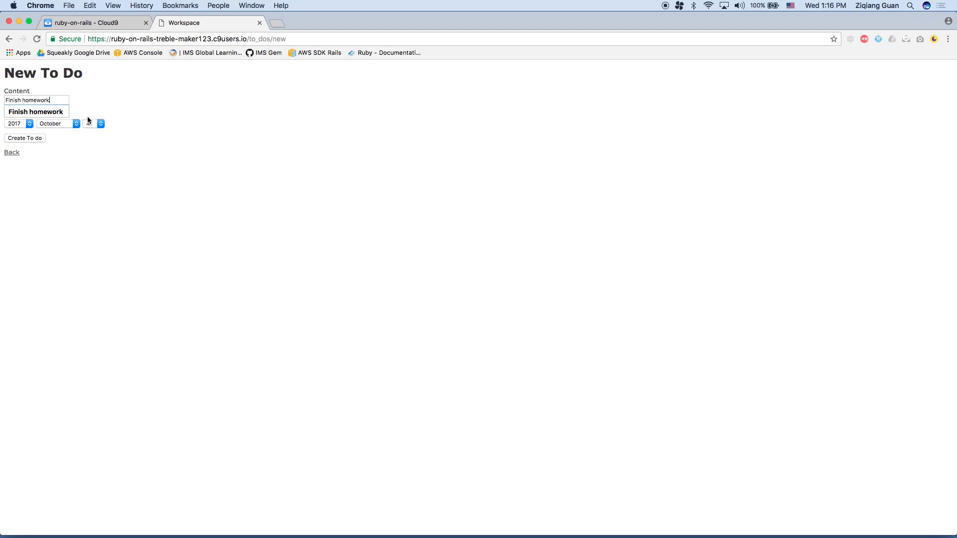
left_click(90, 123)
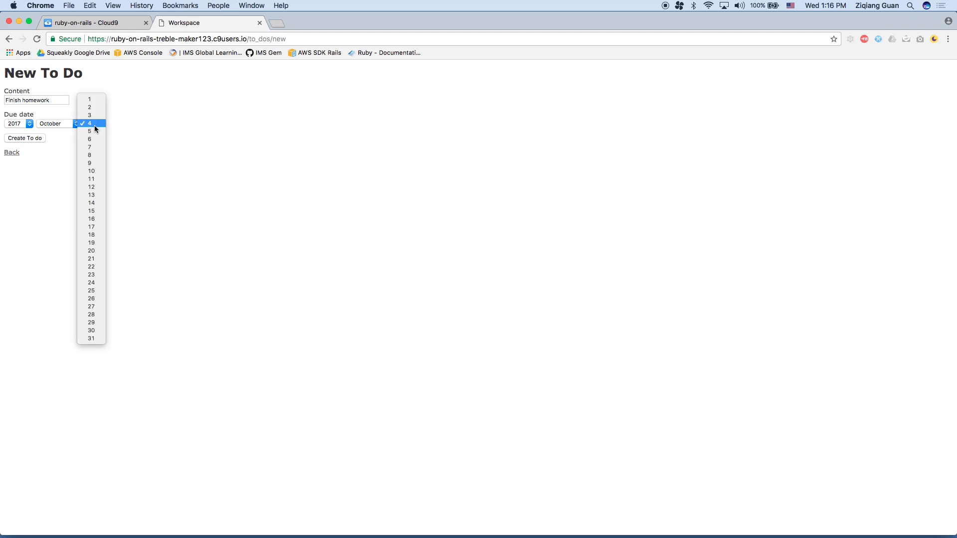
mouse_move(90, 139)
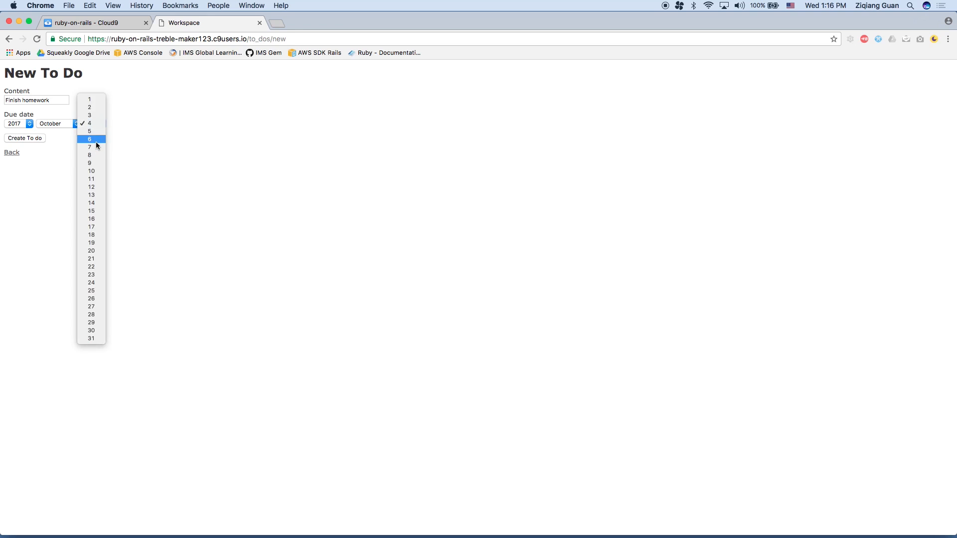
left_click(90, 138)
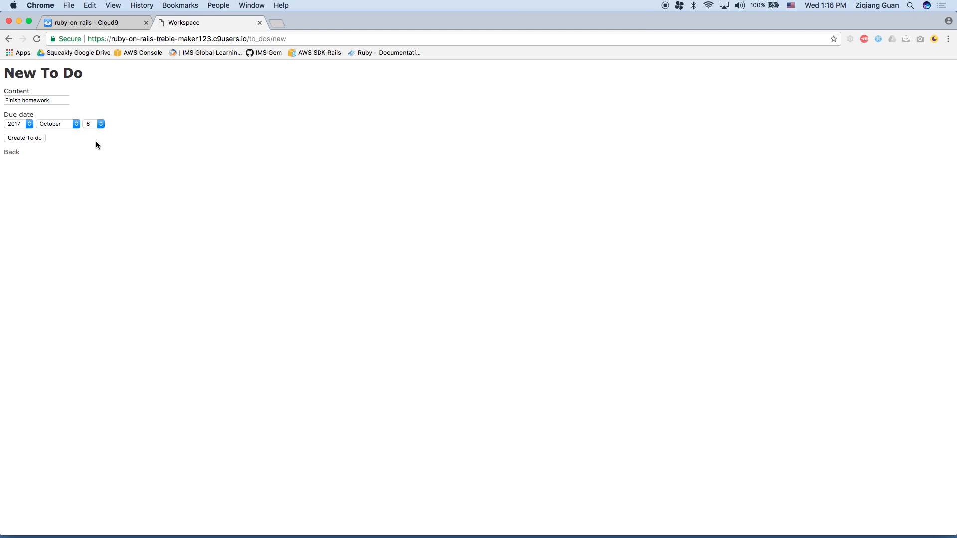
mouse_move(28, 148)
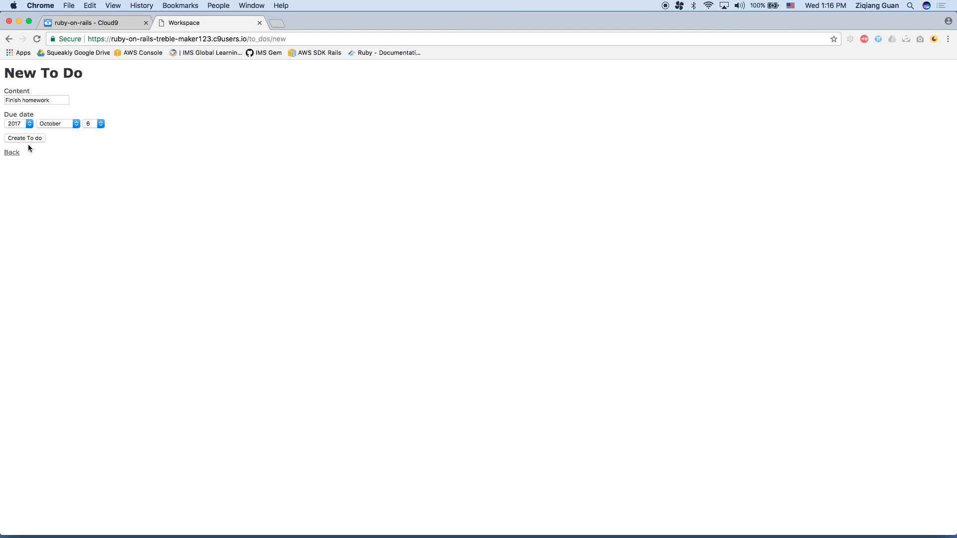
left_click(24, 137)
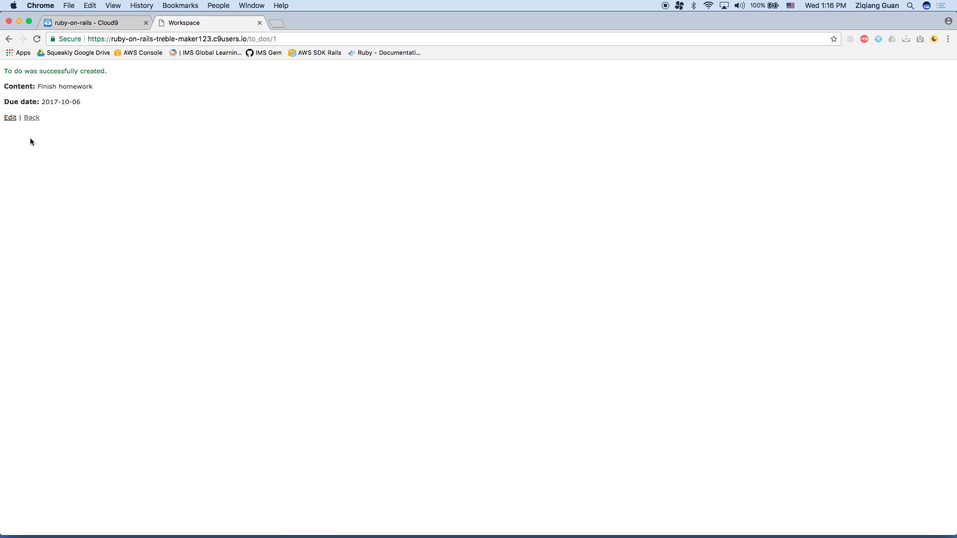
left_click(31, 118)
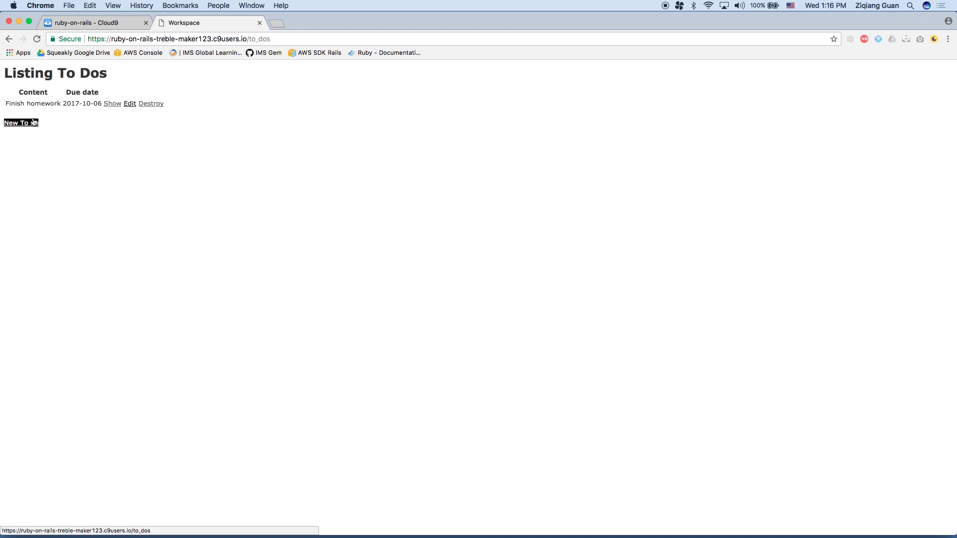
Create the to-do 'Clean the house' due 2017-10-04 and return to the listing.
left_click(16, 122)
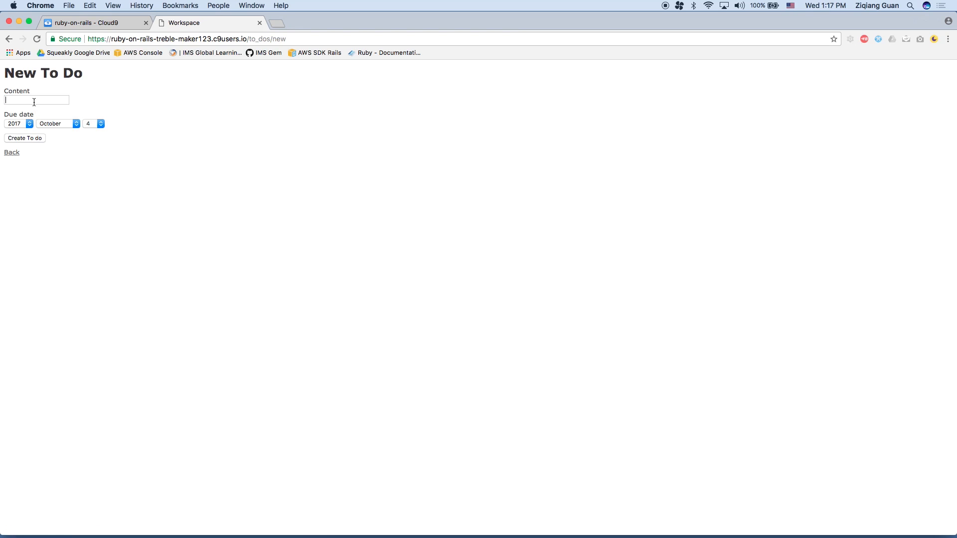
type("Clean the")
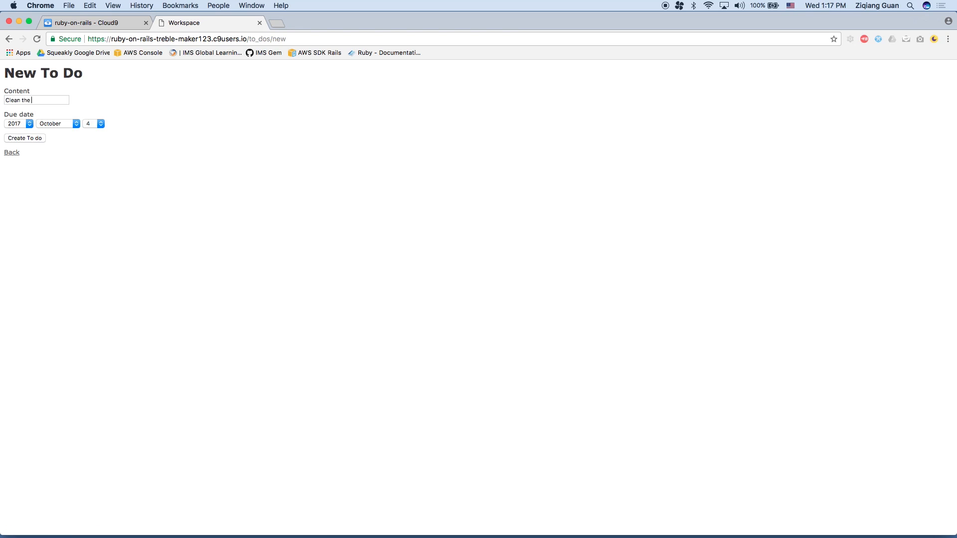
type("house")
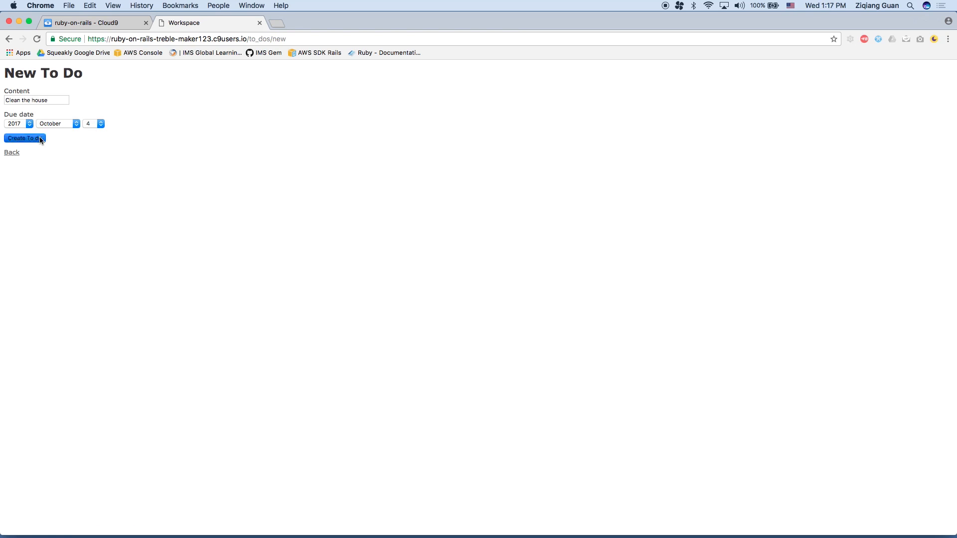
left_click(24, 138)
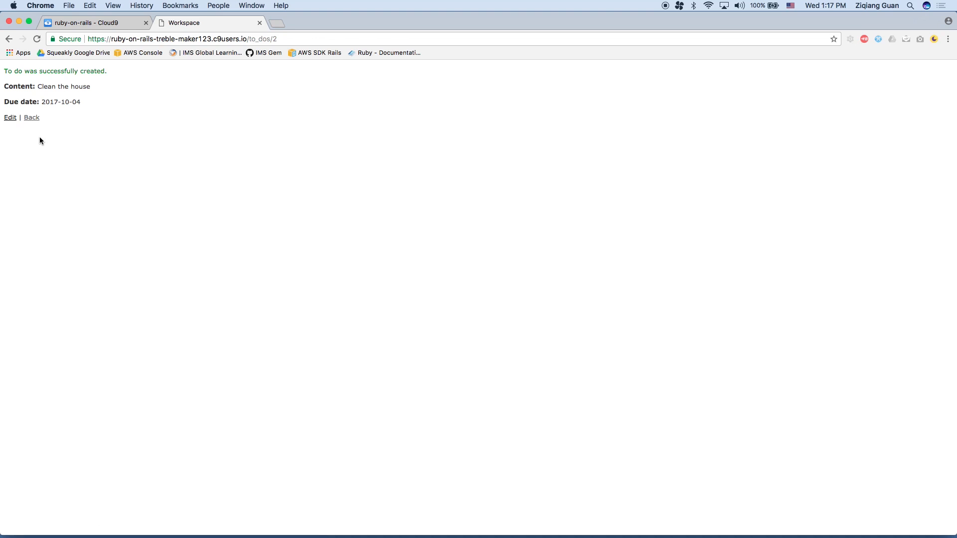
left_click(31, 117)
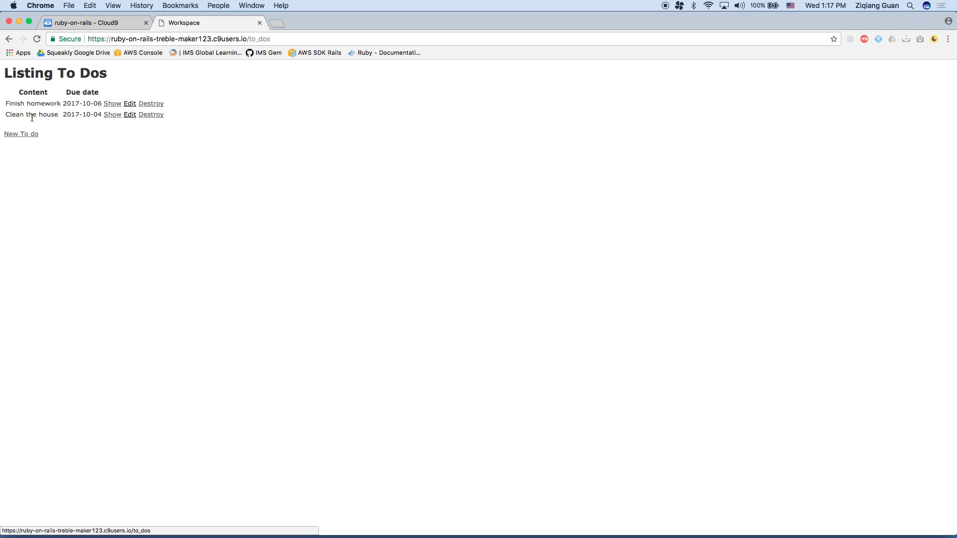
left_click(91, 23)
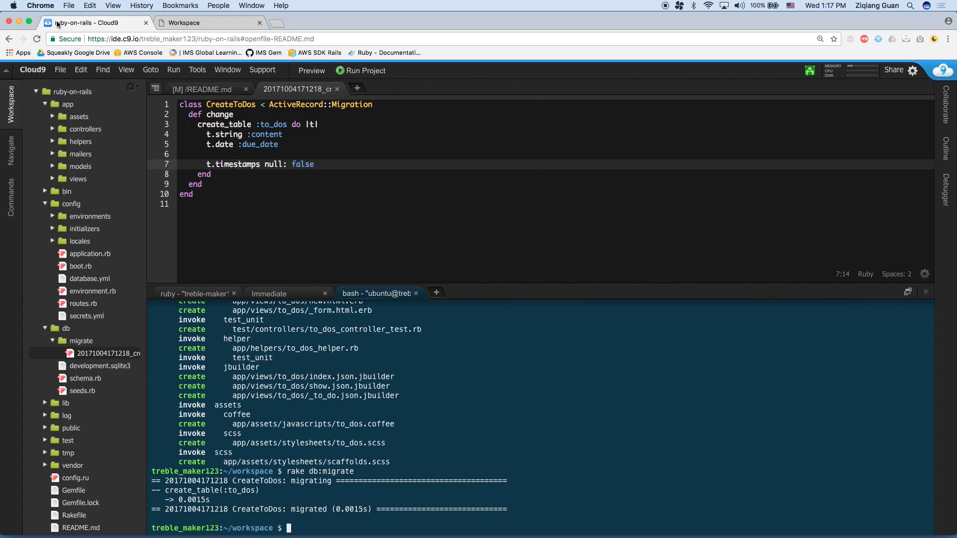
mouse_move(103, 165)
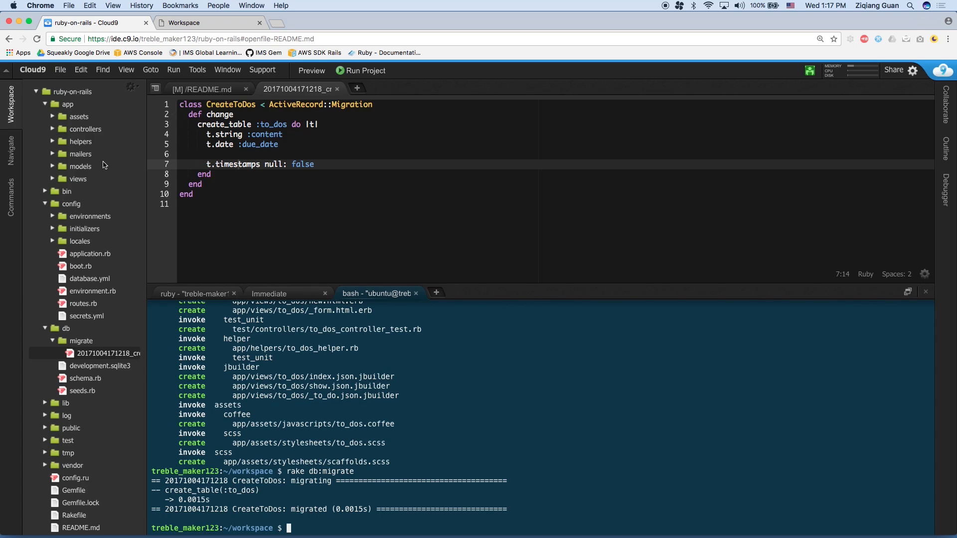
mouse_move(81, 166)
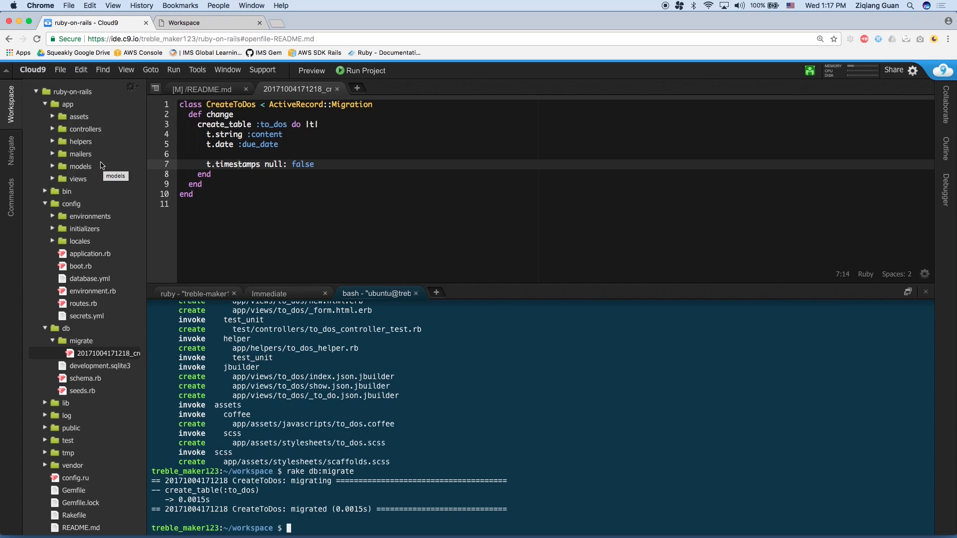
Expand the app's views and controllers folders, then the views/to_dos template folder.
left_click(53, 179)
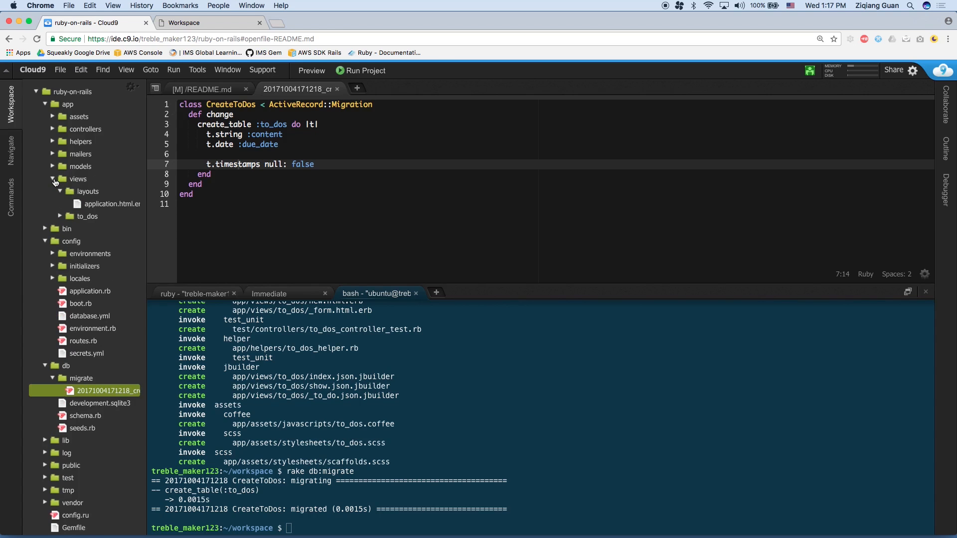
left_click(52, 166)
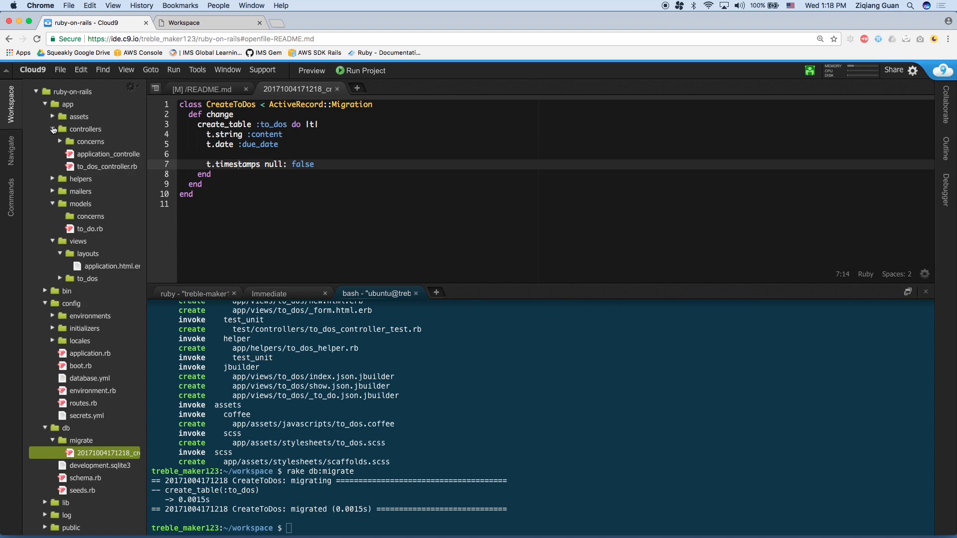
mouse_move(92, 152)
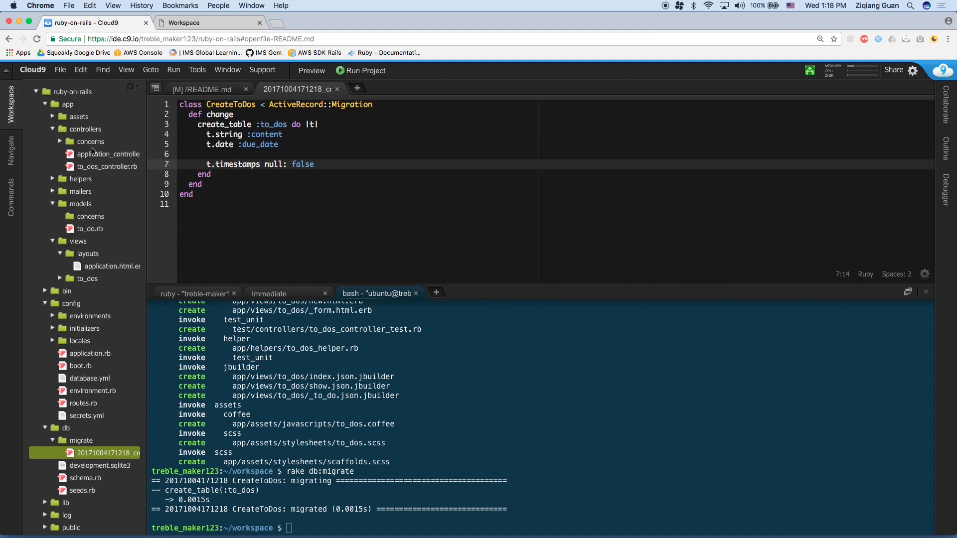
mouse_move(107, 166)
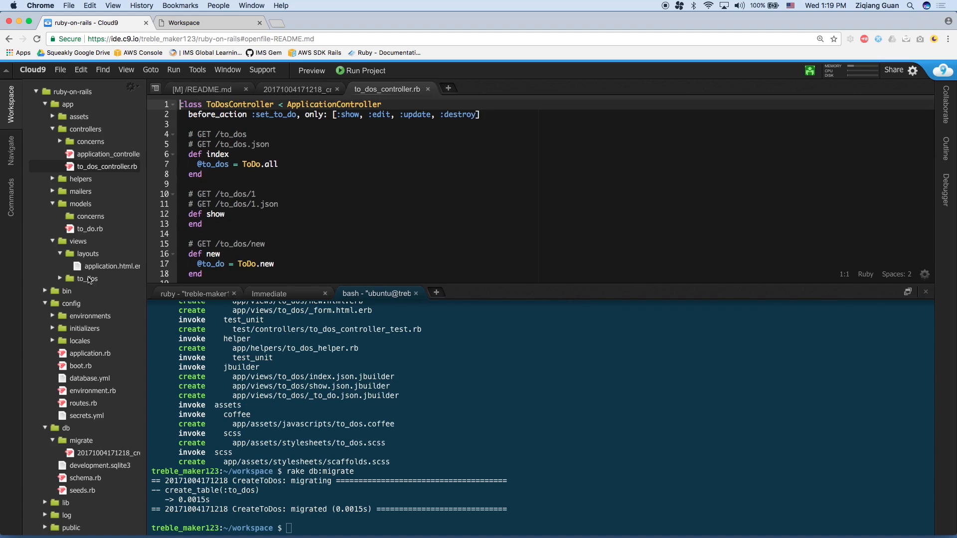
mouse_move(84, 234)
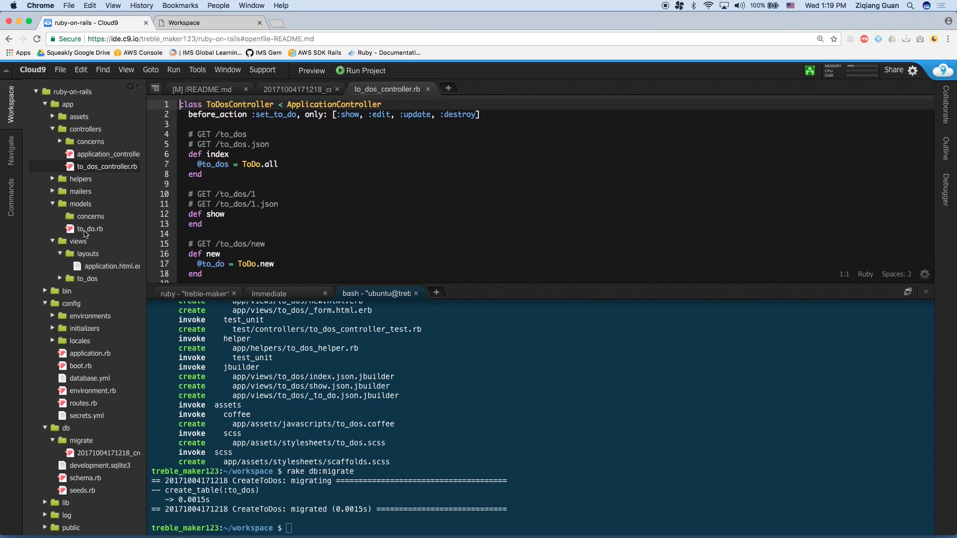
mouse_move(96, 236)
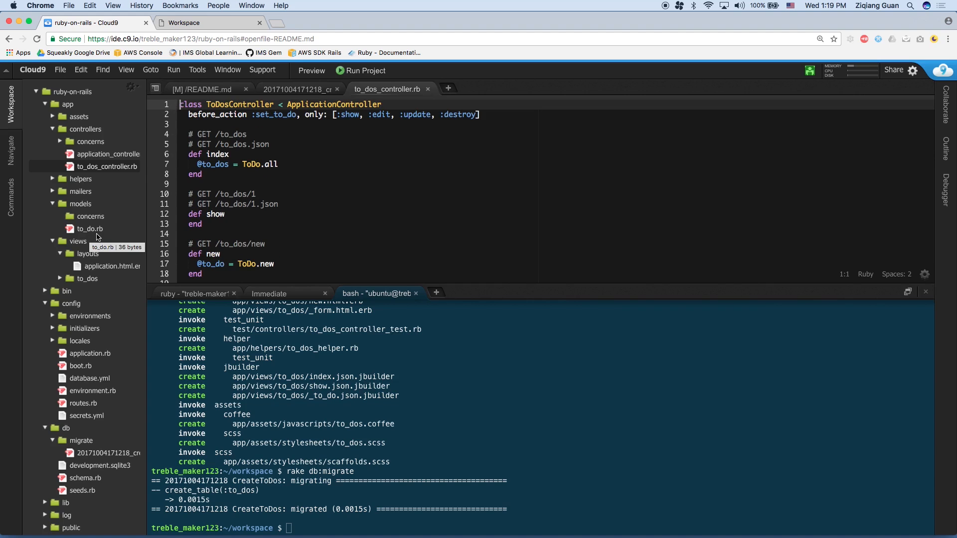
mouse_move(77, 263)
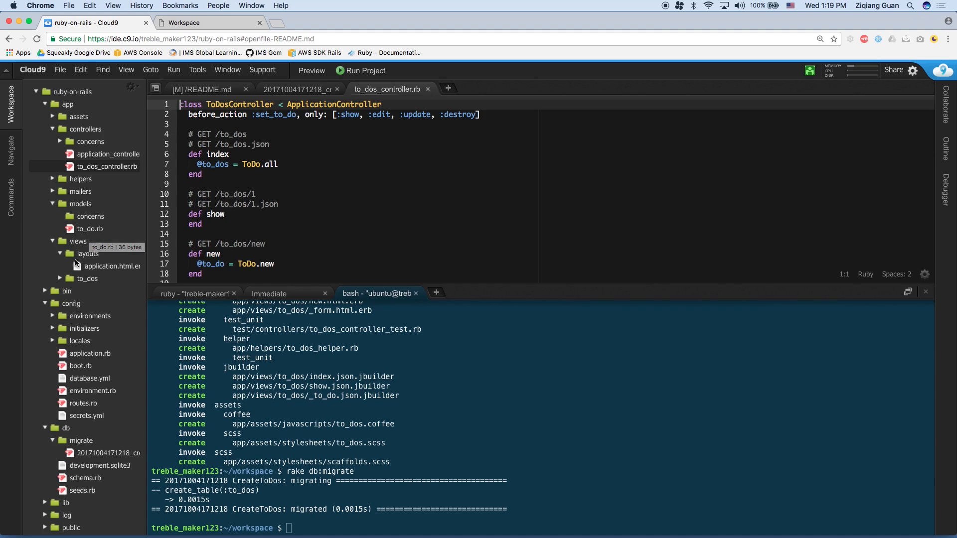
mouse_move(81, 288)
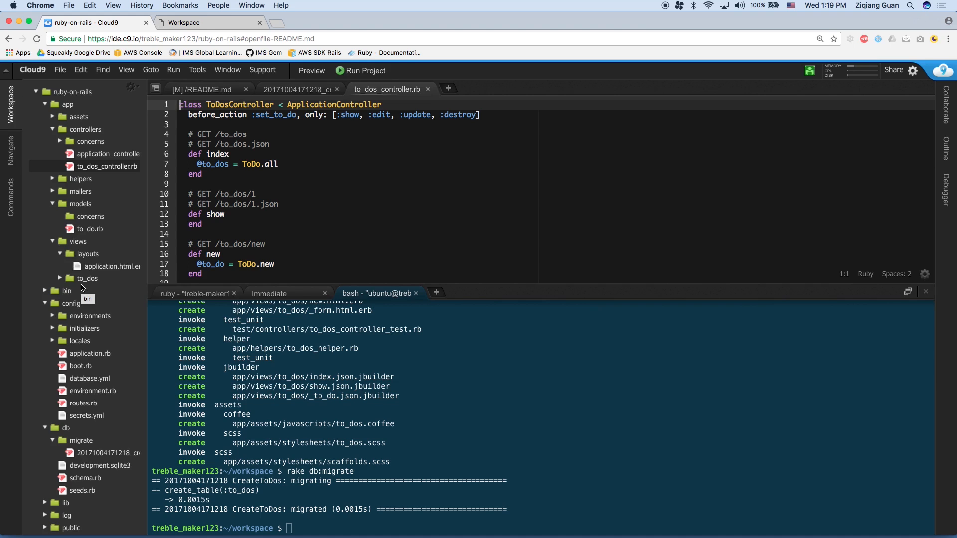
left_click(88, 278)
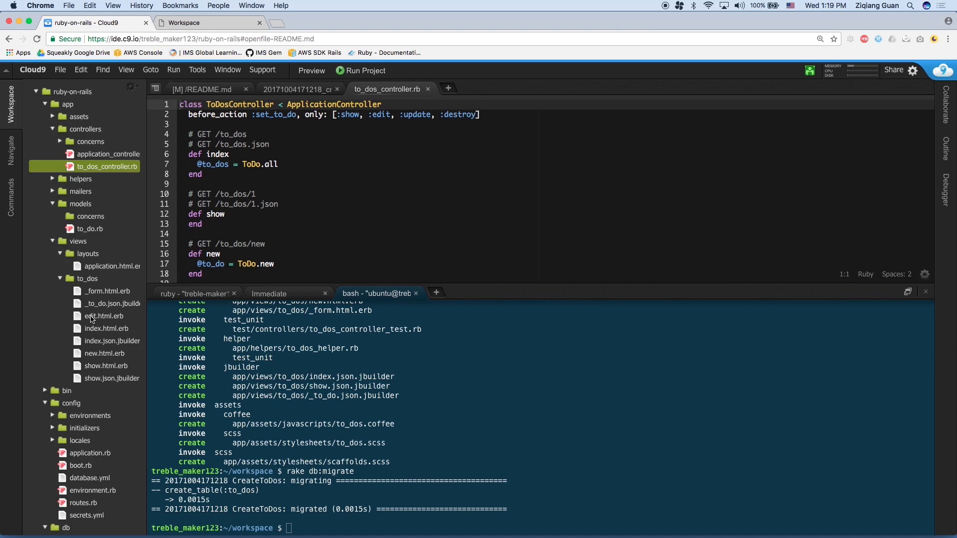
mouse_move(103, 316)
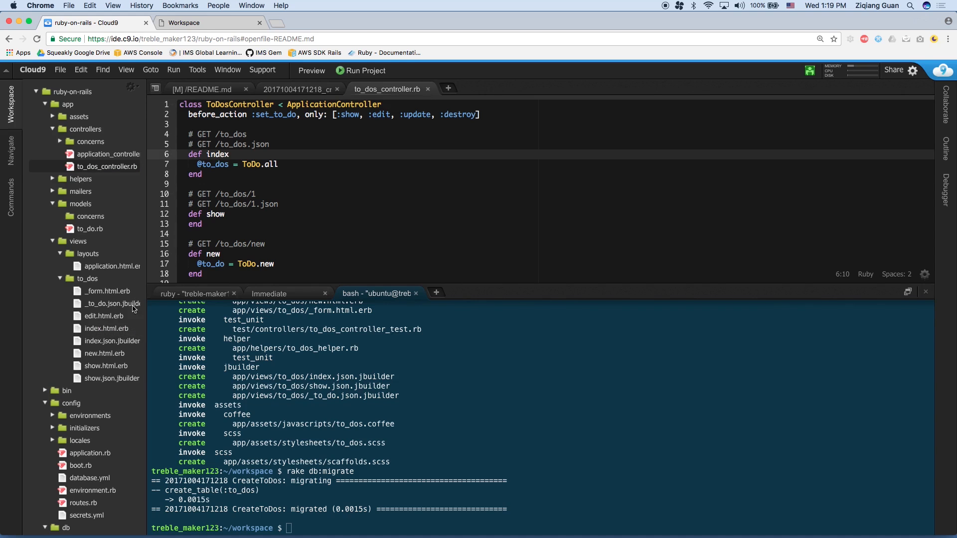
mouse_move(109, 336)
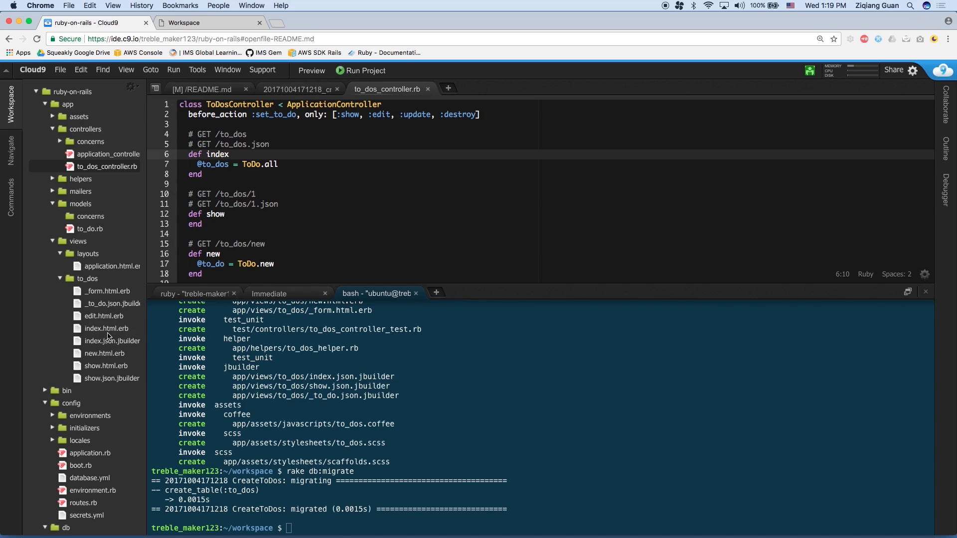
mouse_move(106, 328)
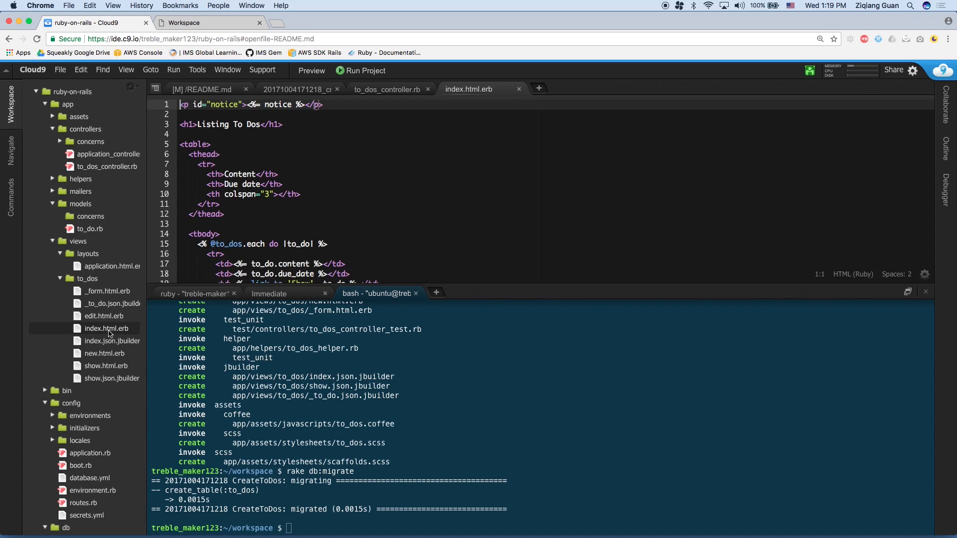
mouse_move(289, 169)
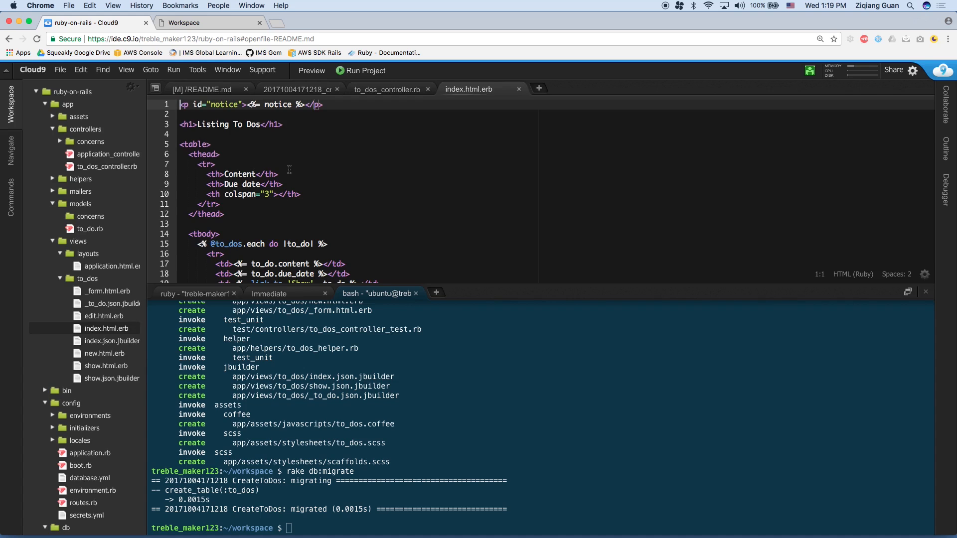
mouse_move(282, 135)
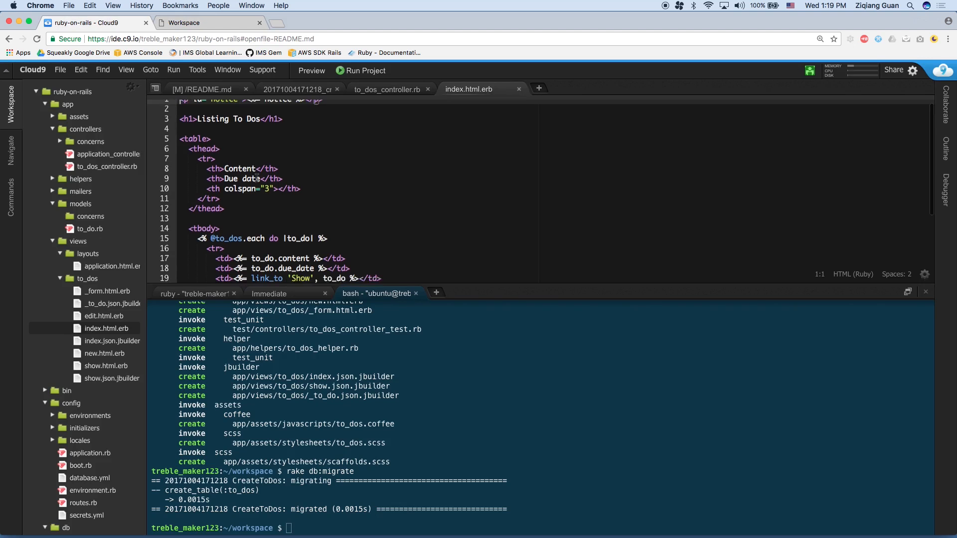
Scroll through index.html.erb and inspect the table's three-column header cell.
scroll("down", 3)
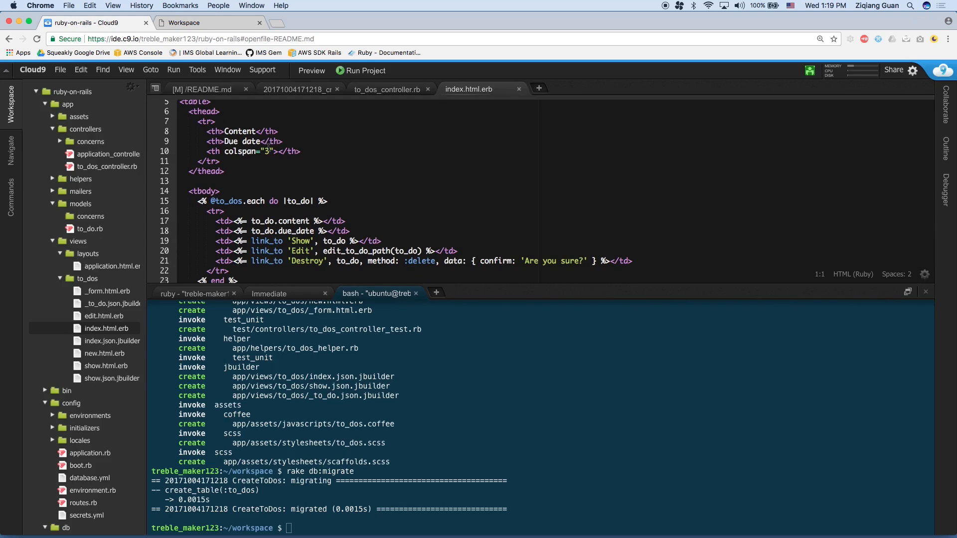
left_click(267, 151)
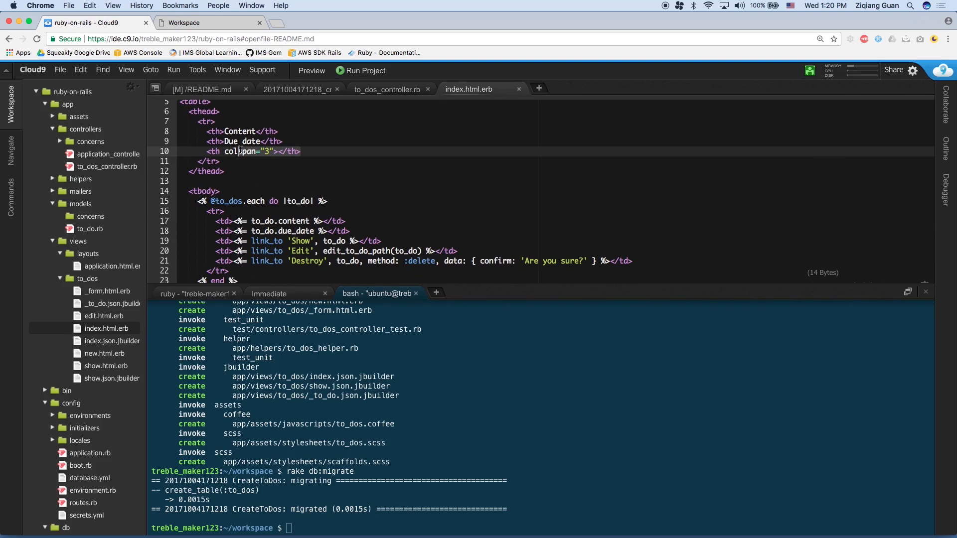
scroll("down", 3)
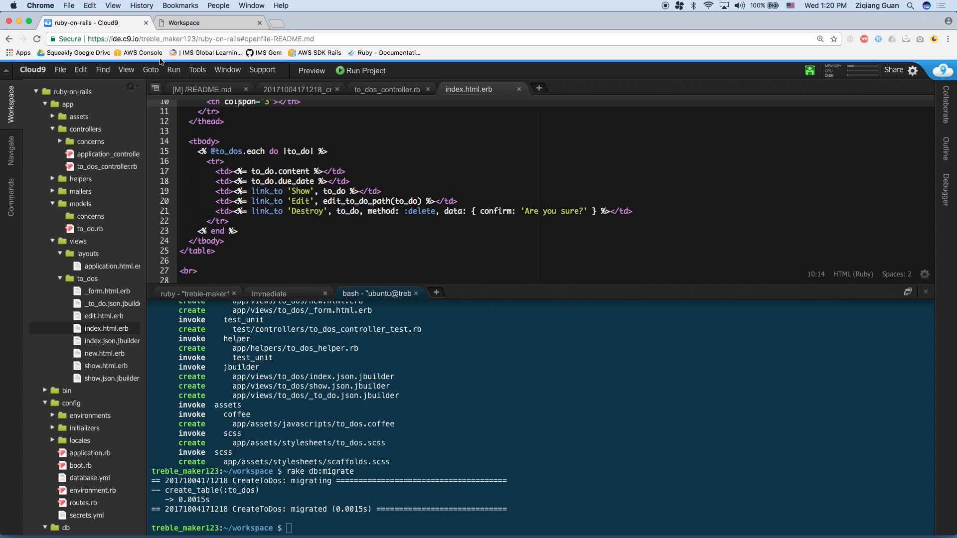
scroll("up", 3)
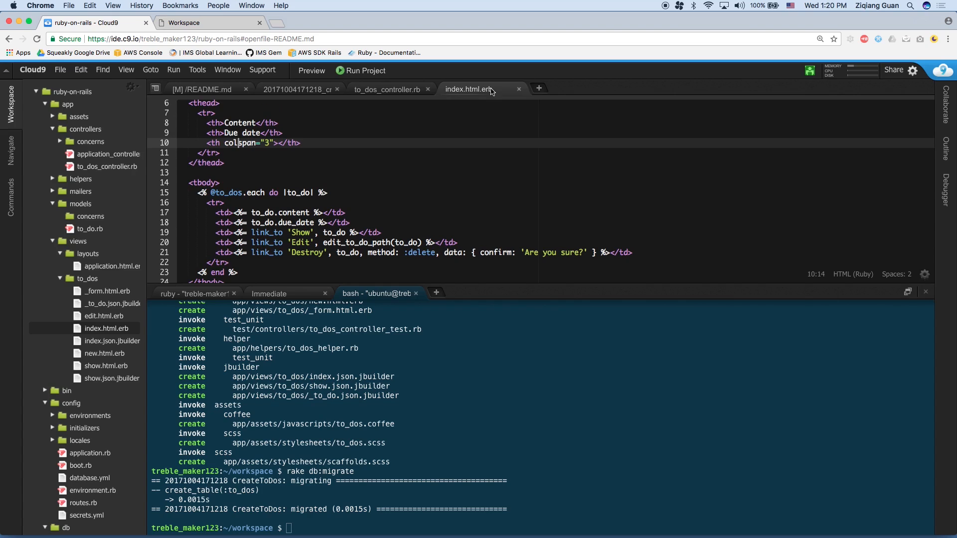
mouse_move(470, 89)
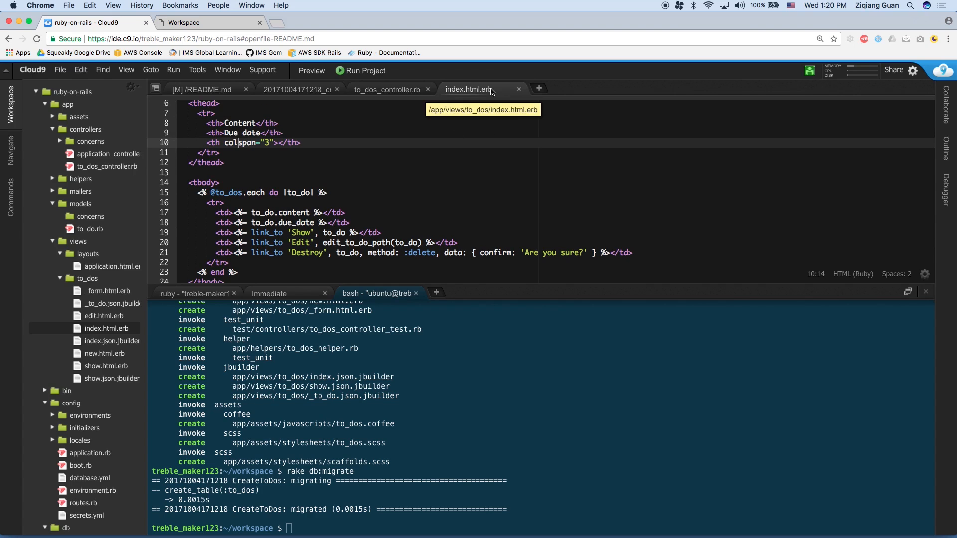
mouse_move(402, 99)
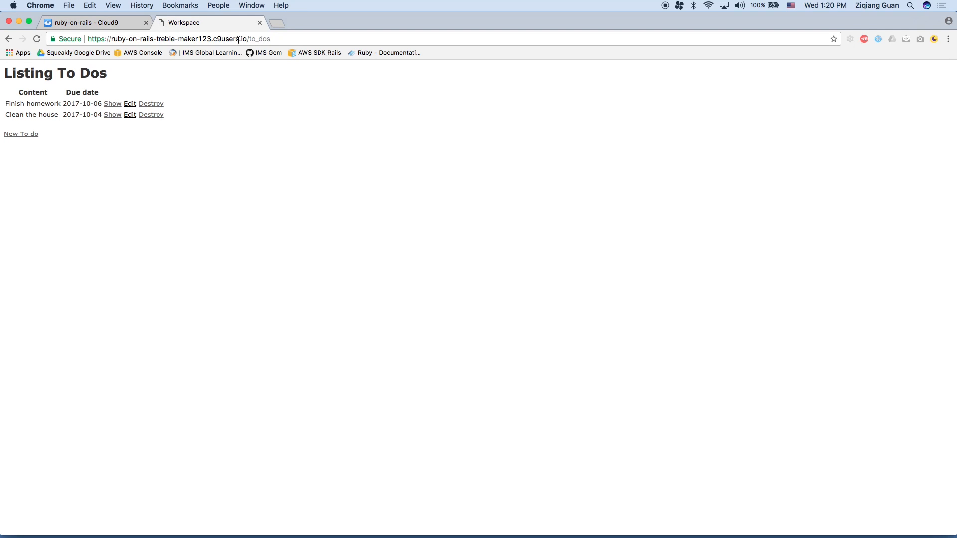
left_click(92, 23)
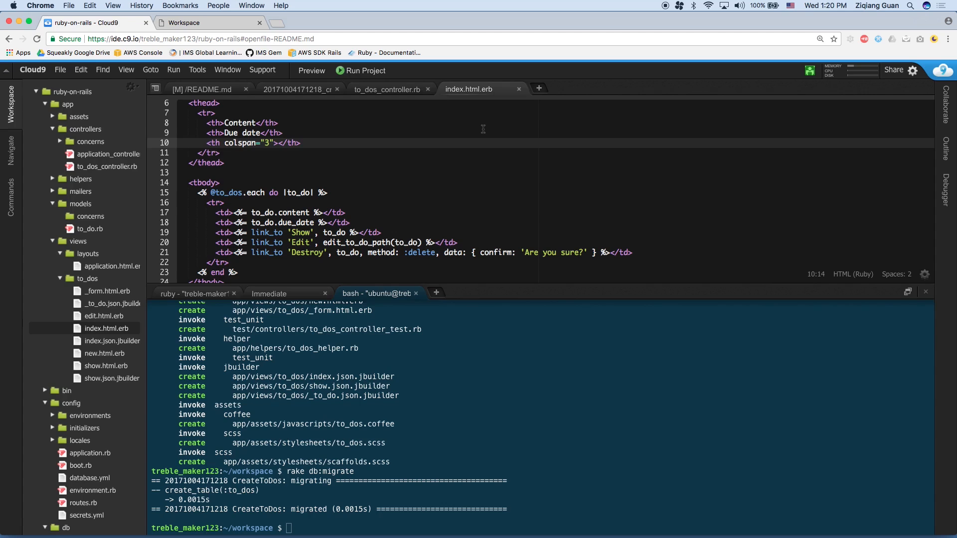
mouse_move(370, 142)
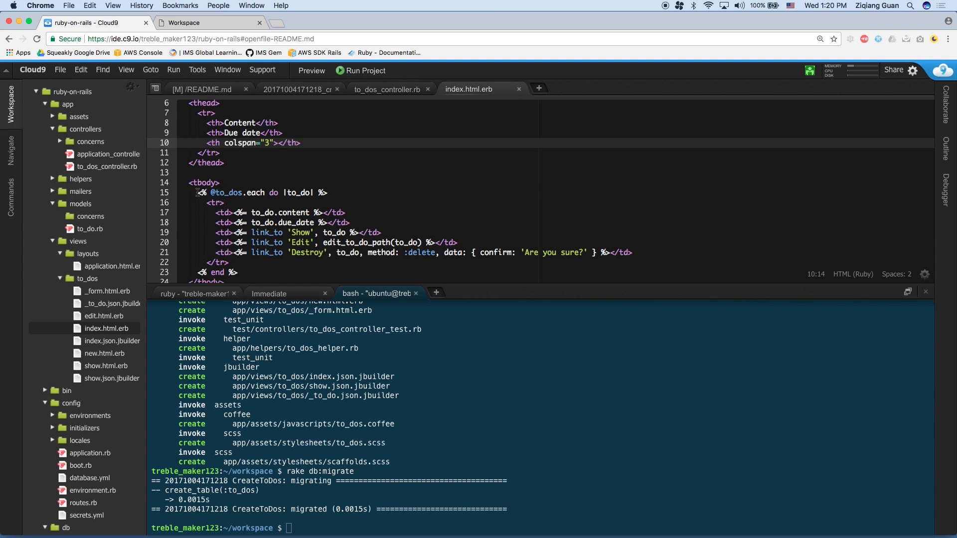
left_click(208, 193)
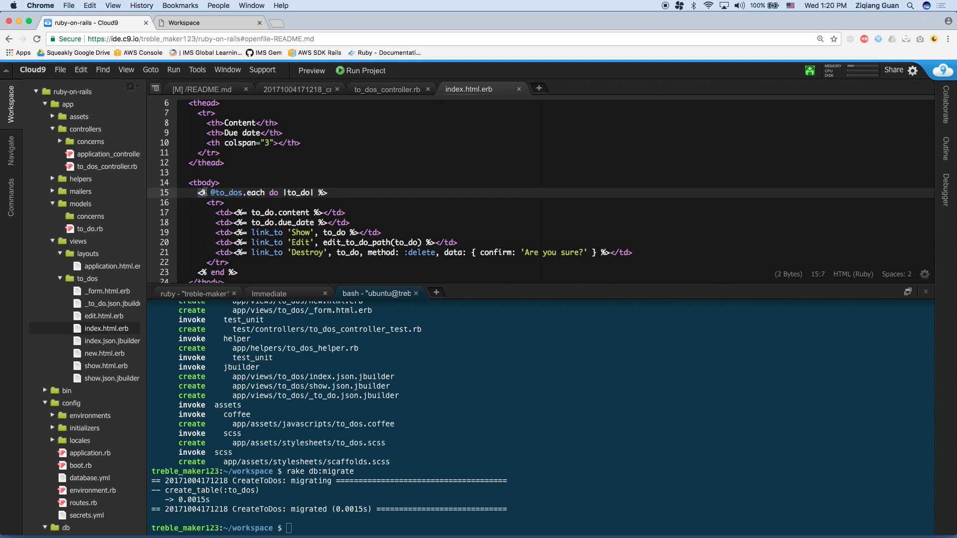
left_click(234, 212)
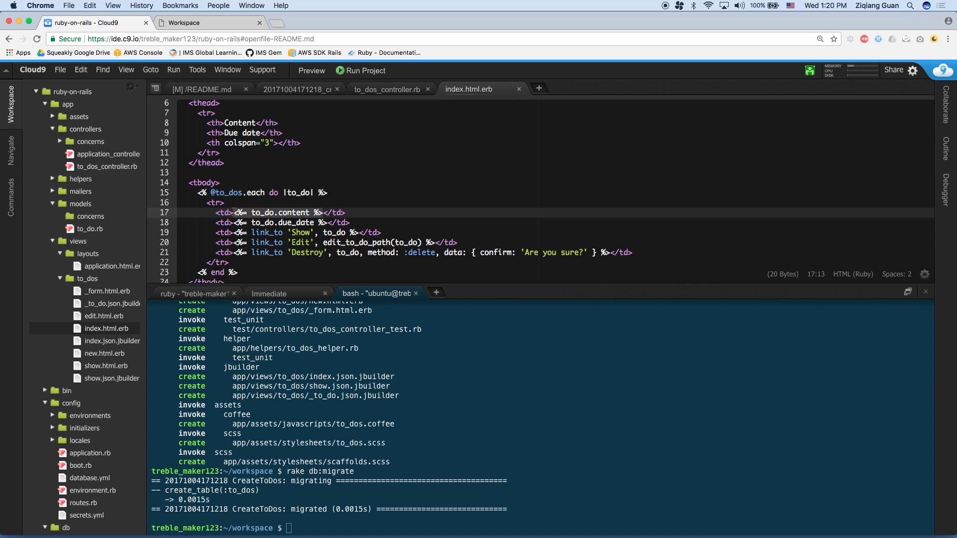
left_click(278, 212)
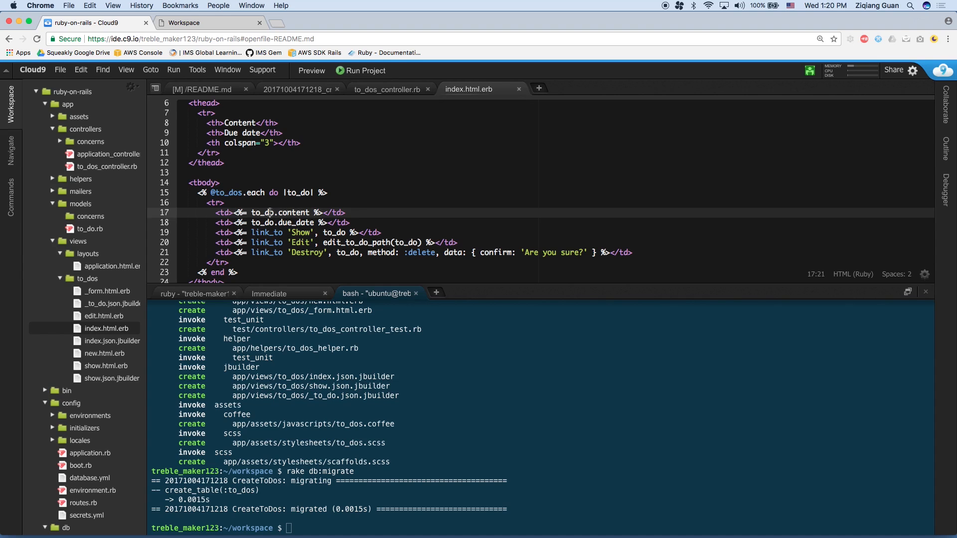
double_click(281, 213)
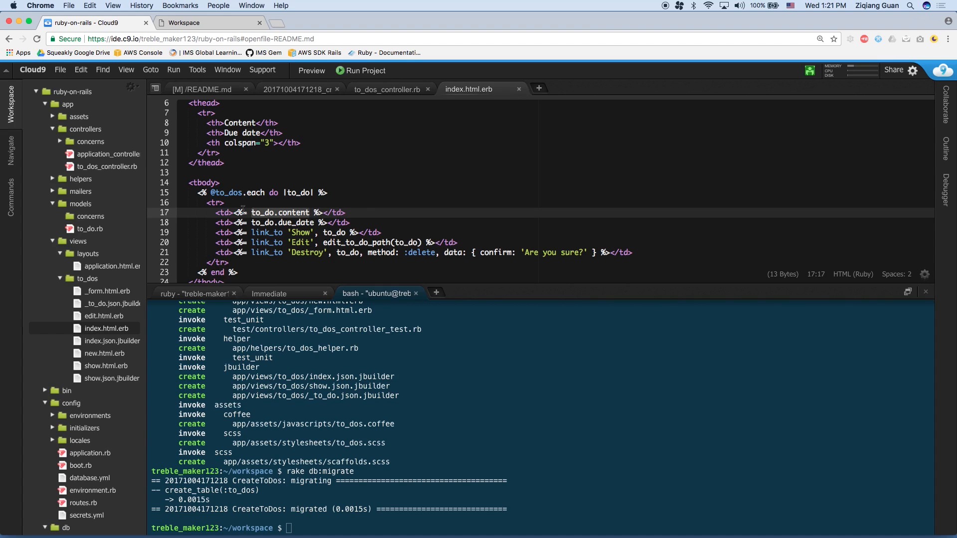
left_click(323, 213)
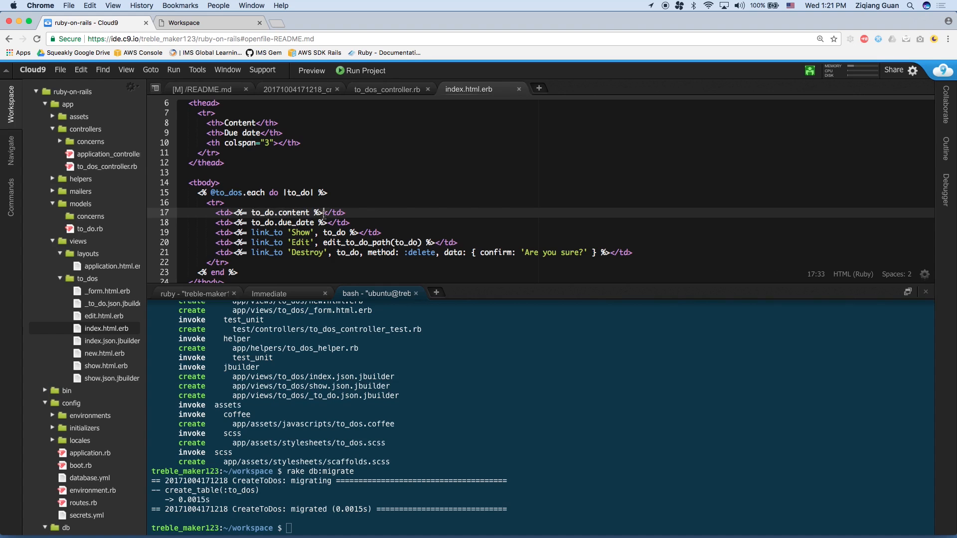
mouse_move(401, 89)
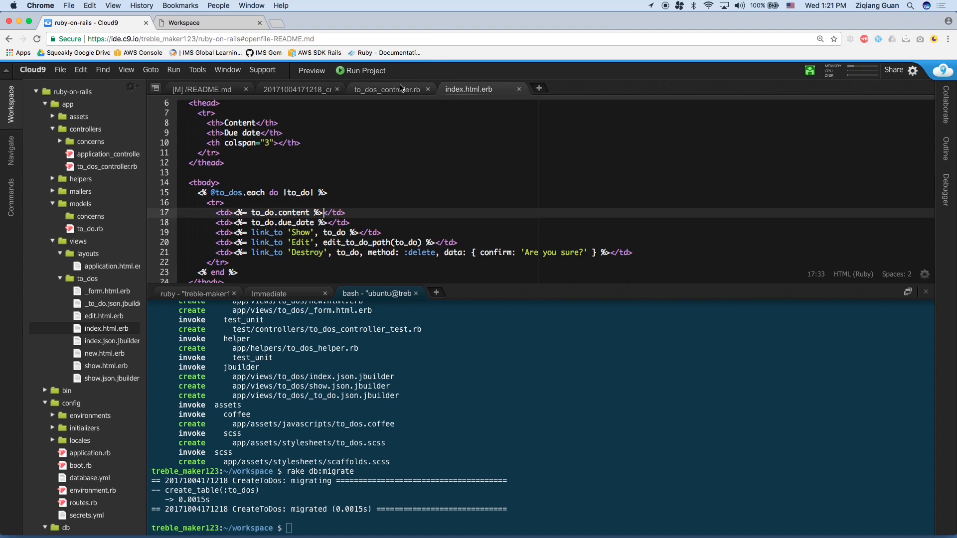
left_click(386, 89)
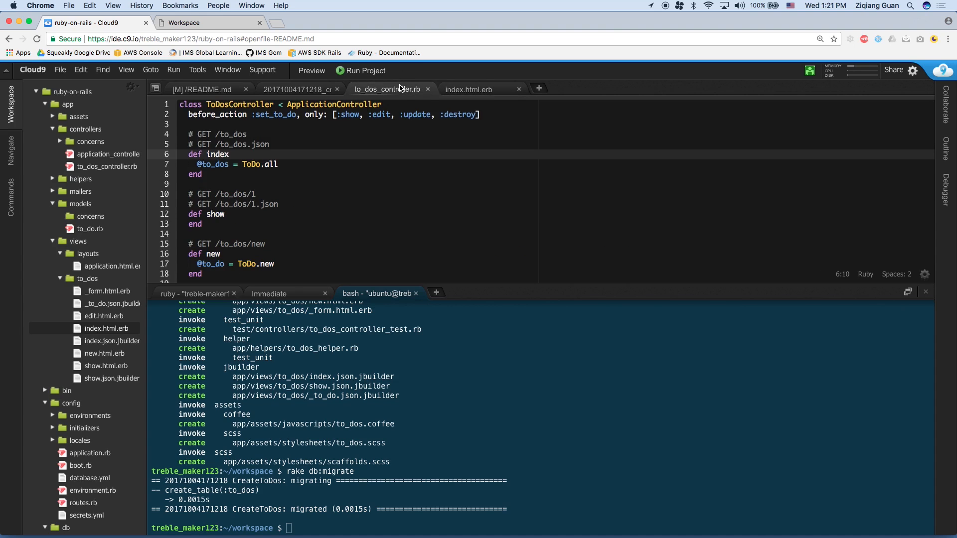
mouse_move(112, 357)
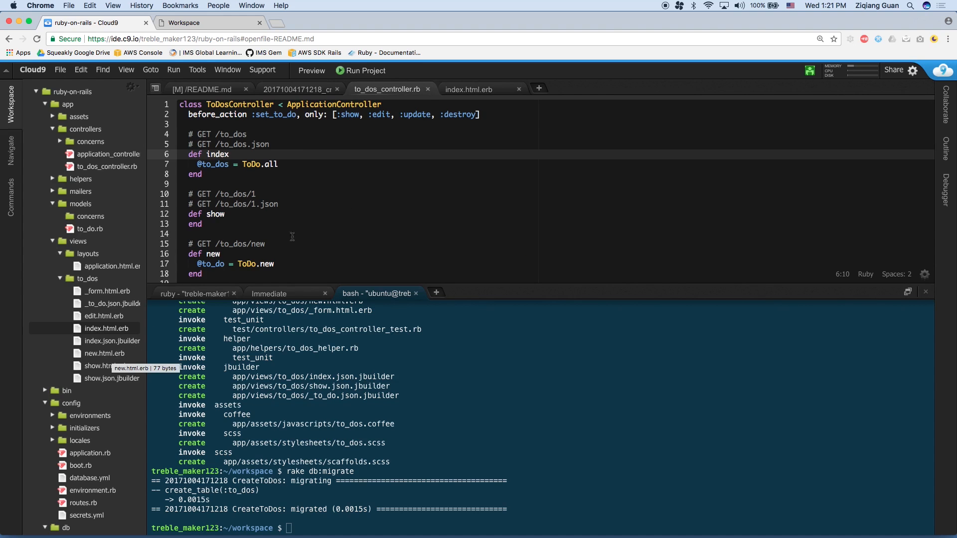
mouse_move(470, 89)
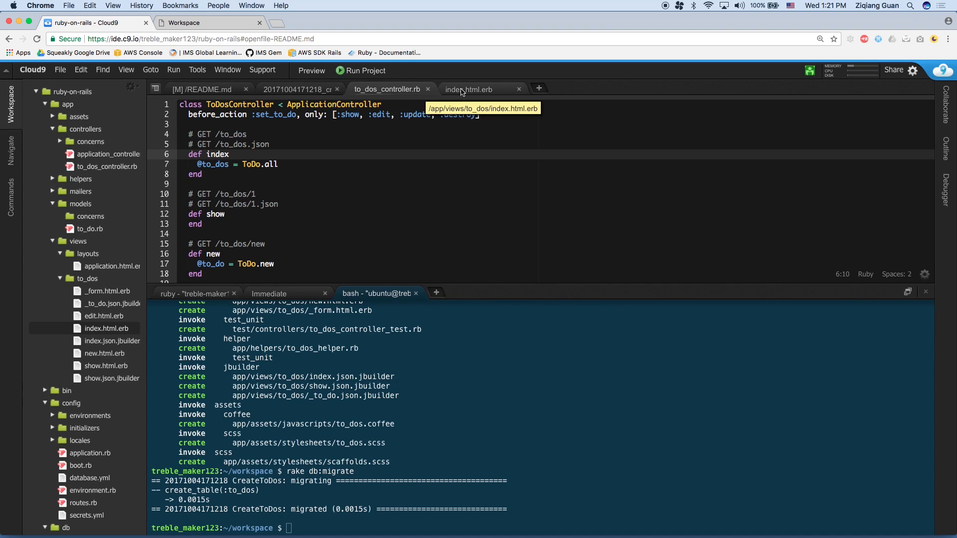
mouse_move(544, 87)
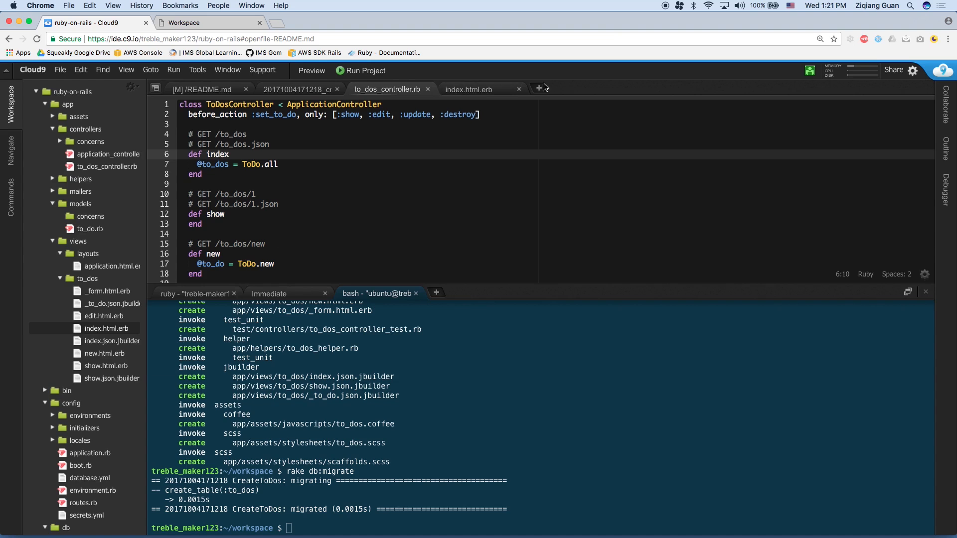
left_click(468, 89)
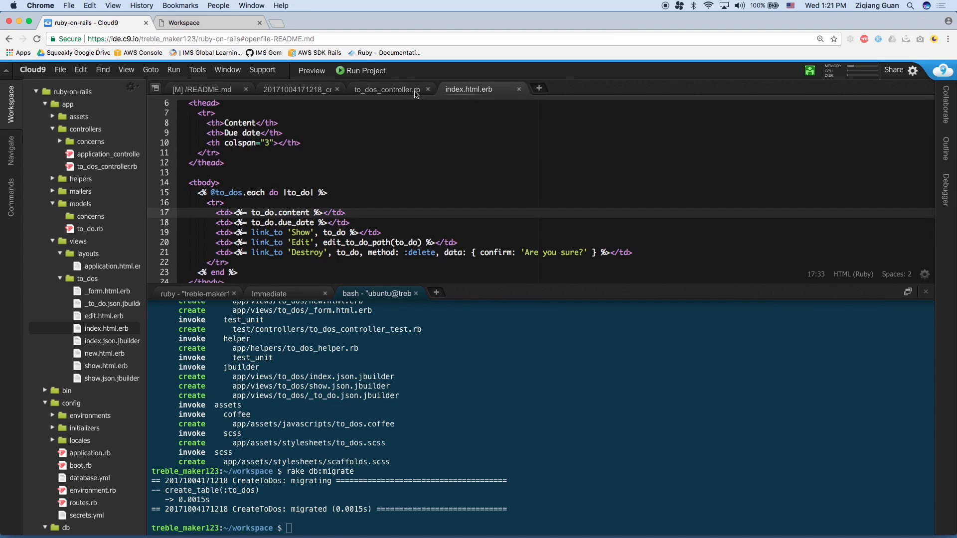
left_click(386, 89)
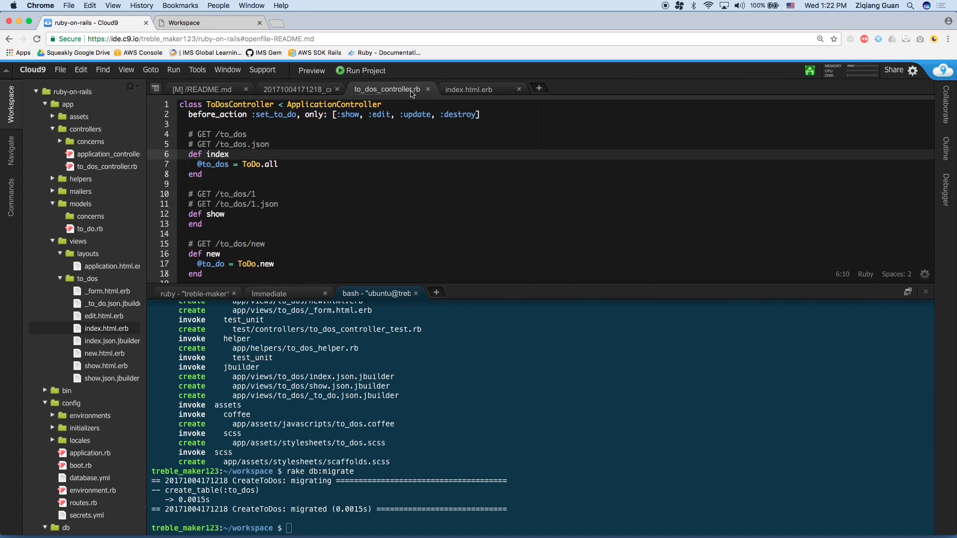
mouse_move(343, 148)
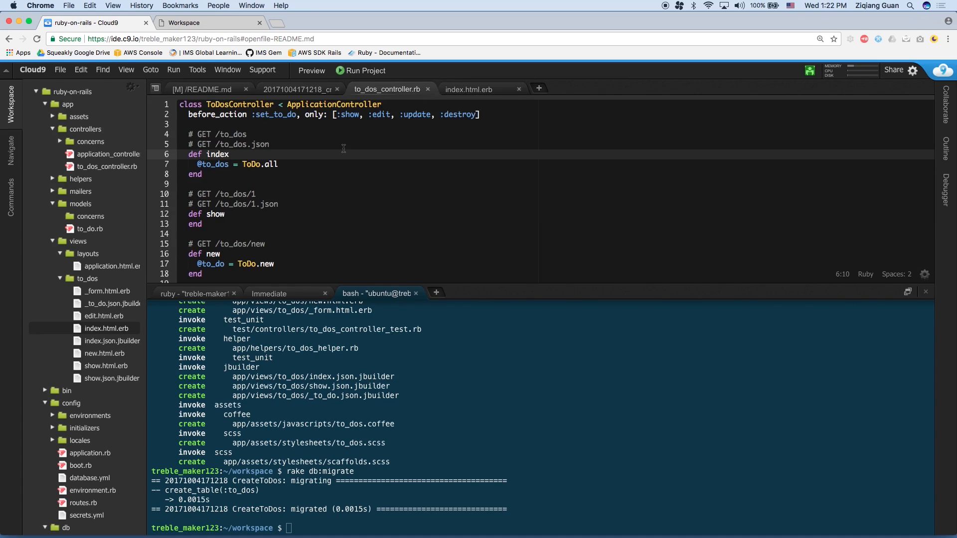
mouse_move(316, 160)
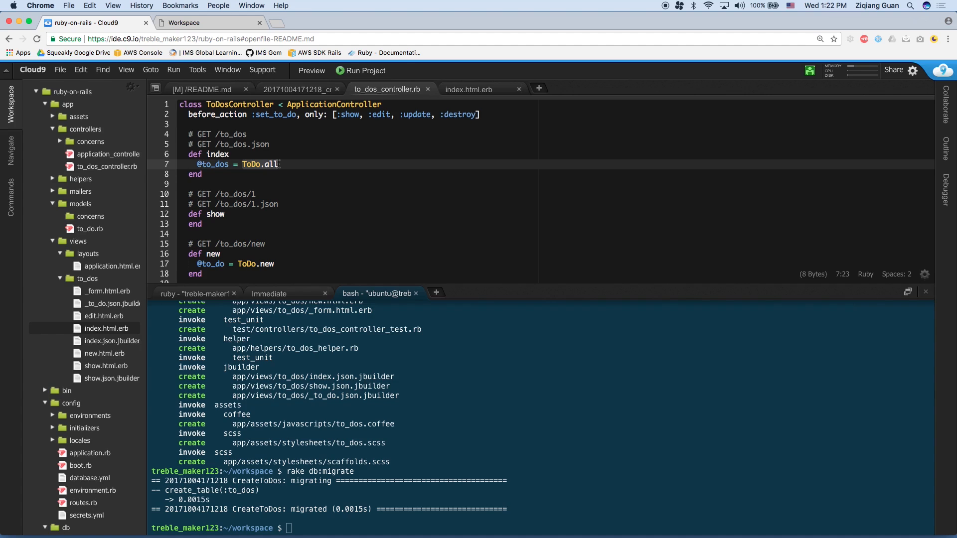
left_click(469, 90)
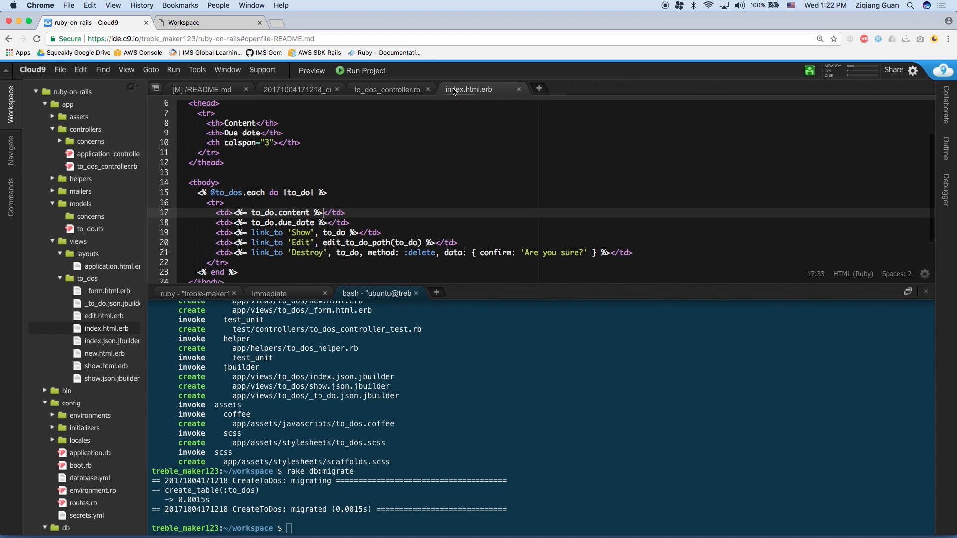